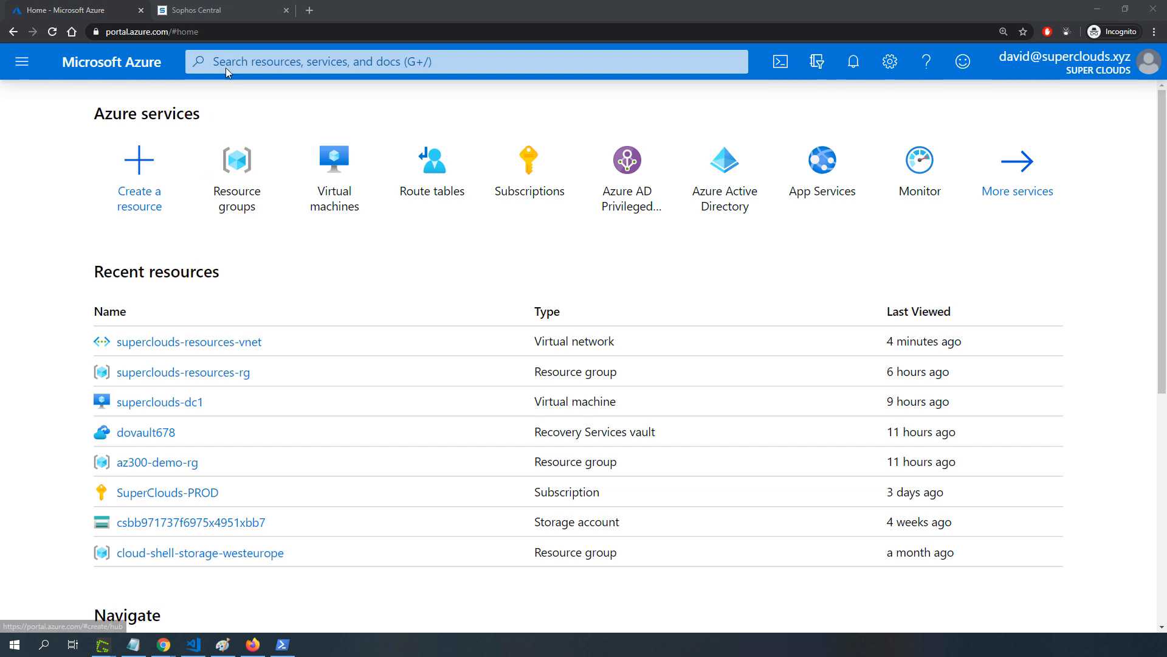
Search 'windows virtual desktop' and open the 'Windows Virtual Desktop - Provision a host pool' offering
left_click(466, 60)
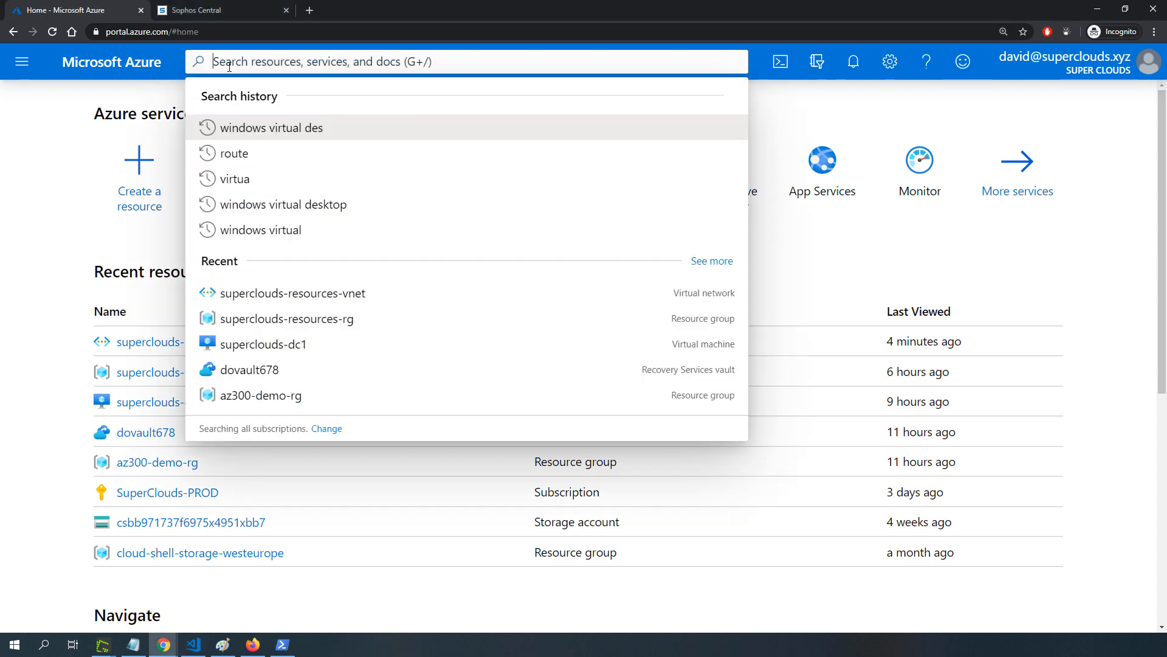
type("windows v")
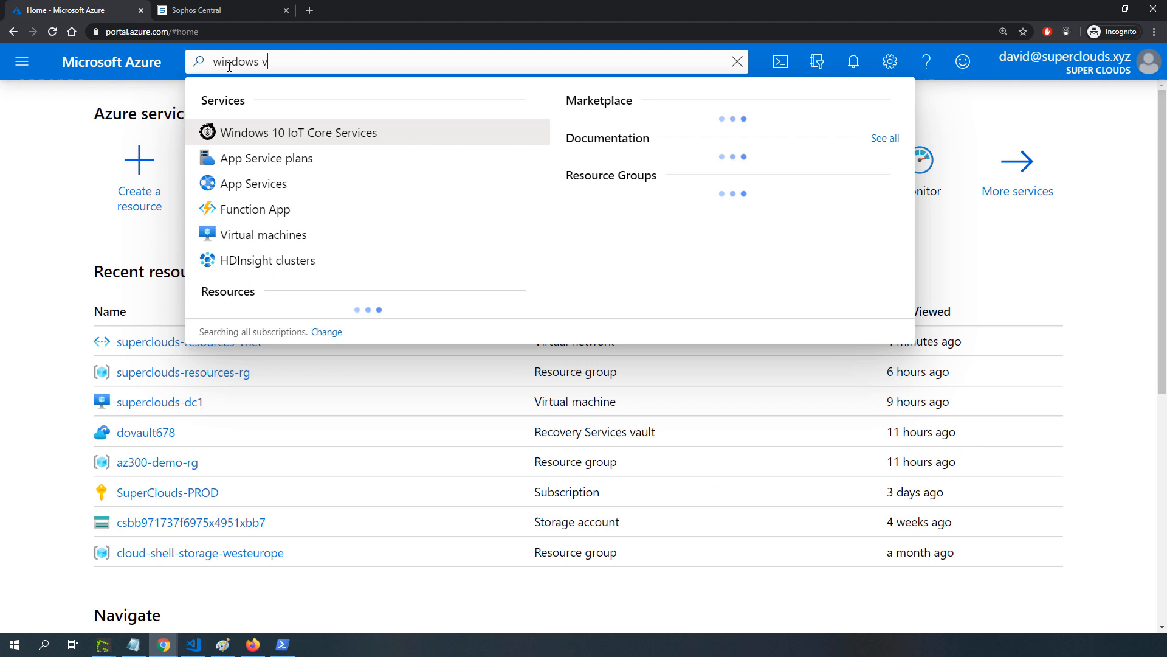
type("irtual d")
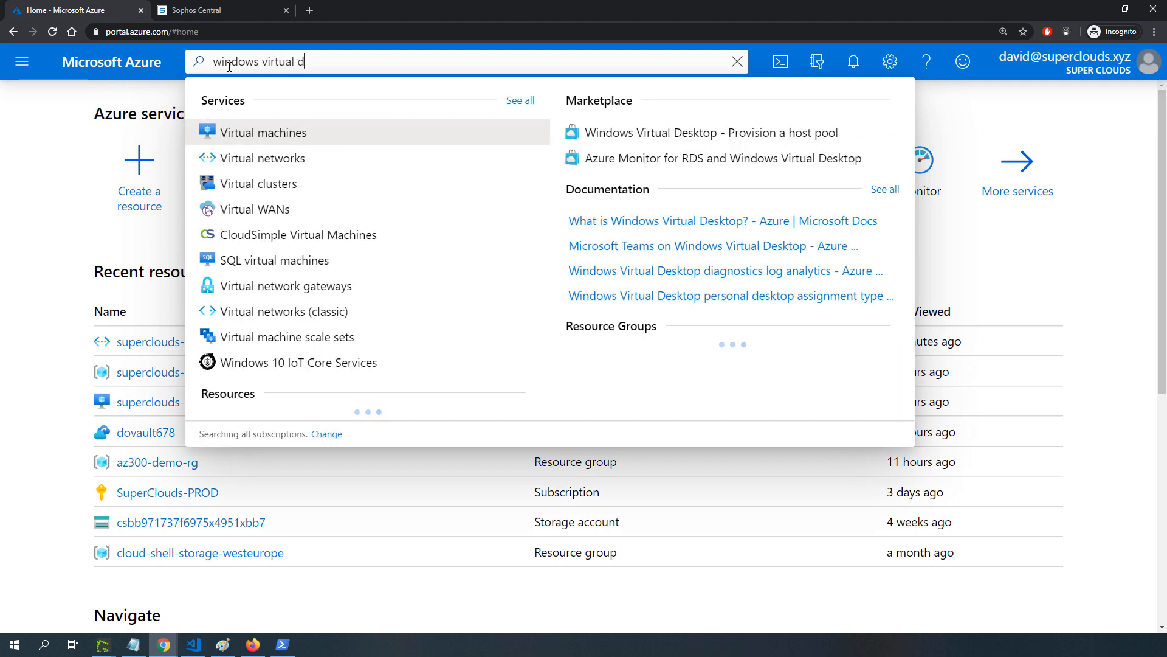
type("eskt")
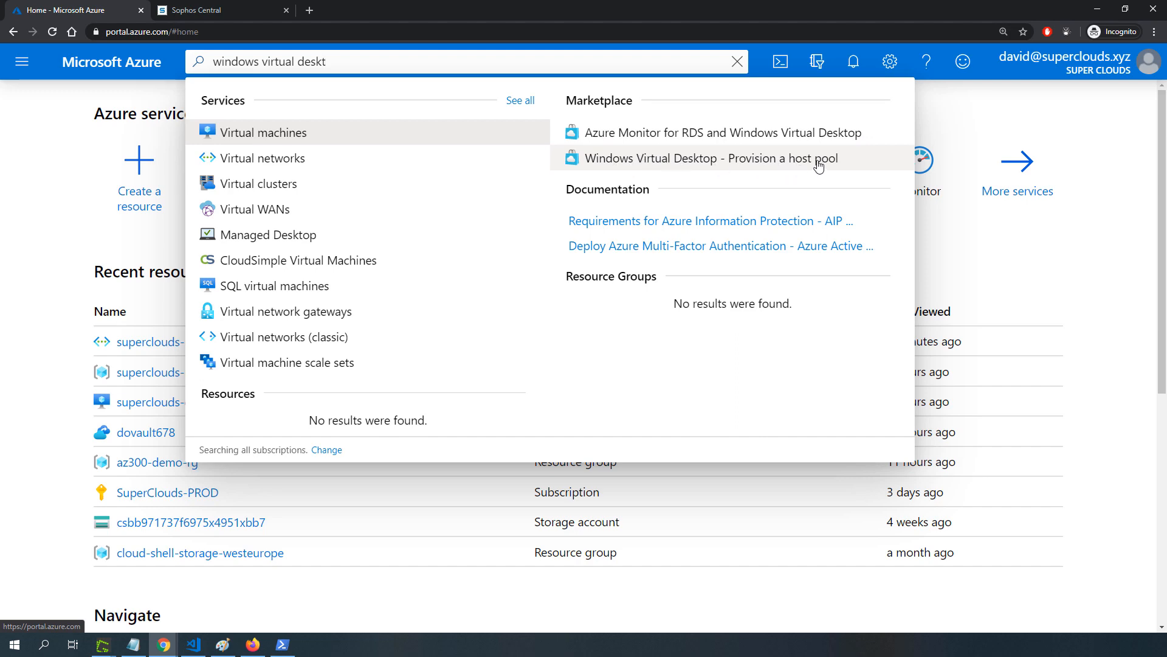
left_click(704, 159)
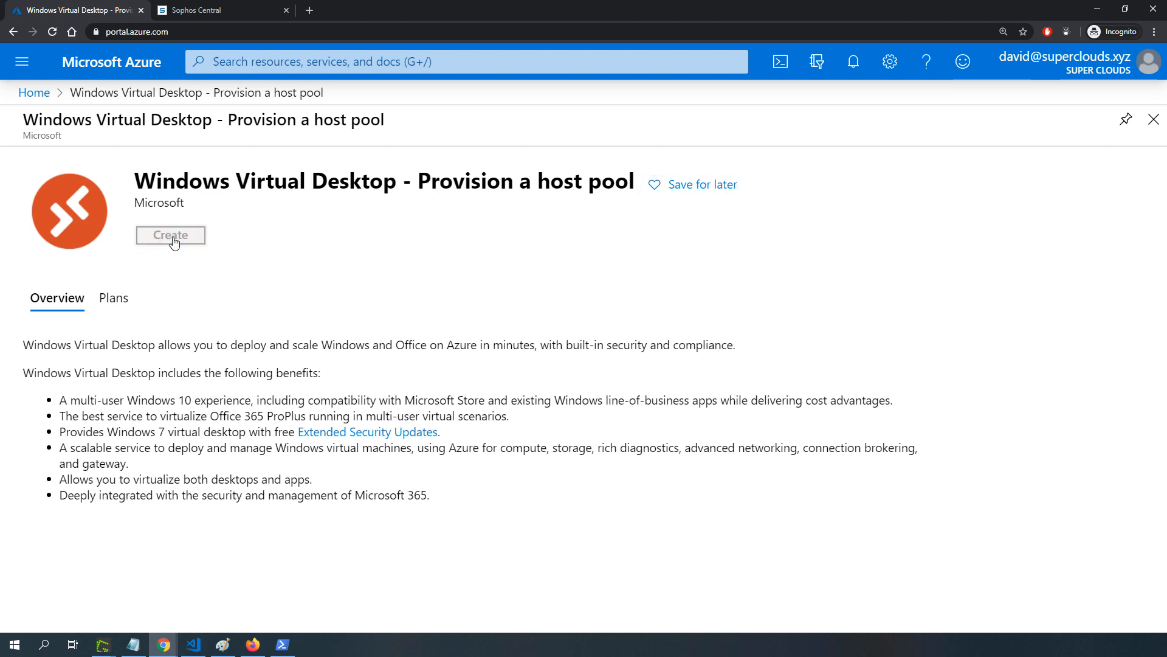
Start creating a host pool with a new resource group named superclouds-vd-pool-rg
left_click(170, 235)
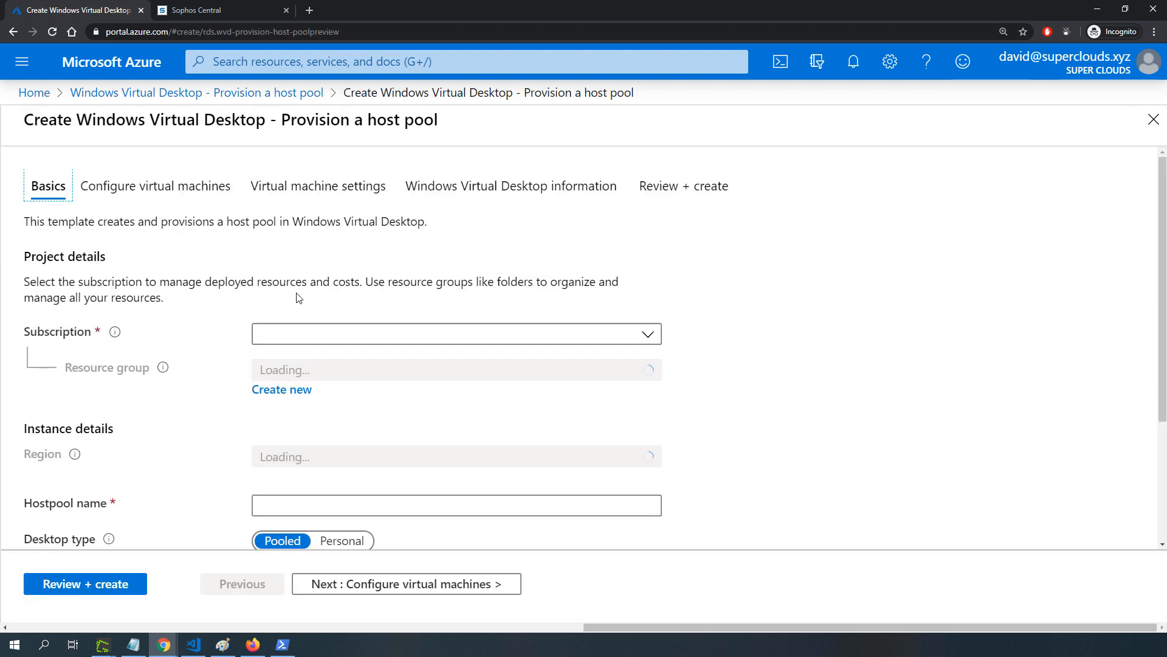
left_click(281, 389)
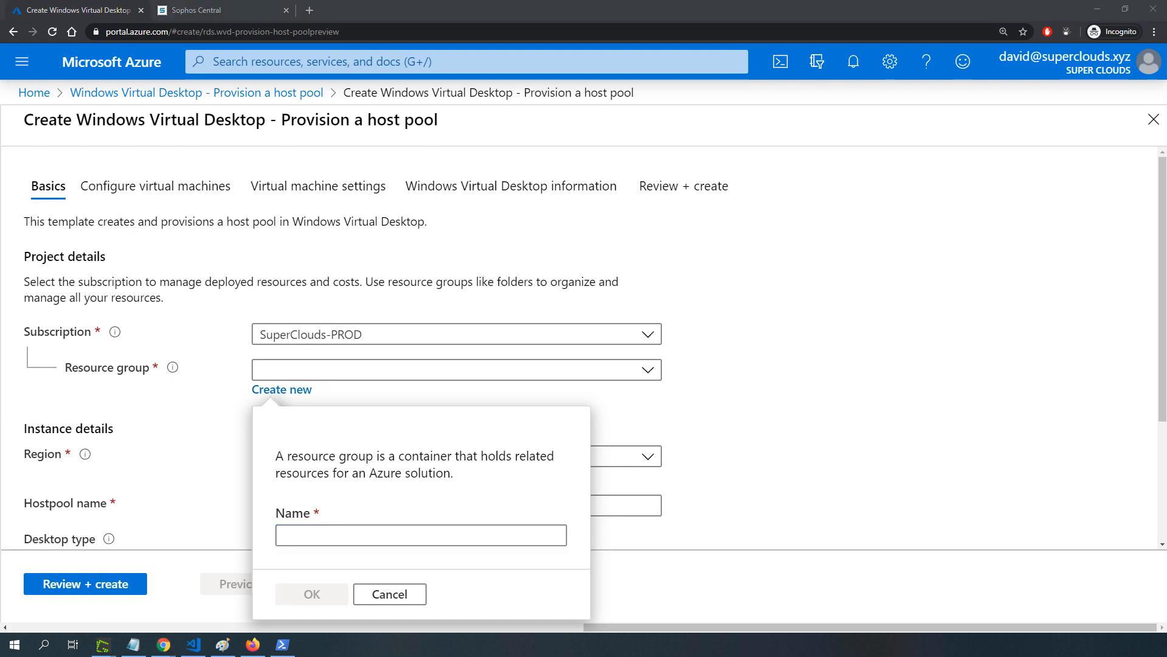
type("superclouds-vd-pool-rg")
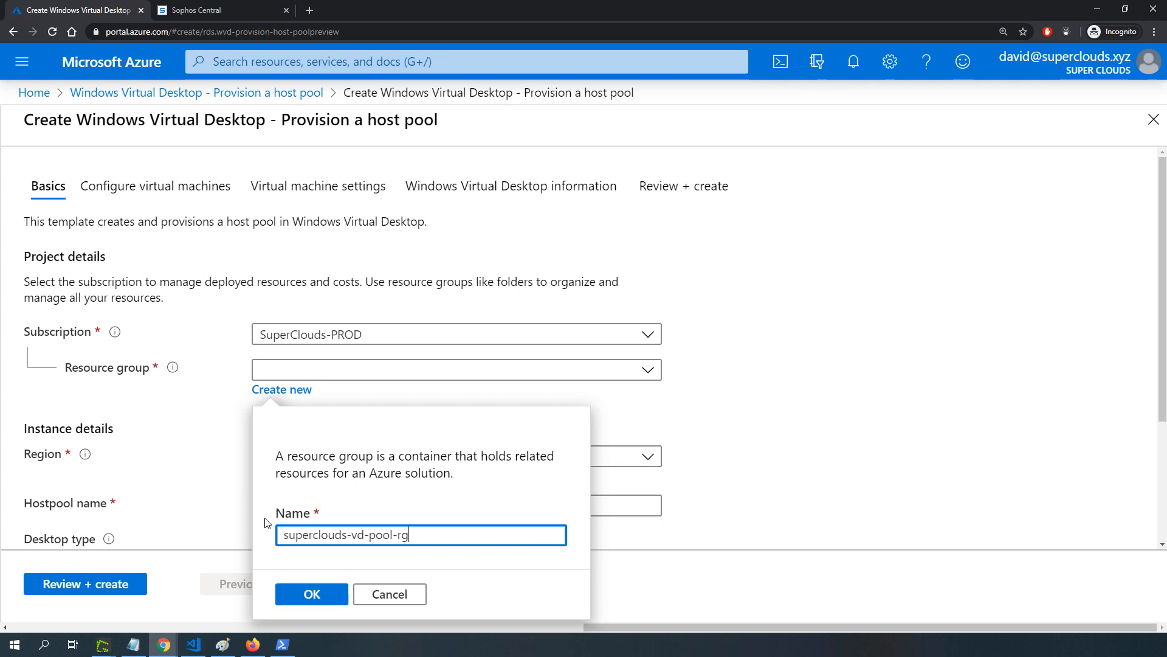
left_click(311, 593)
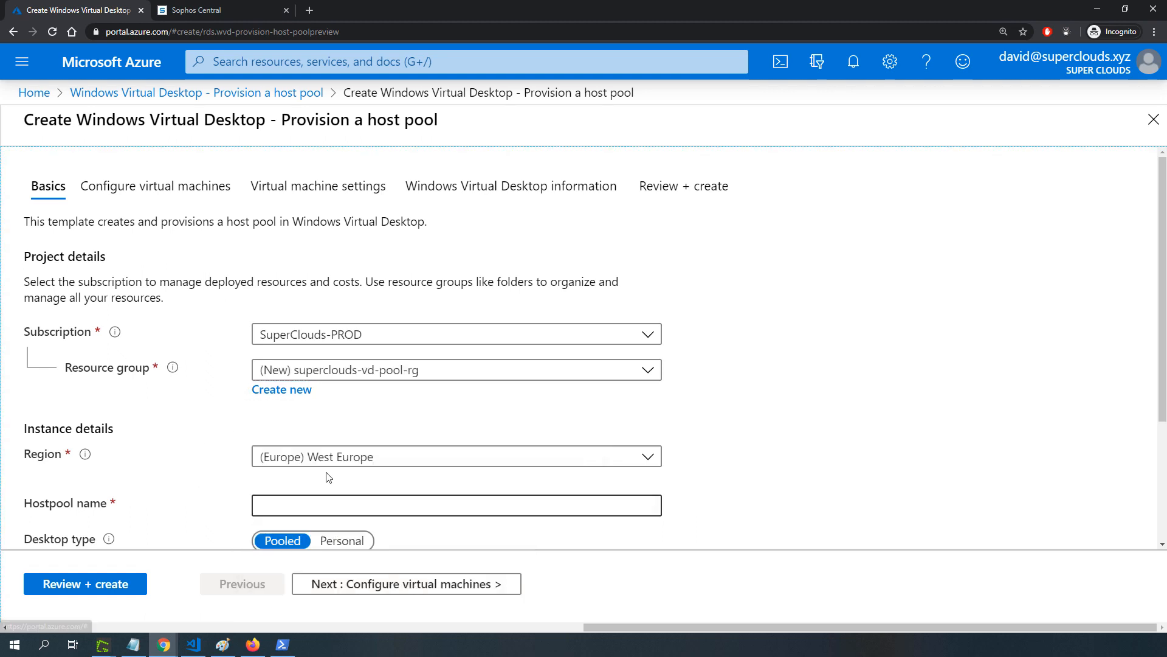
left_click(456, 456)
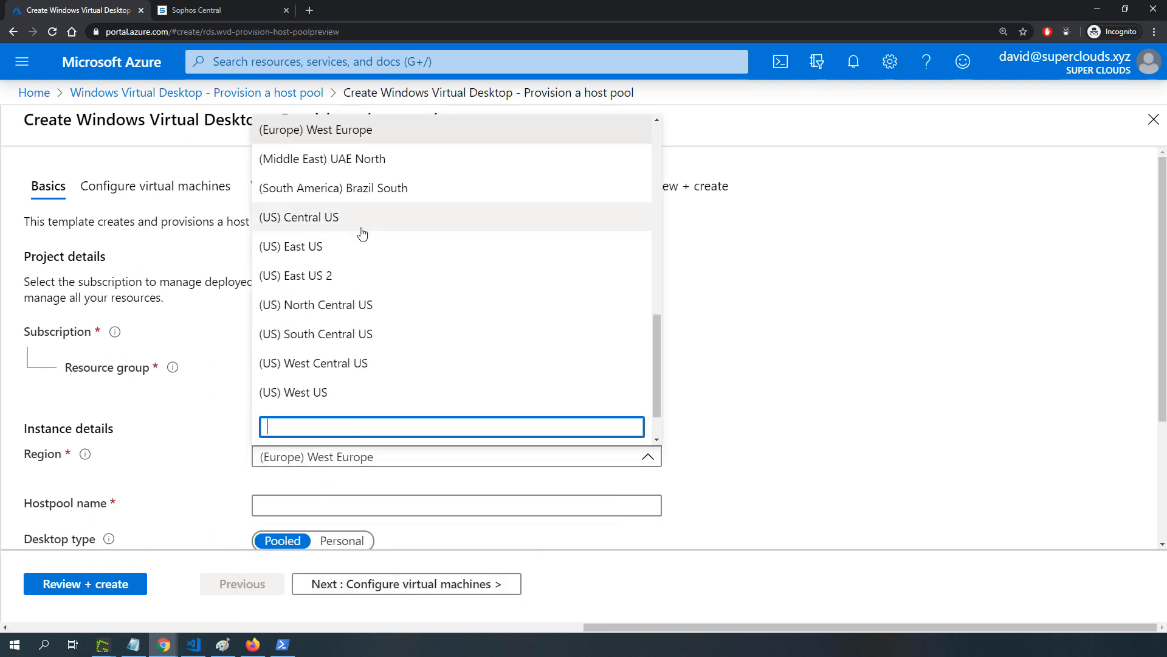
scroll("up", 3)
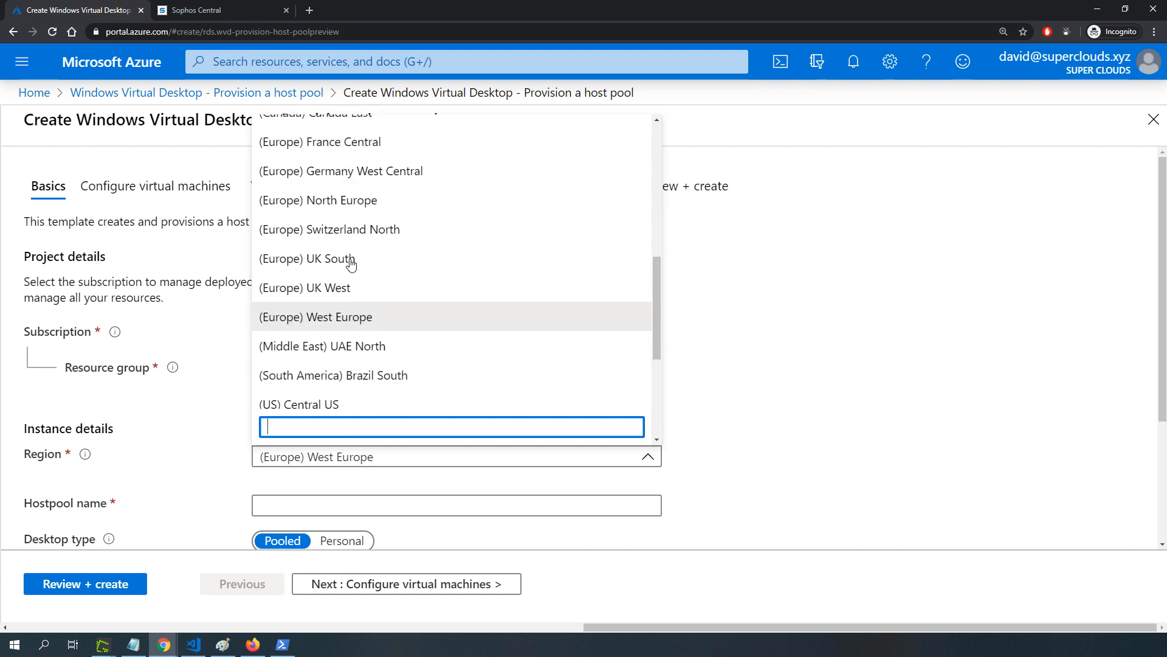
left_click(307, 258)
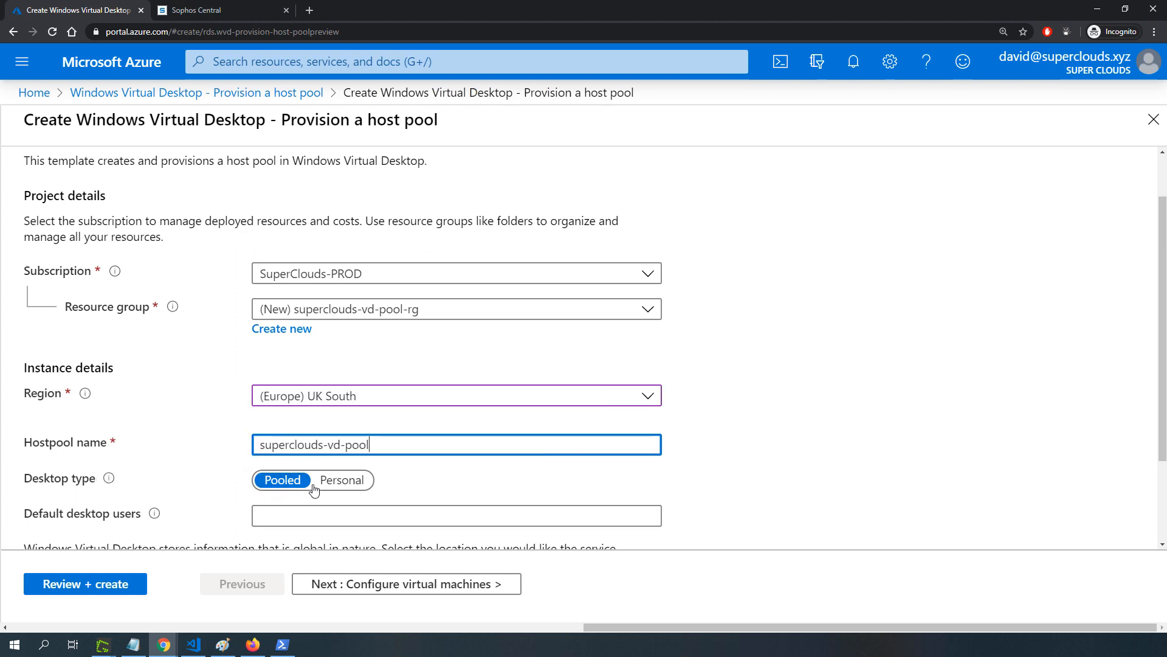
scroll("down", 3)
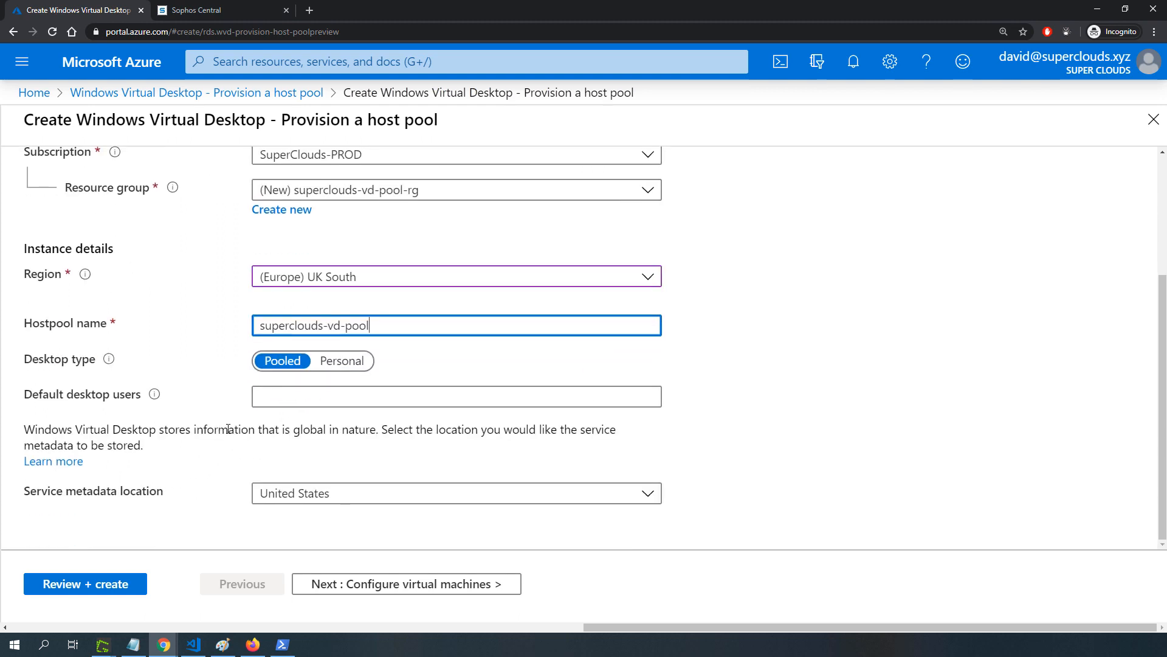
left_click(456, 395)
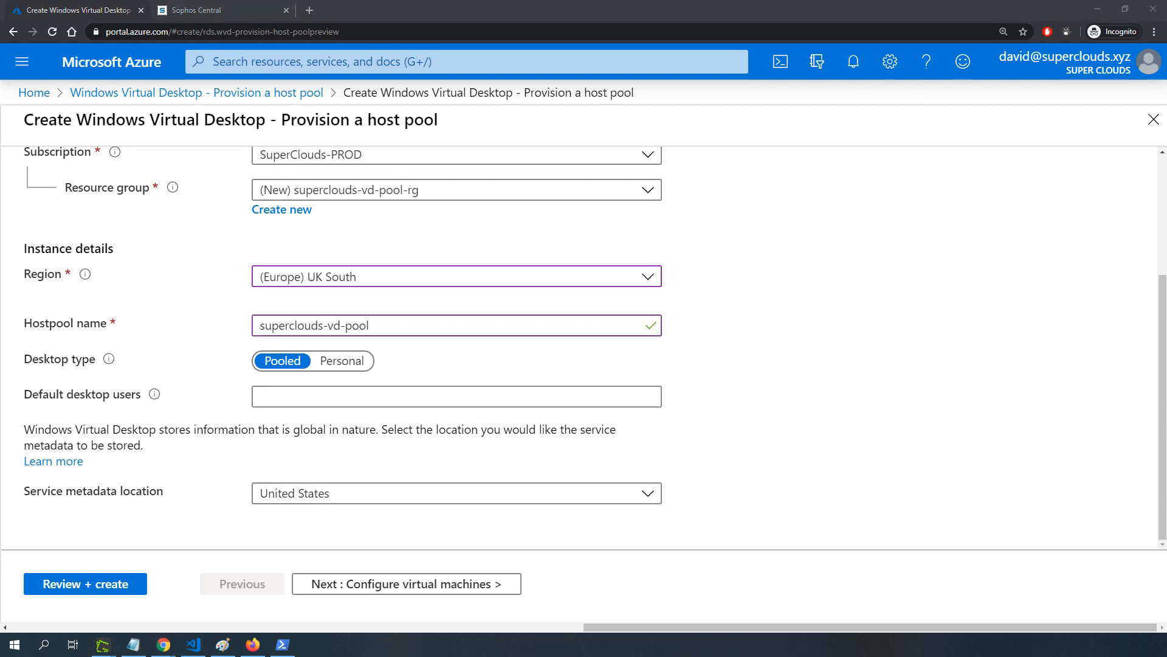
left_click(456, 395)
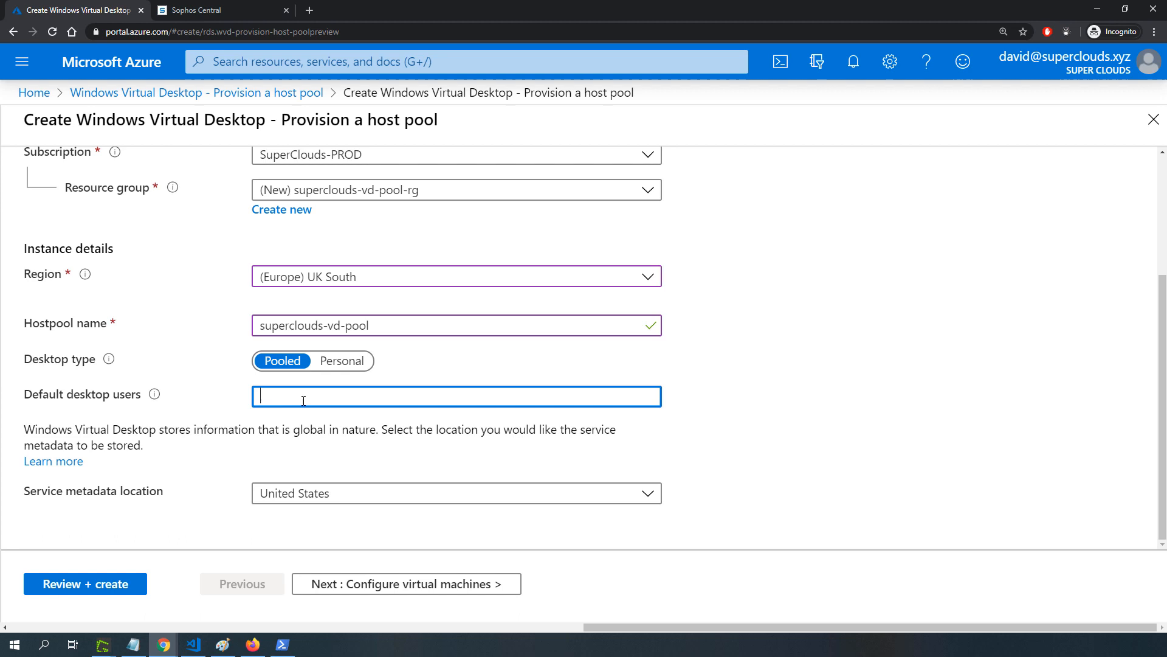
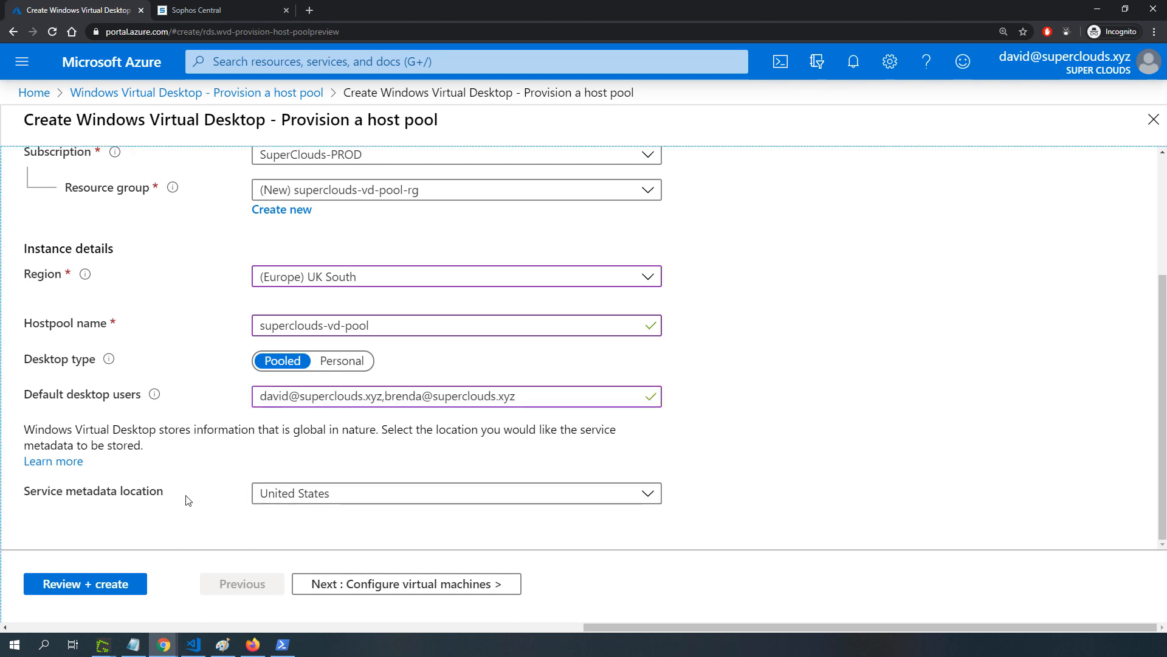
mouse_move(400, 608)
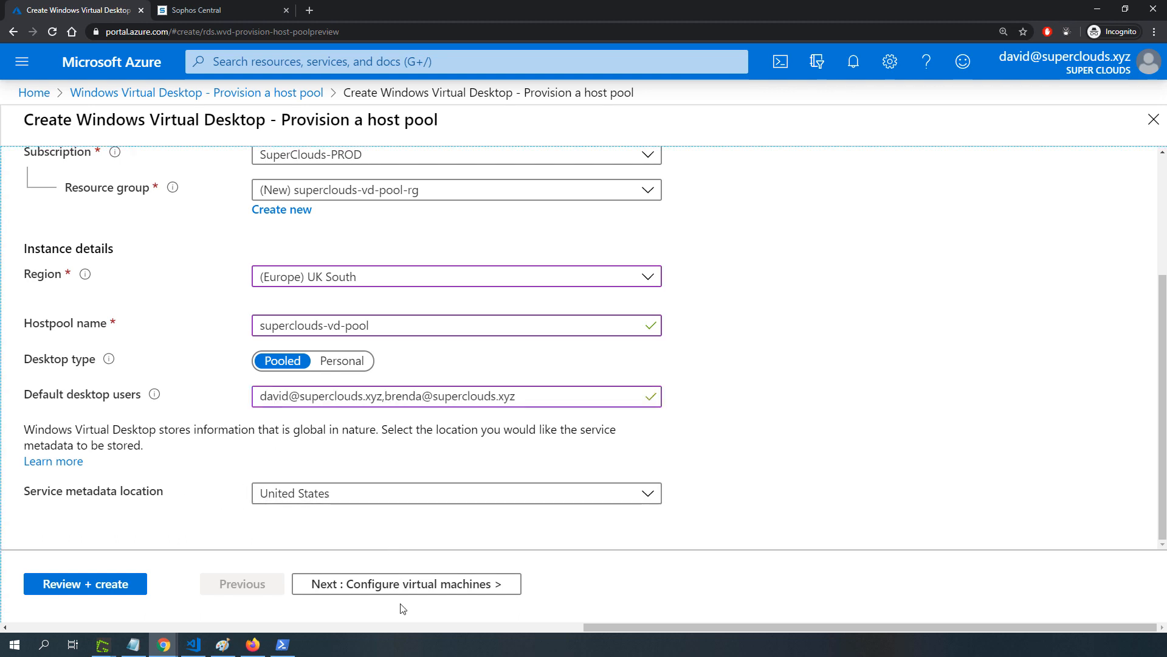
Choose the Light usage profile for 2 total users with VM name prefix vdpool-vm and continue
left_click(406, 582)
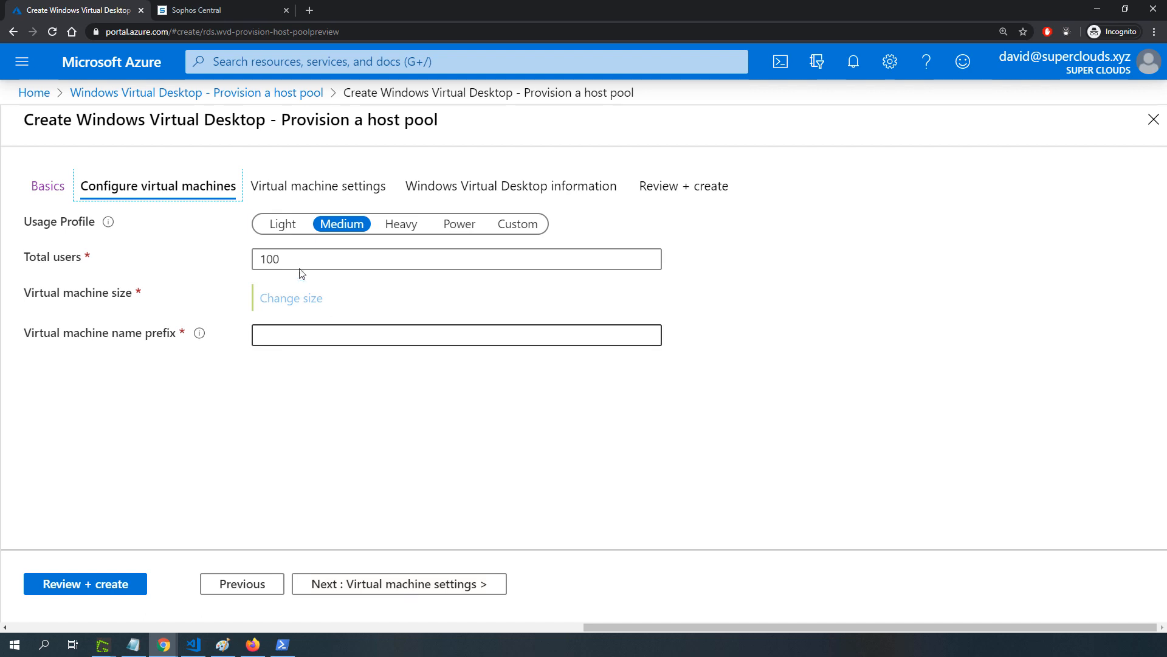
left_click(281, 224)
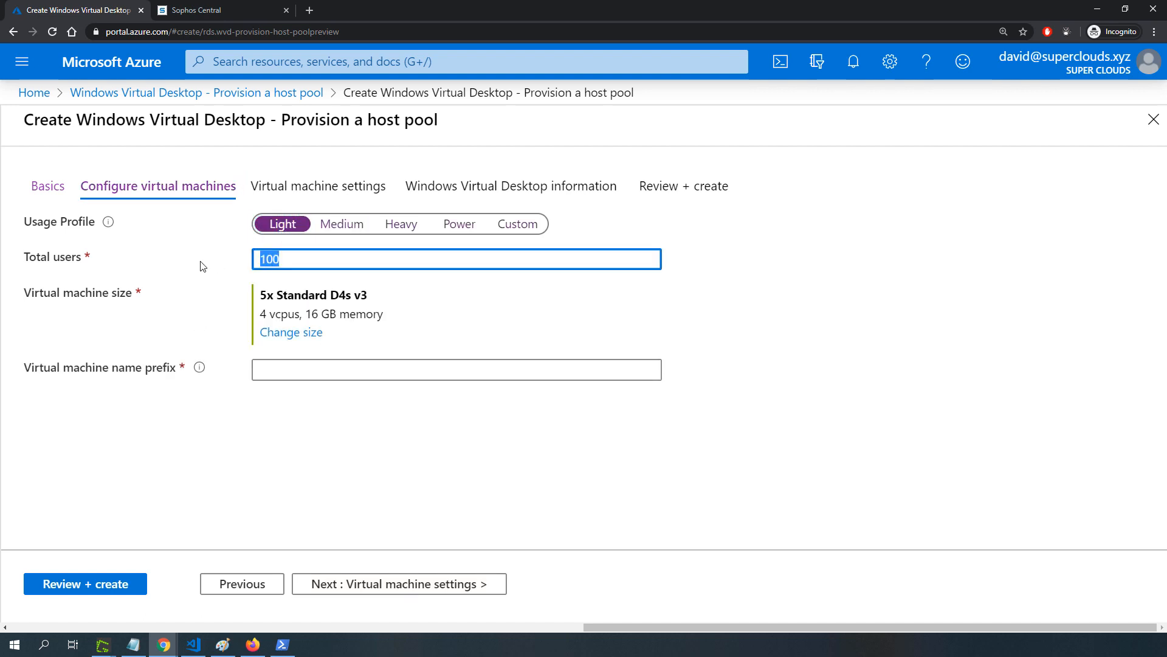
type("2")
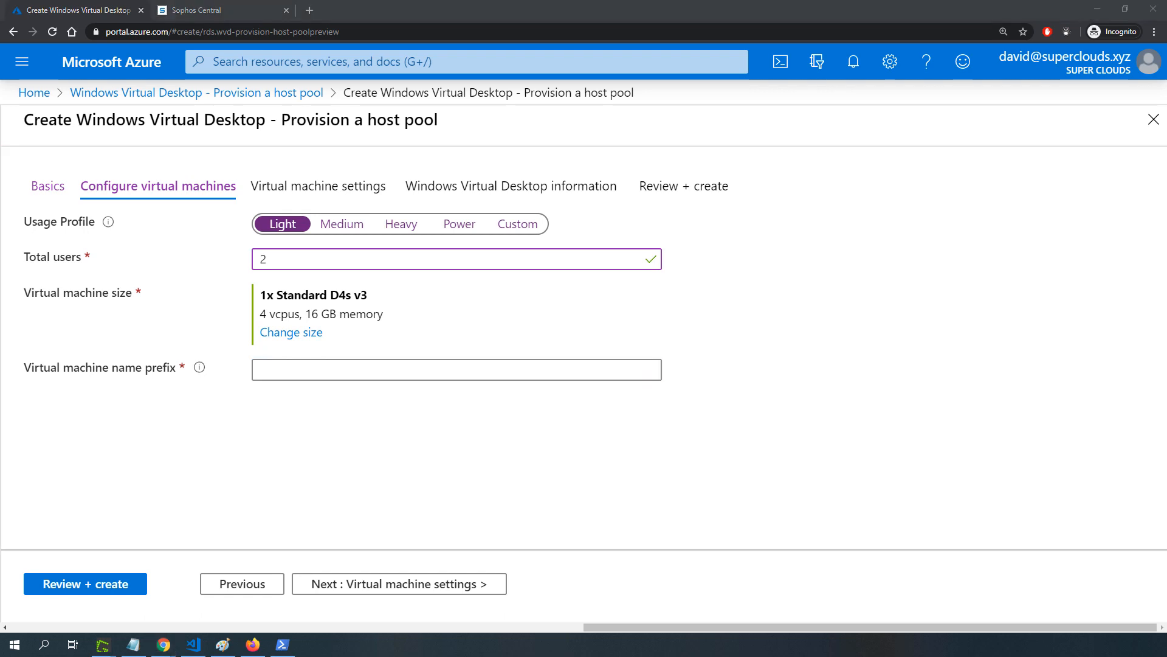
type("vdpool-vm")
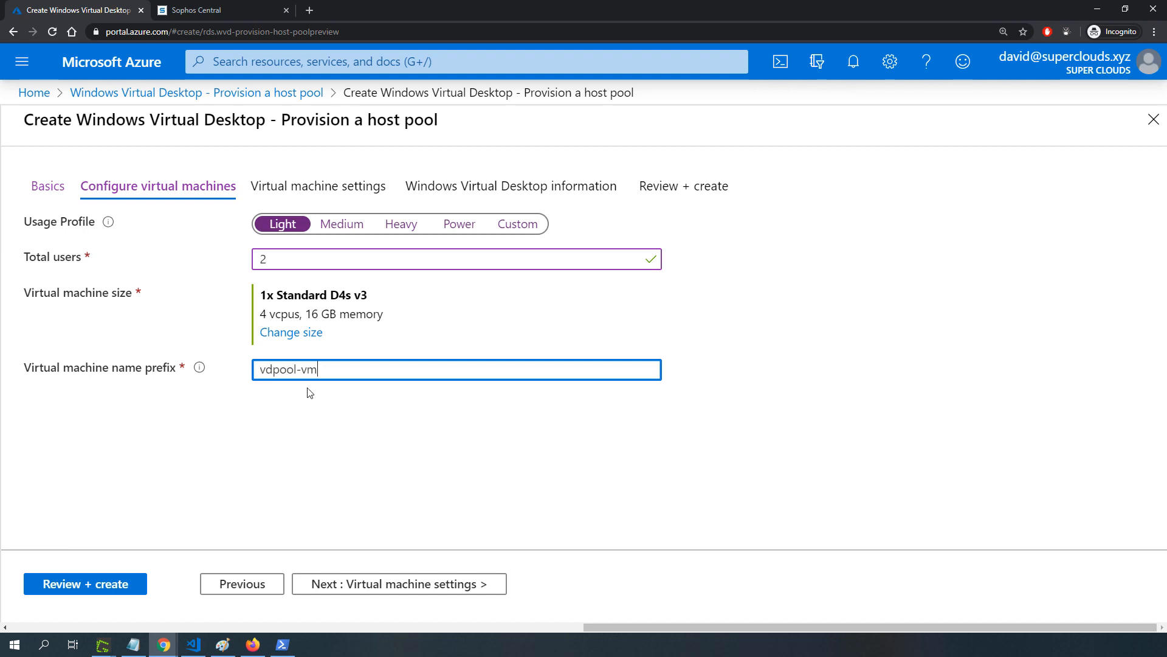
left_click(323, 446)
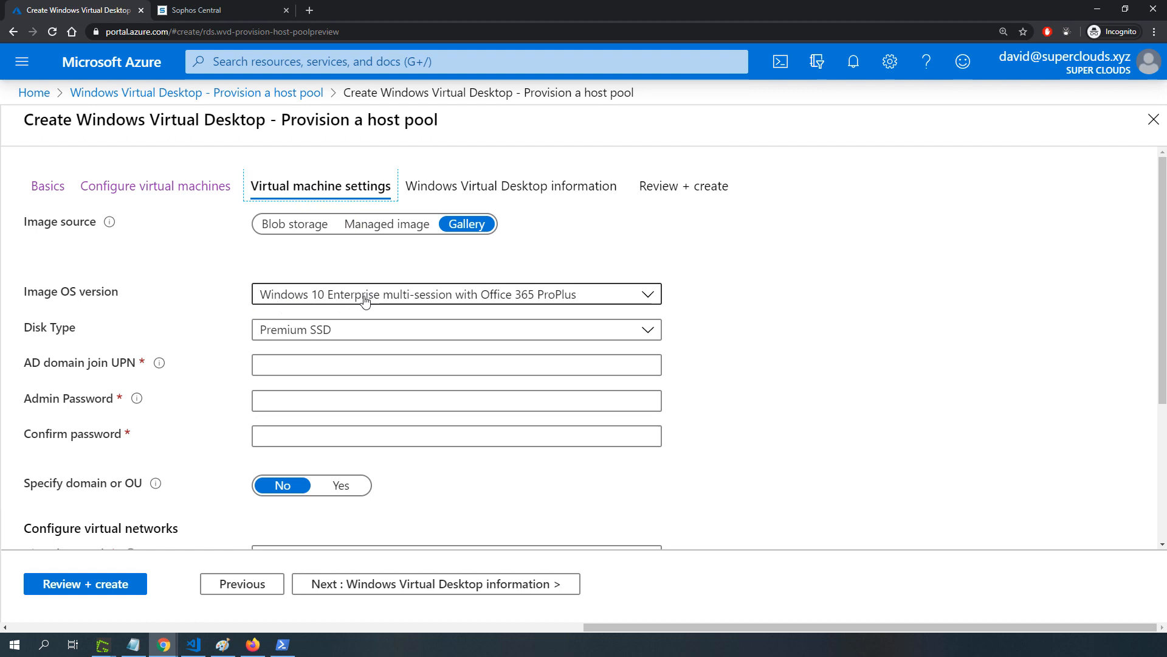
left_click(456, 363)
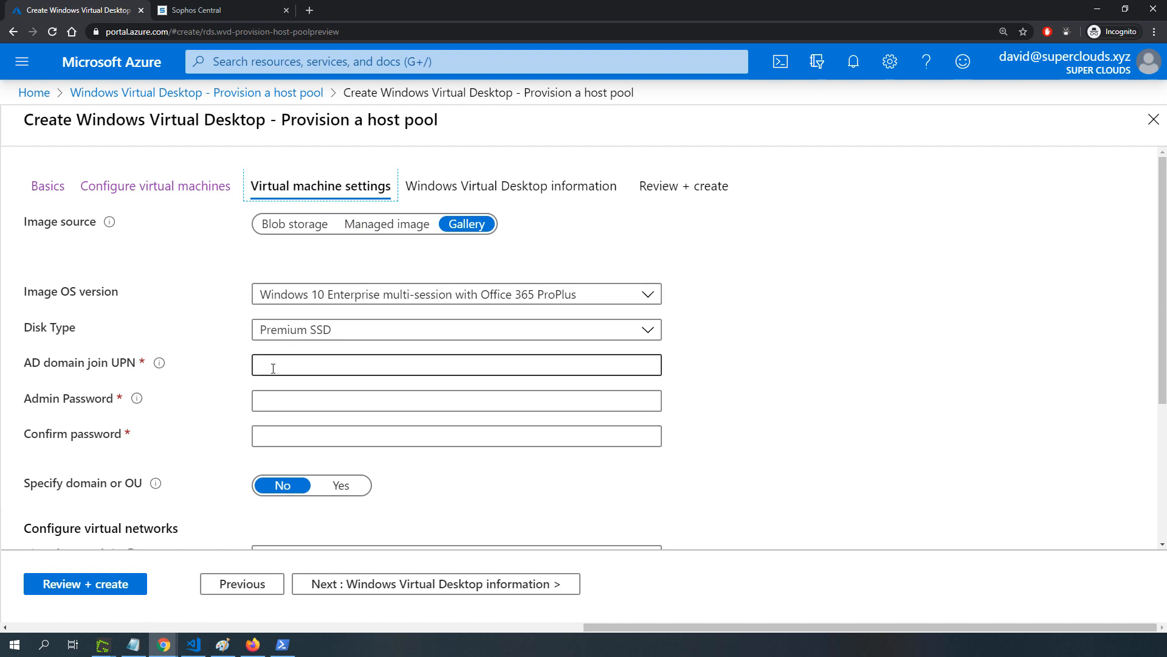
left_click(456, 364)
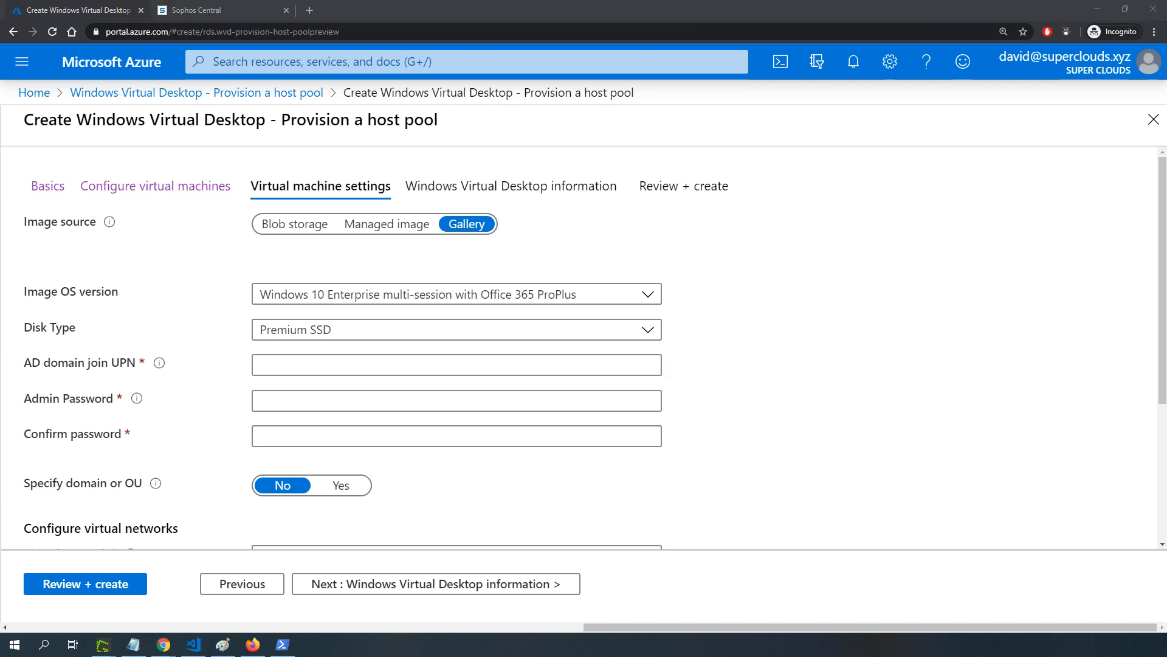
left_click(456, 364)
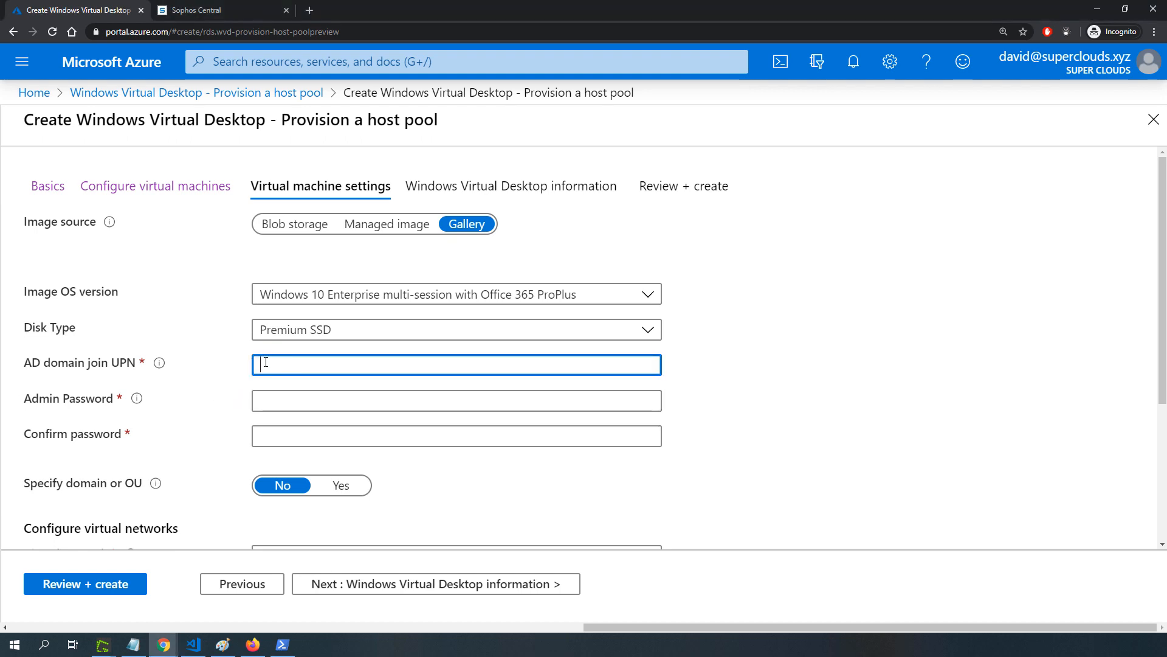
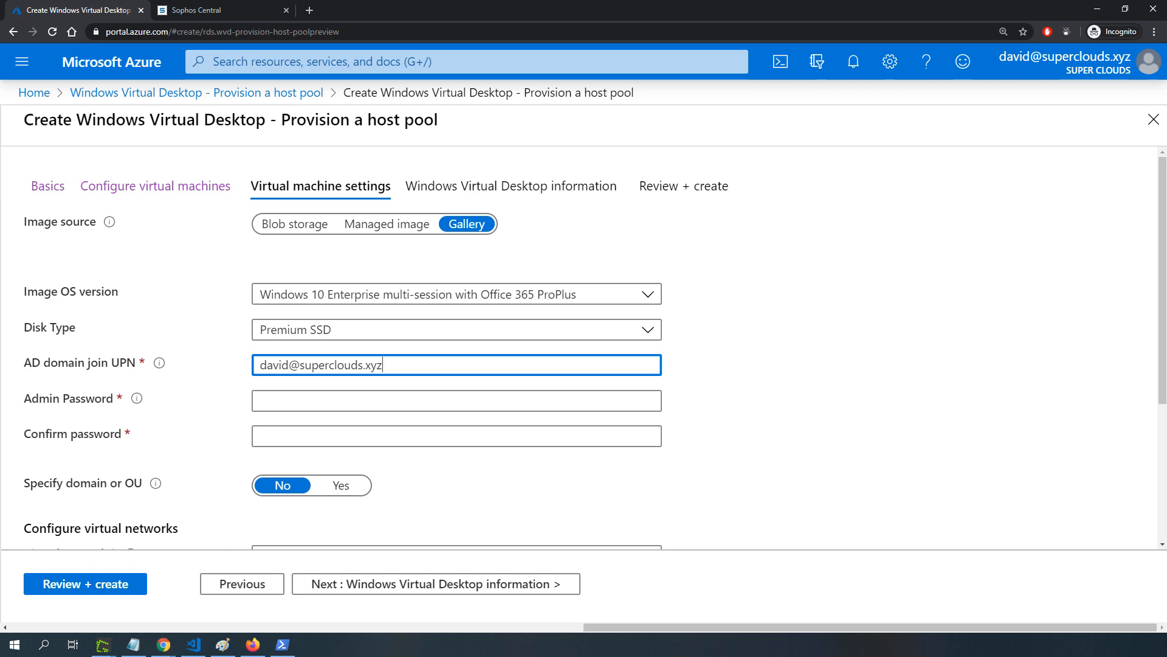
left_click(456, 400)
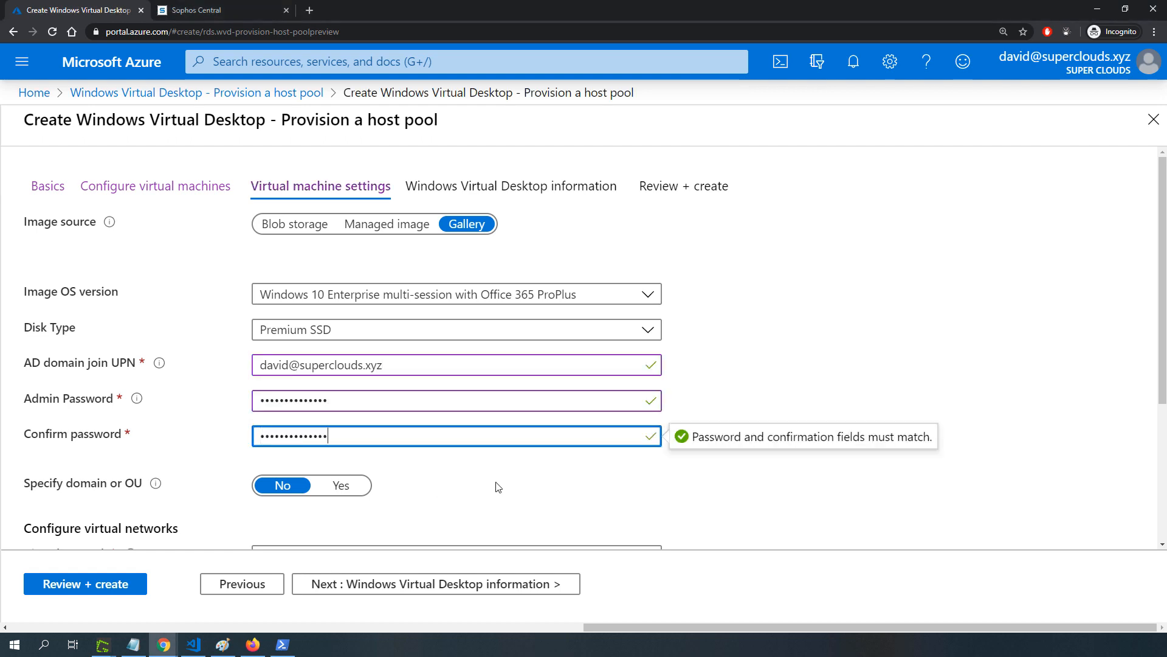
scroll("down", 3)
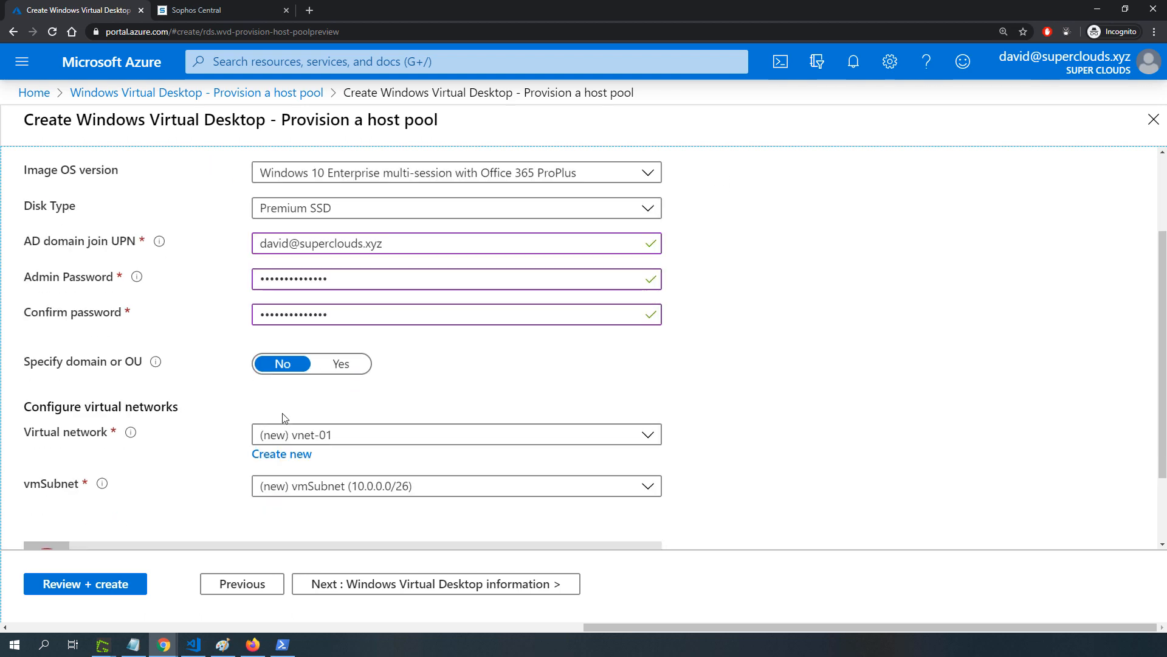
Place the VMs on superclouds-resources-vnet with subnet superclouds-vd-pool-subnet and continue
left_click(455, 434)
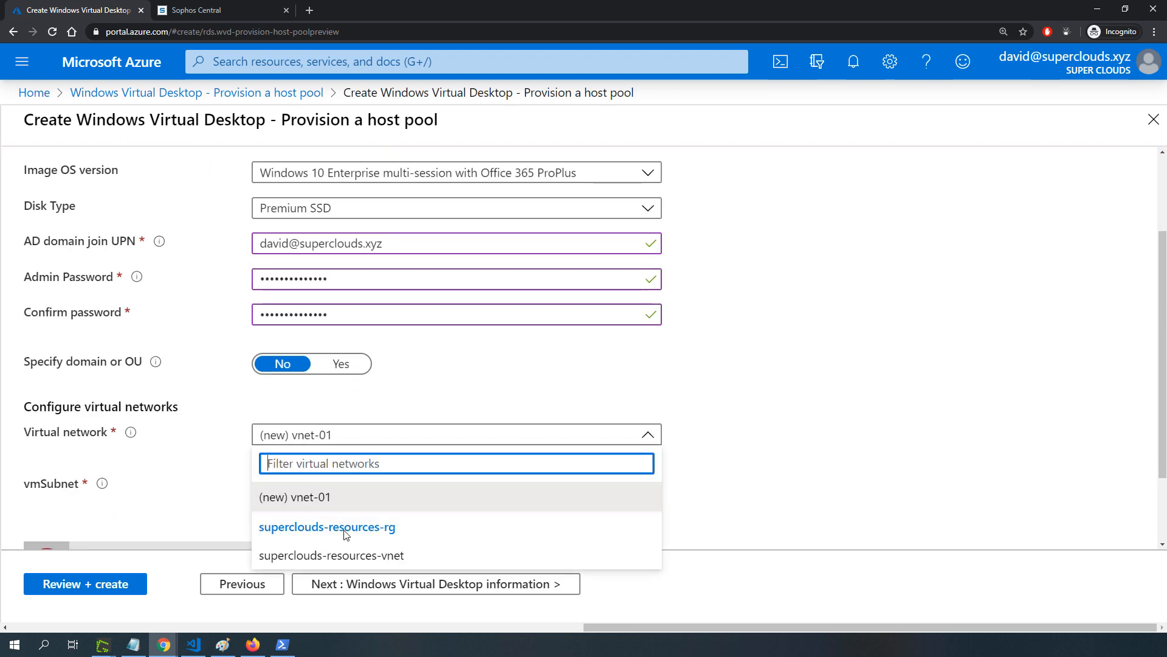
mouse_move(349, 560)
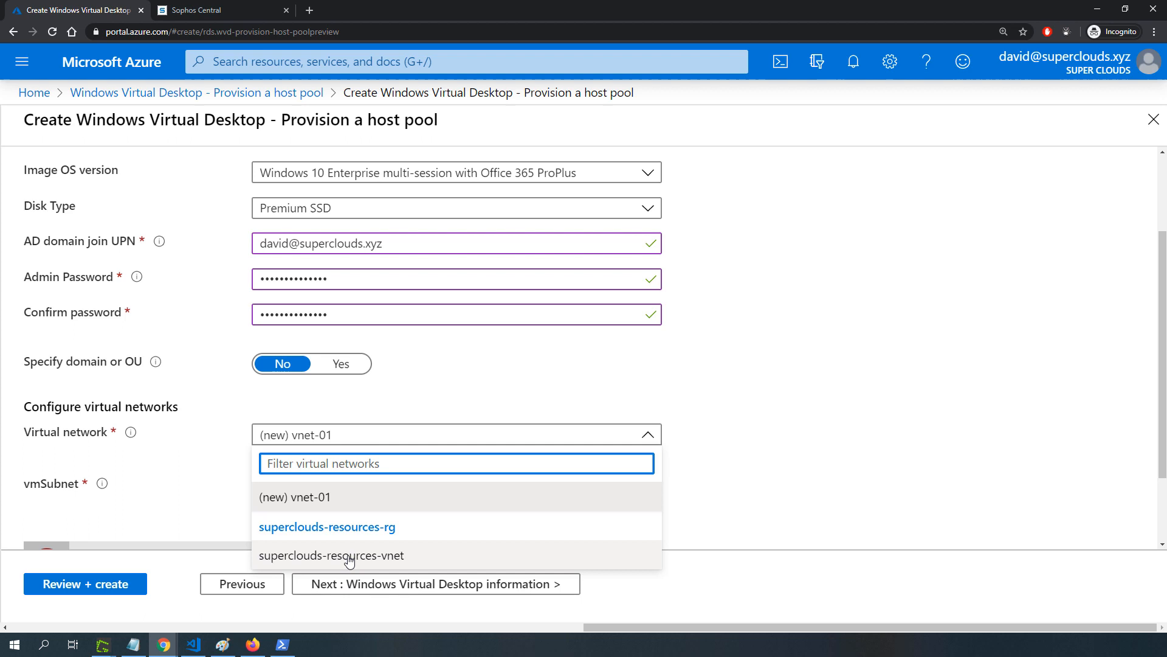
left_click(330, 556)
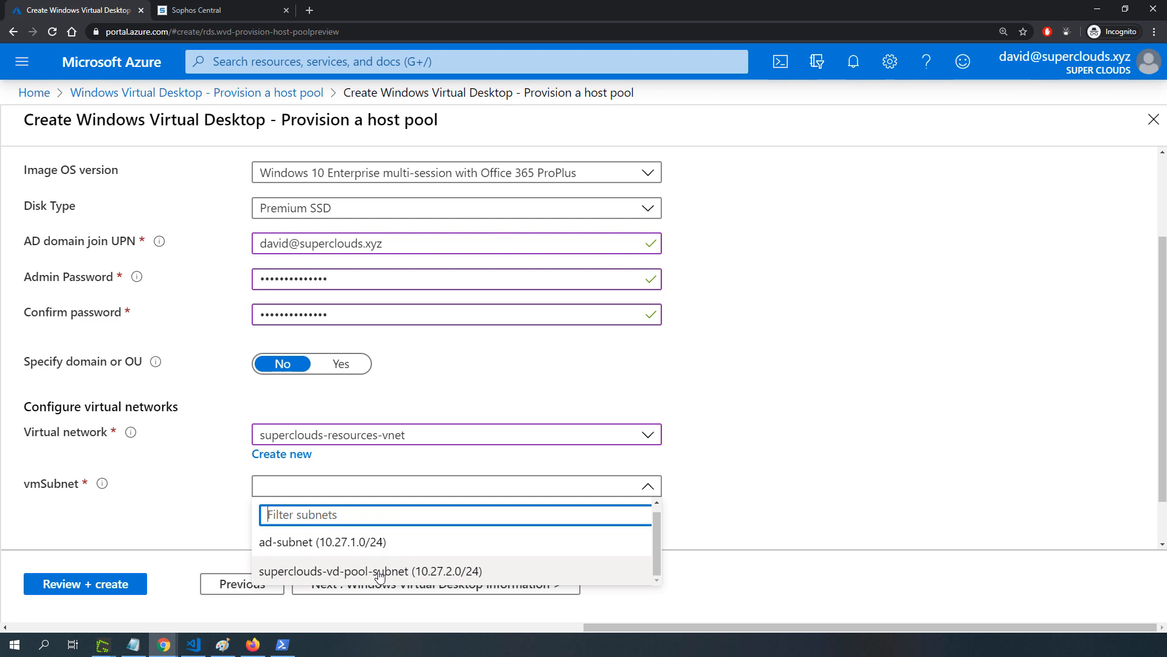
left_click(370, 571)
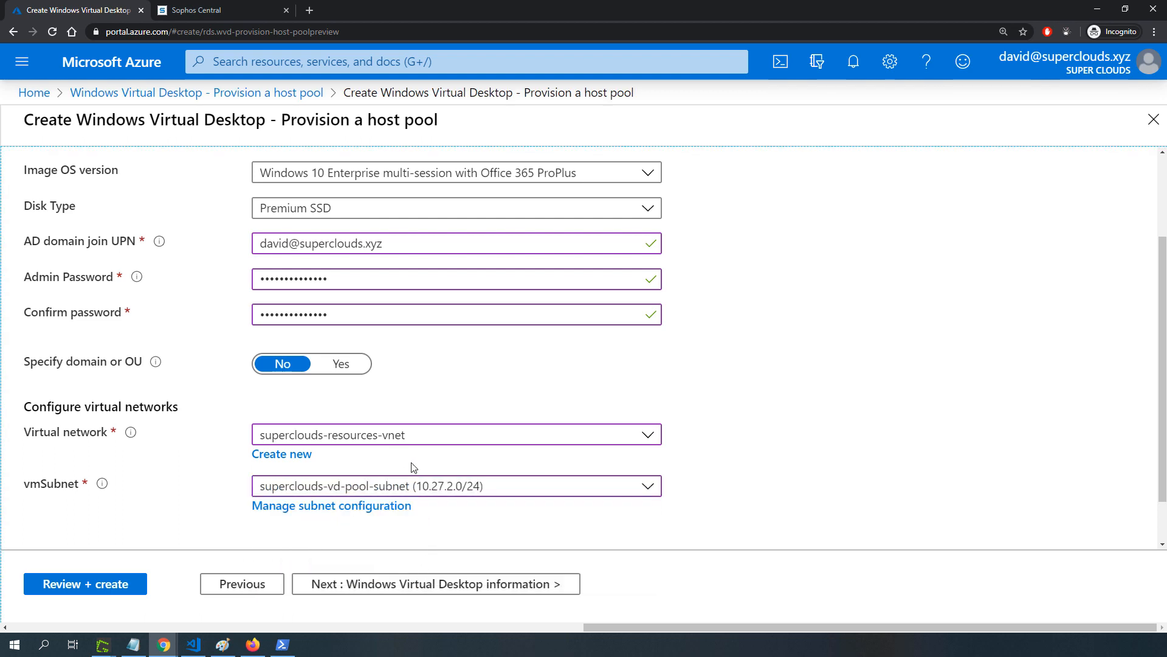
left_click(435, 583)
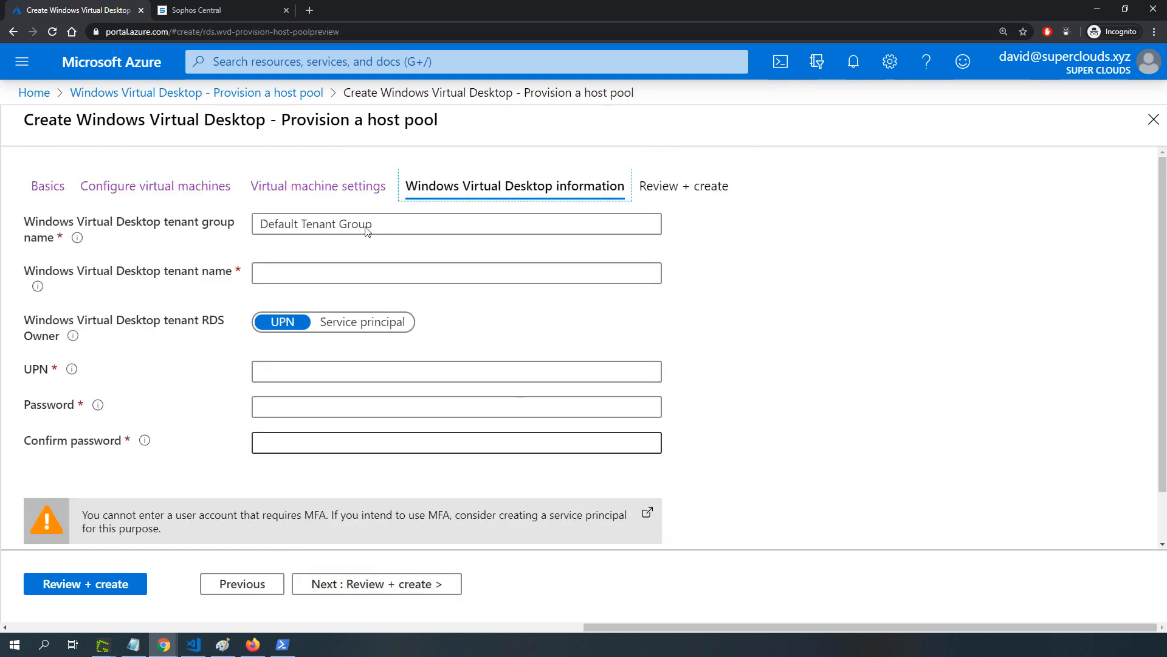
Set tenant name SuperClouds-WinVd and make a service principal the RDS owner
left_click(456, 273)
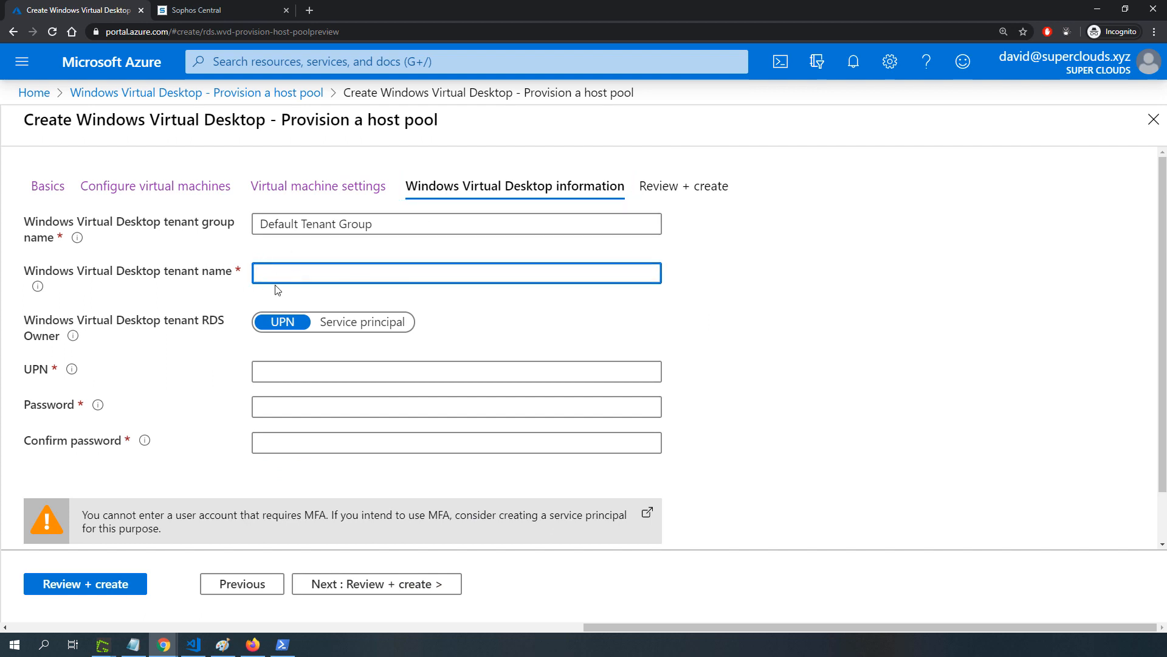
mouse_move(105, 308)
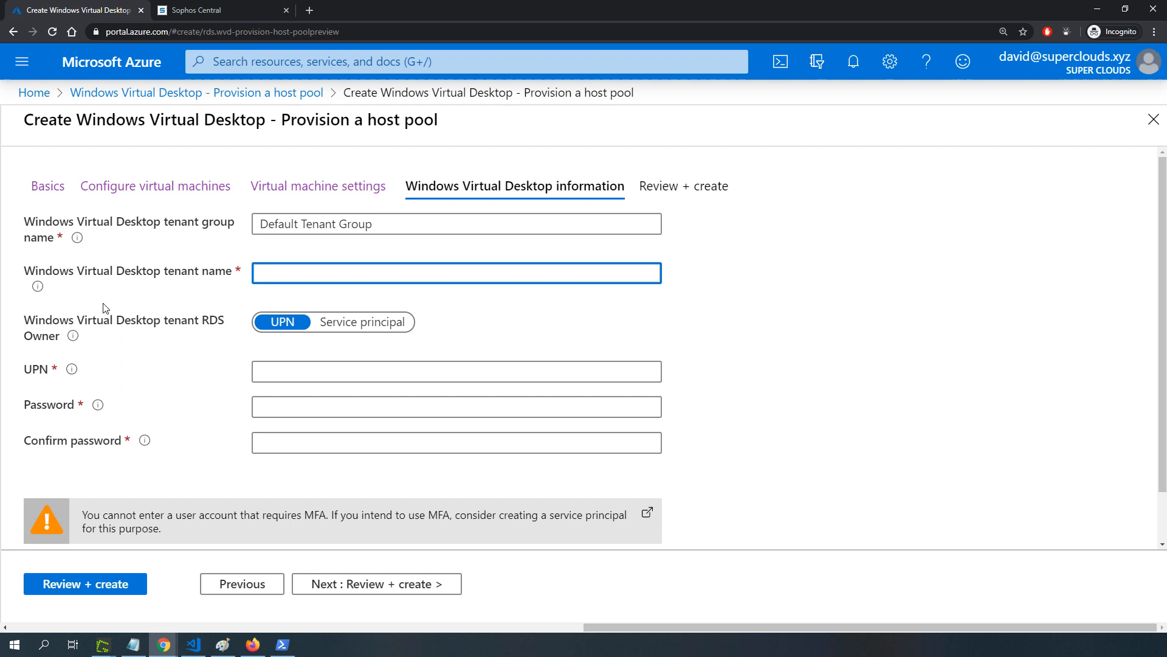
mouse_move(105, 283)
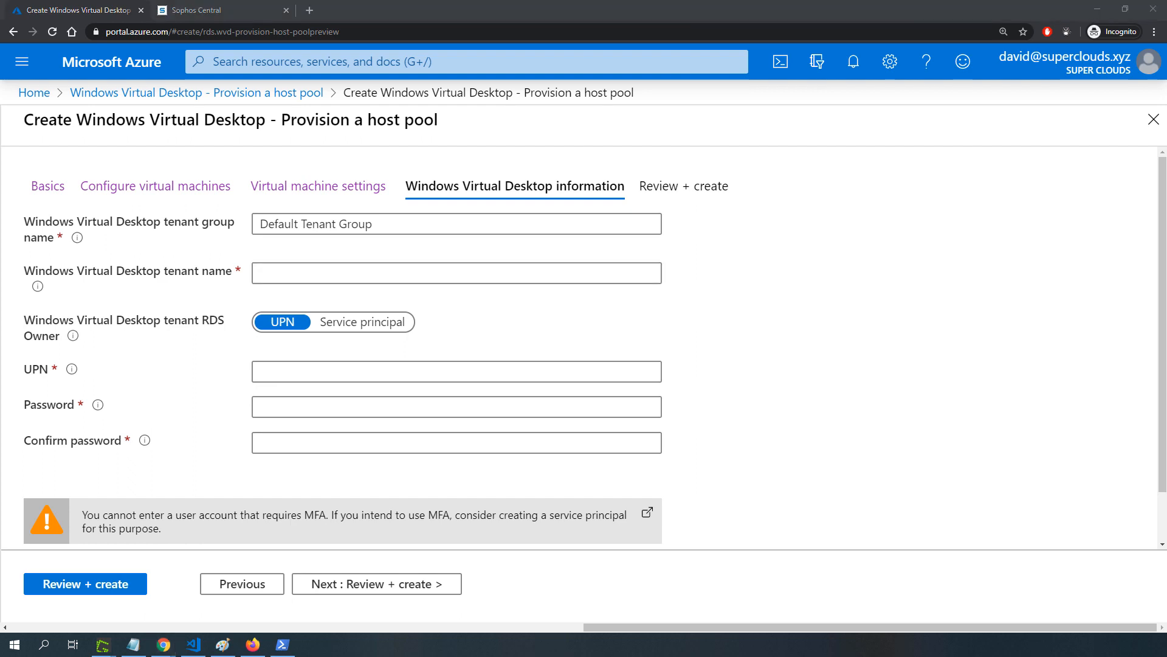
type("SuperClouds-WinVd")
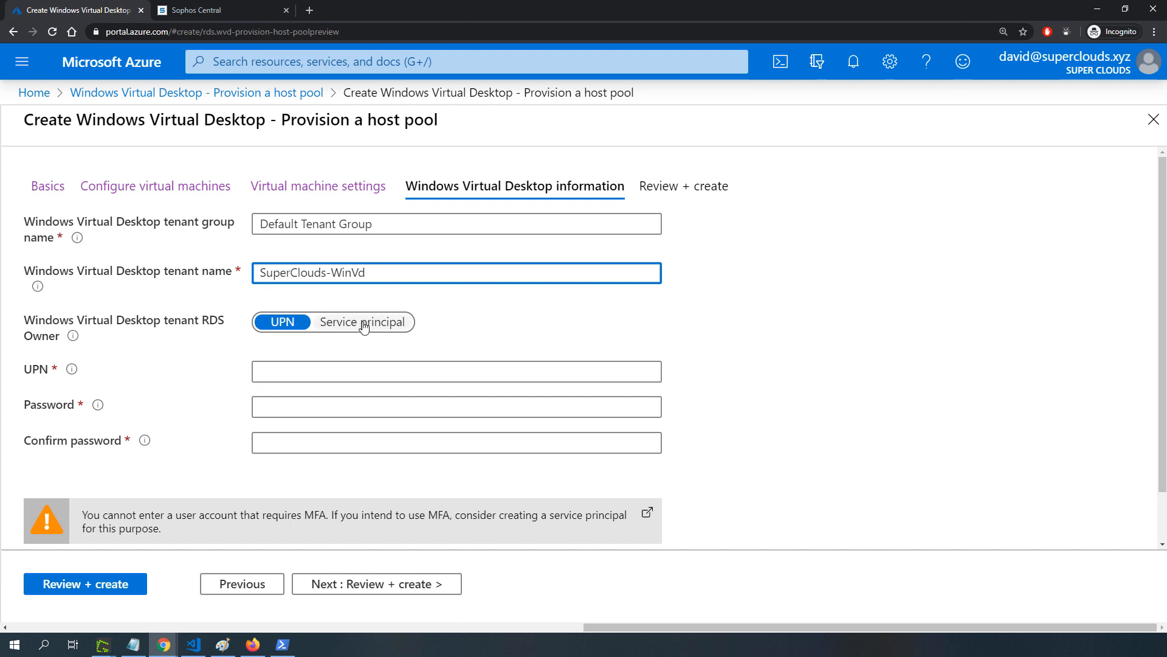
left_click(362, 321)
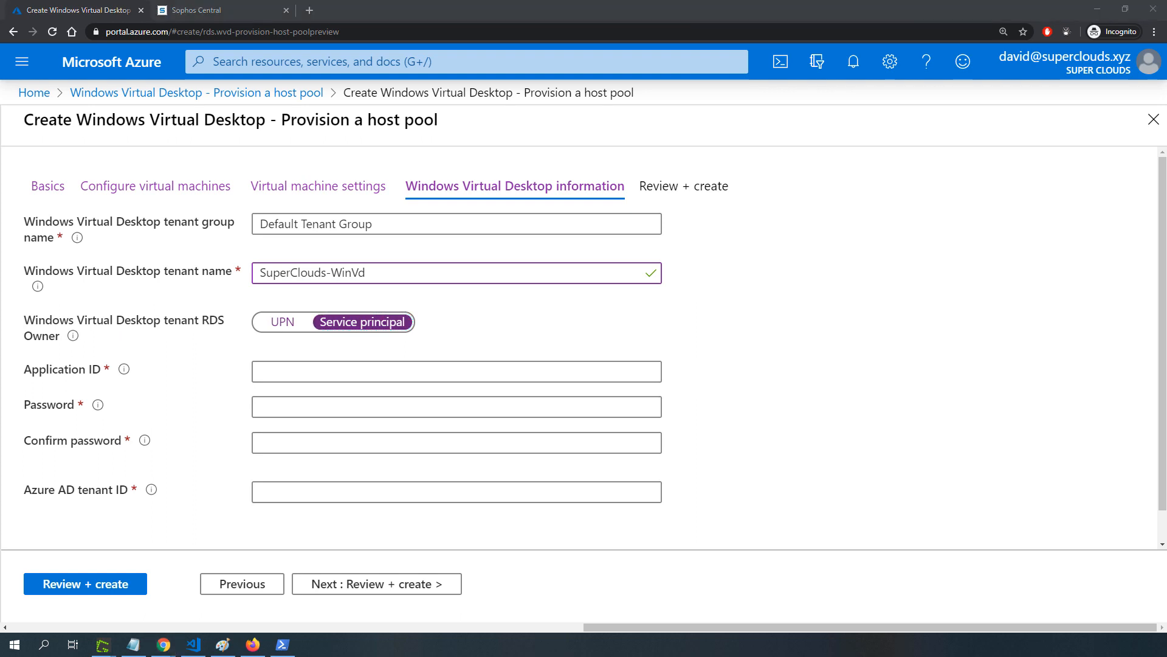
Fill in the service principal Application ID, password and Azure AD tenant ID
left_click(456, 371)
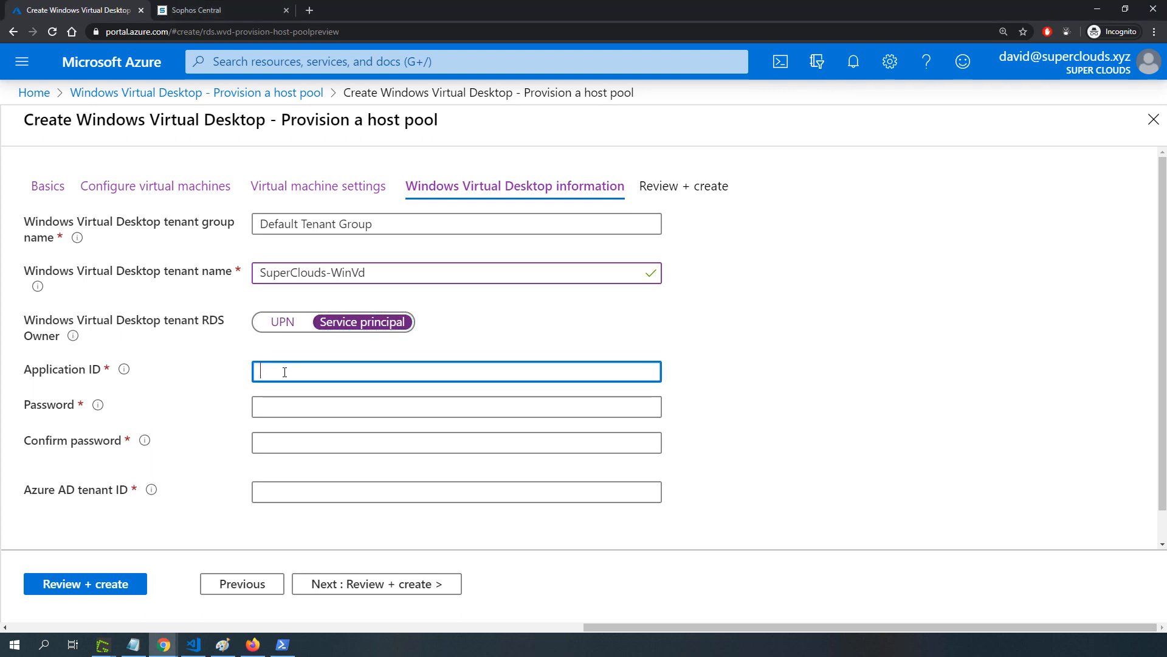
type("84e3e176-7a39-49a2-92c0-78d20b78d747")
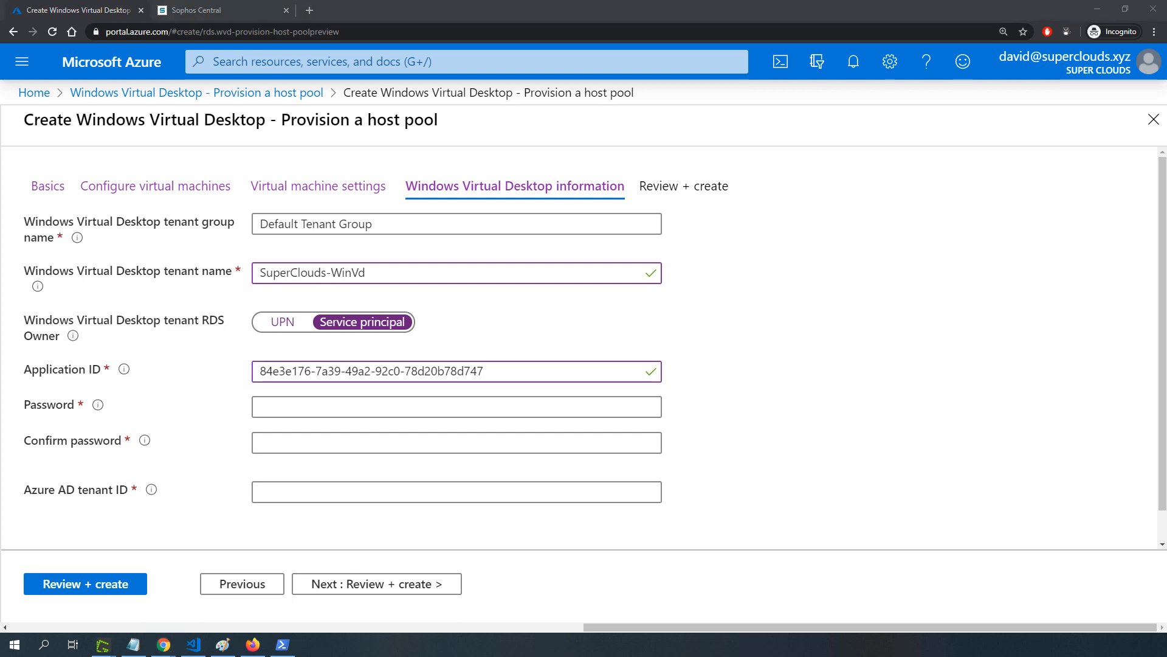
left_click(456, 406)
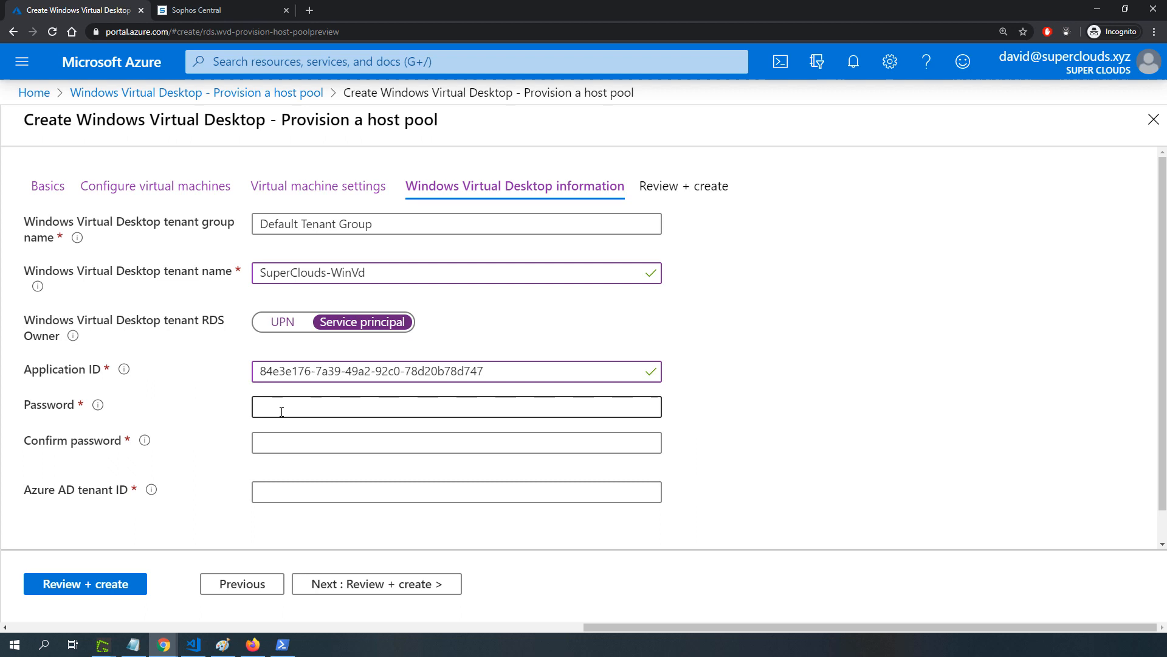
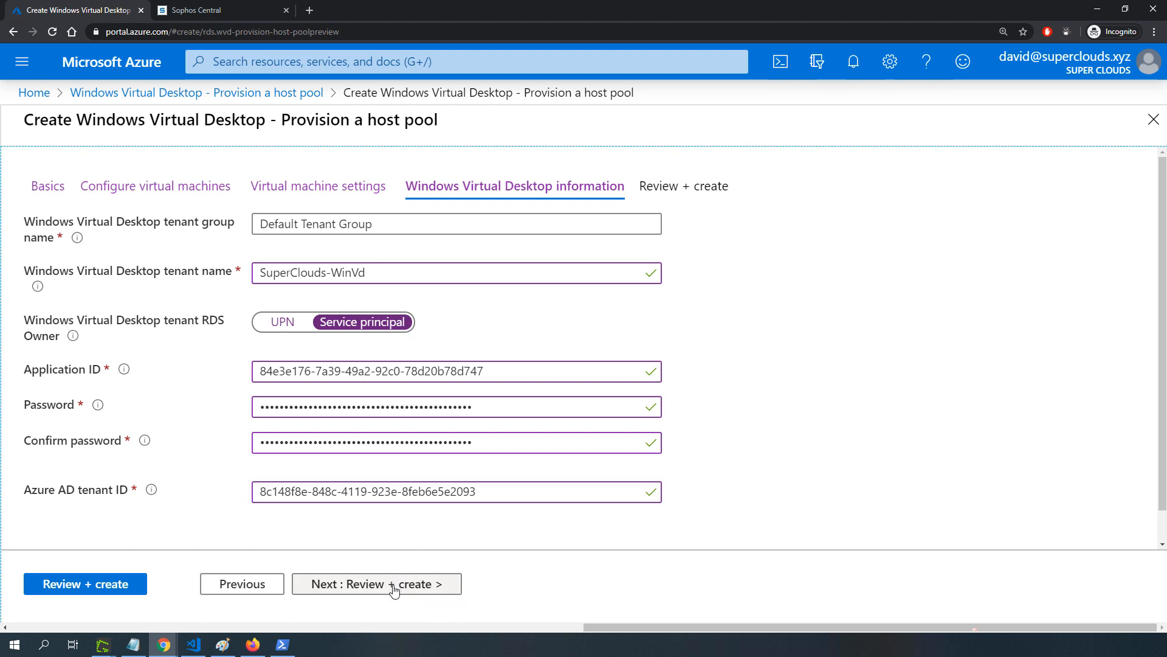
Pass Review + create validation and submit the host pool deployment
left_click(376, 584)
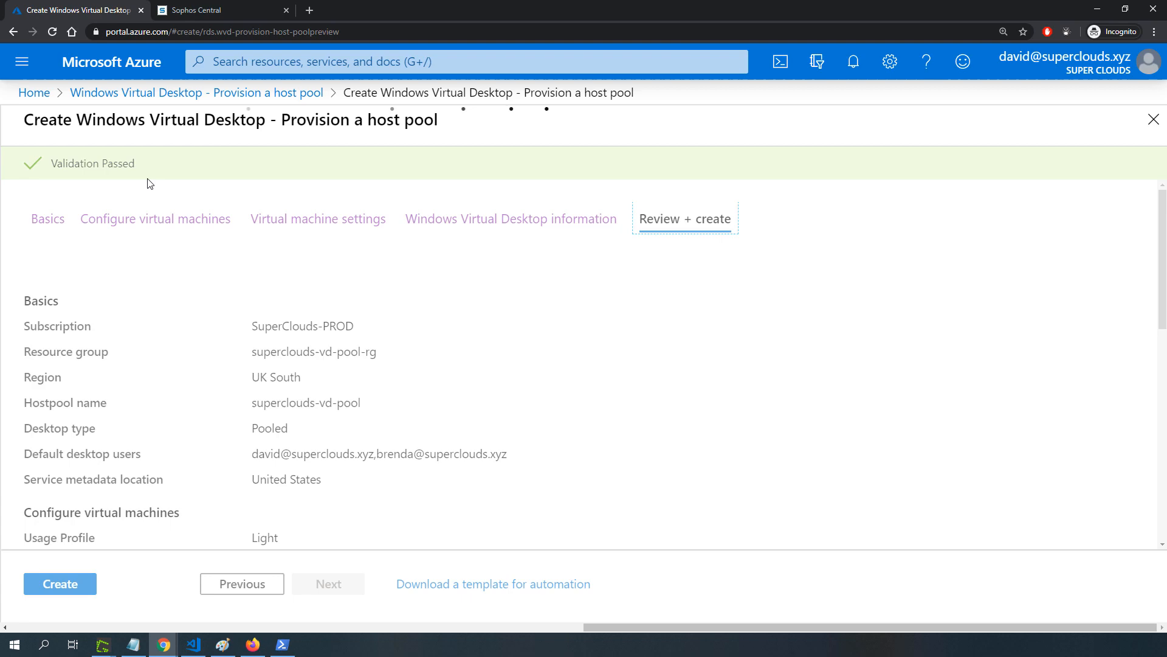
scroll("up", 3)
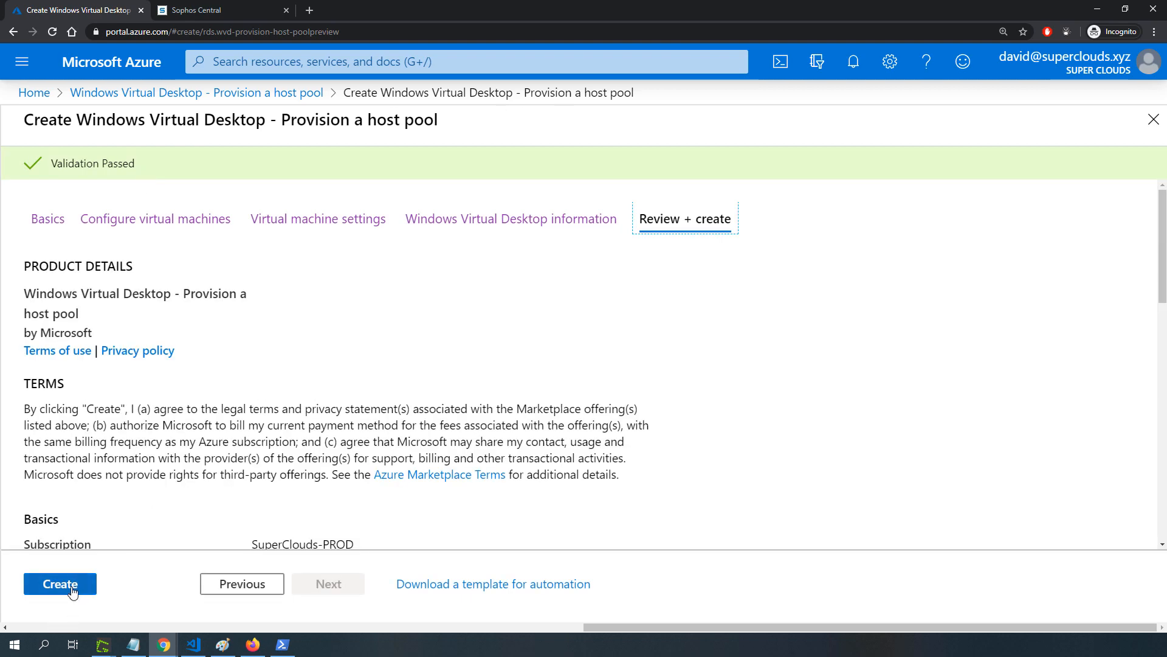
left_click(60, 582)
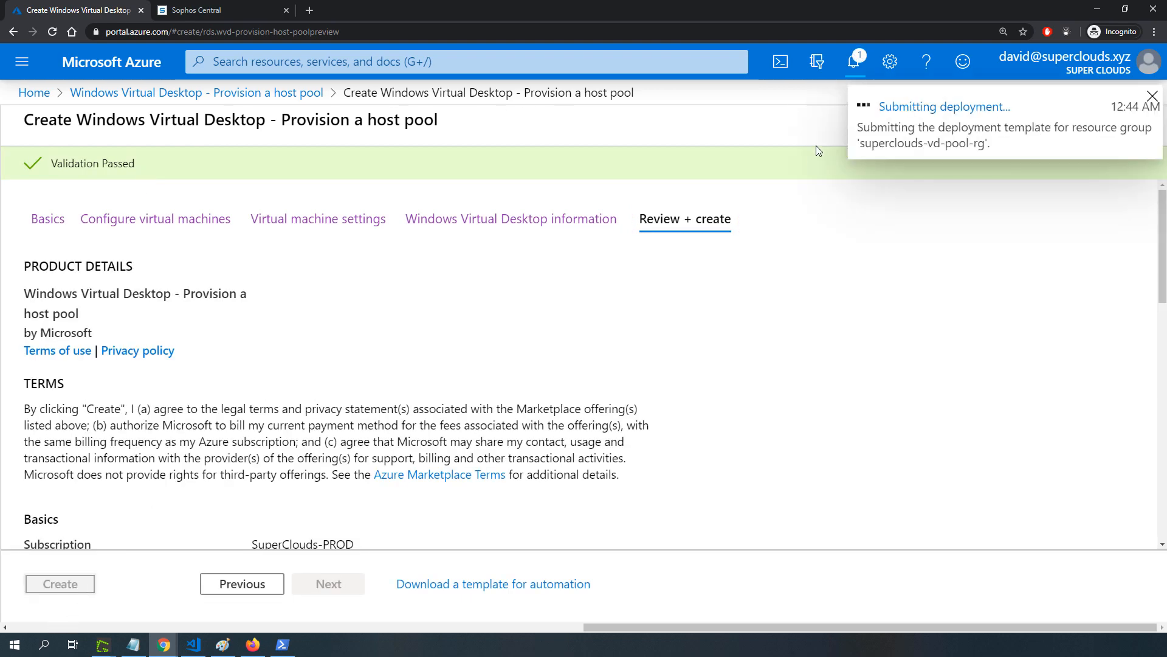
Watch the host pool deployment complete and go to the resource group it created
left_click(60, 582)
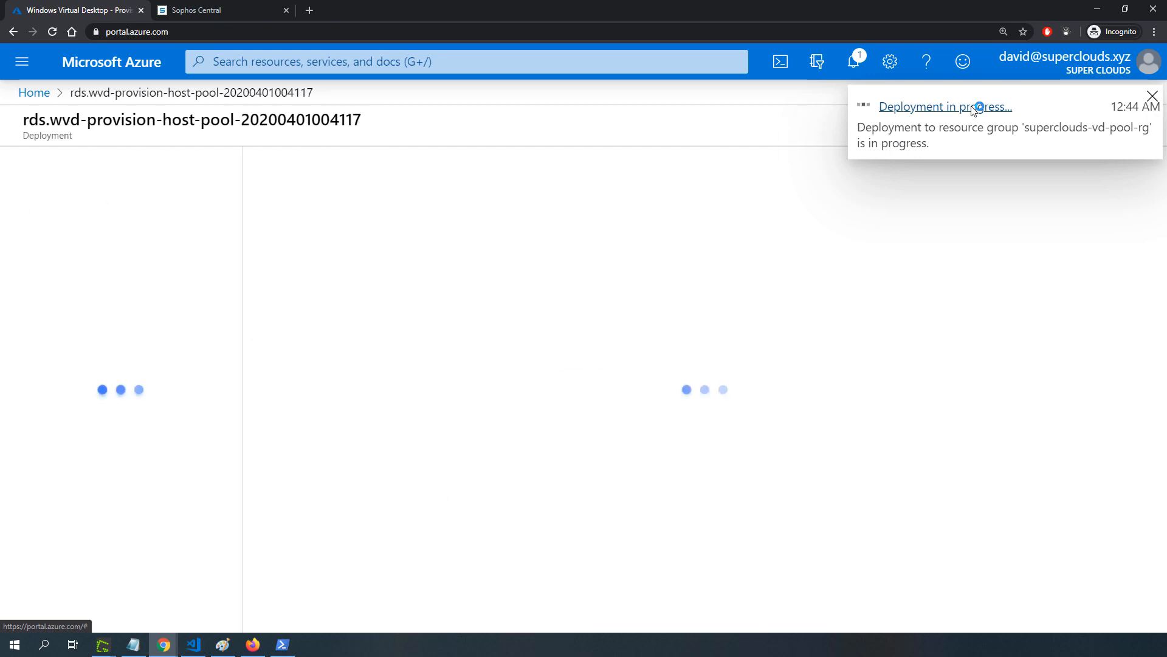
left_click(943, 107)
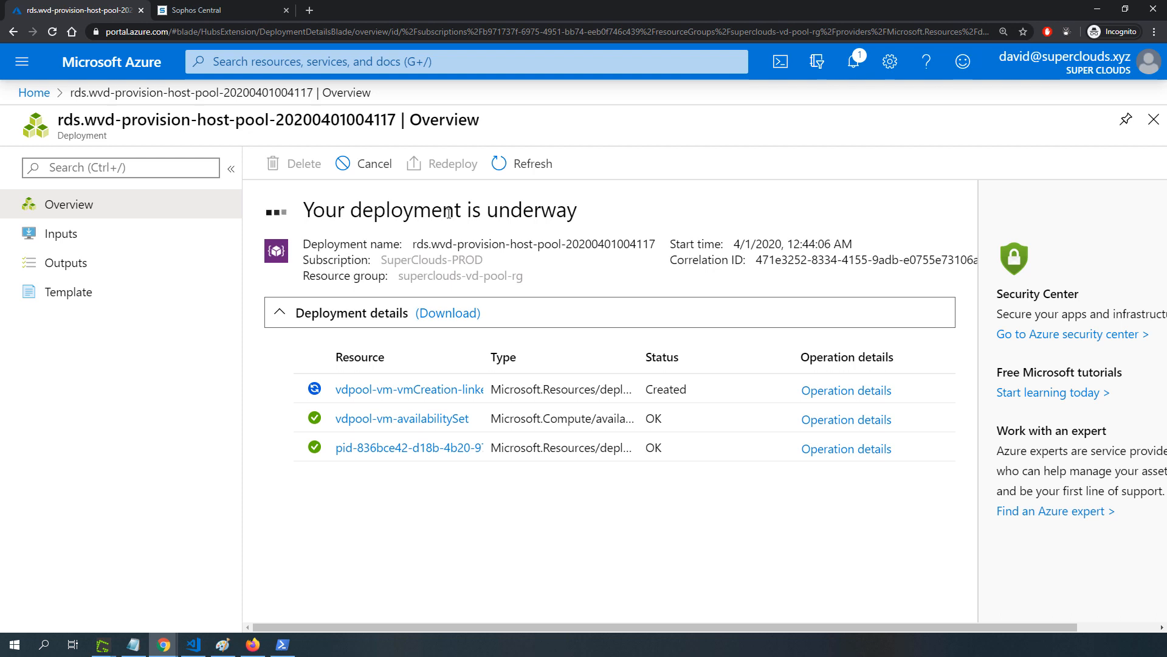
mouse_move(252, 458)
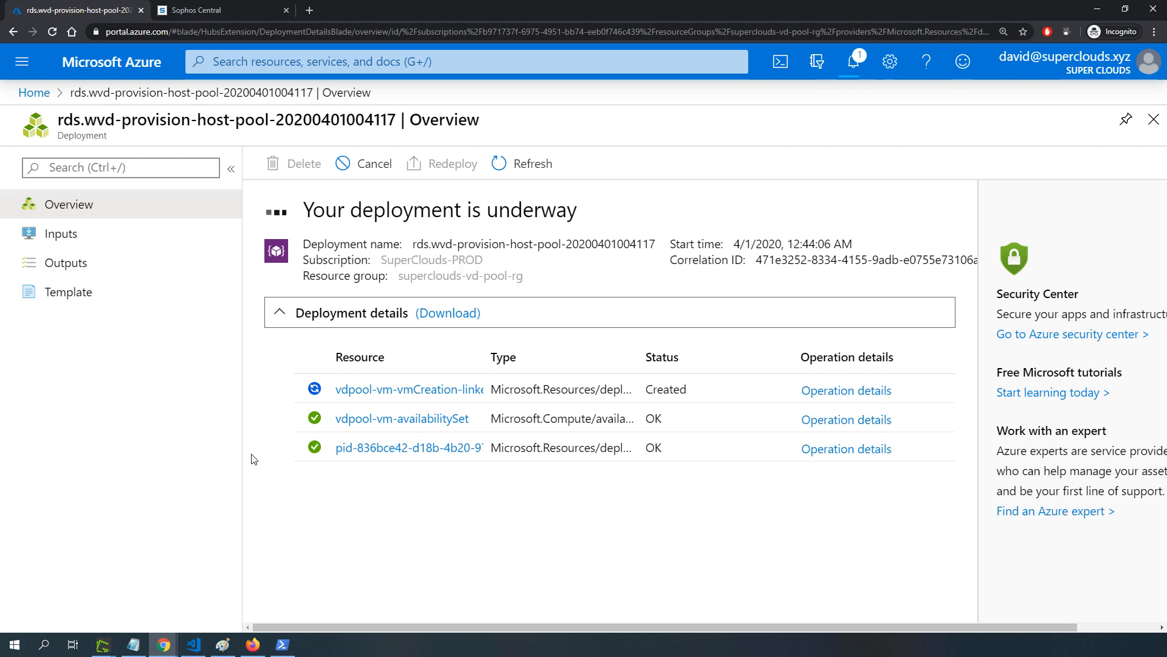
mouse_move(247, 454)
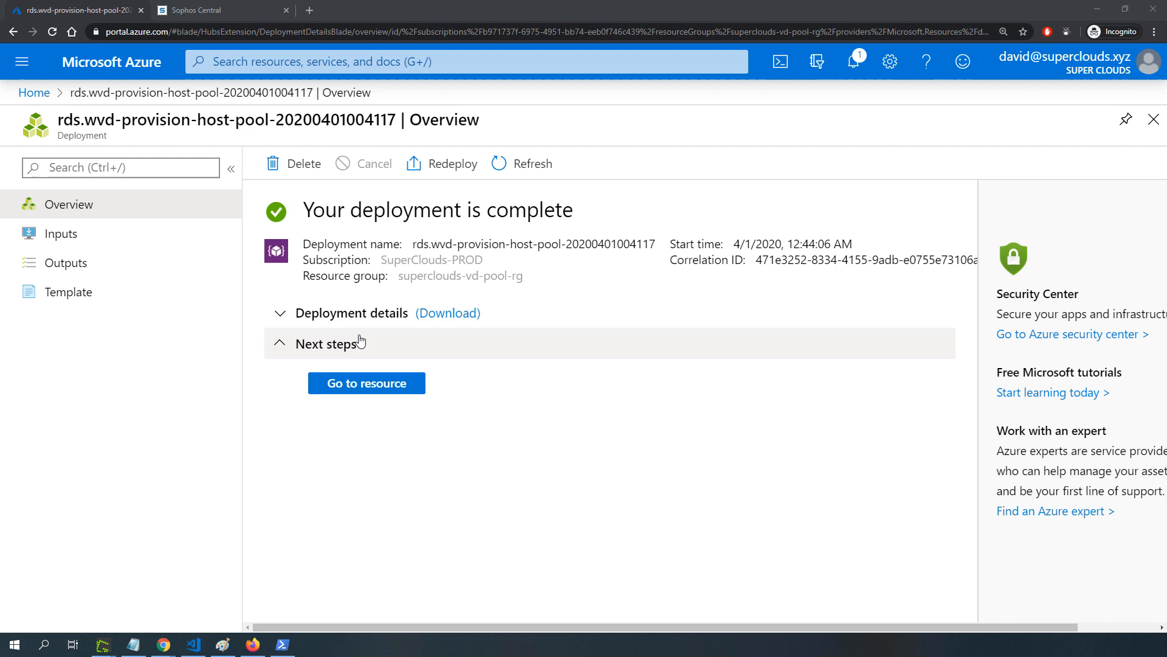
mouse_move(366, 383)
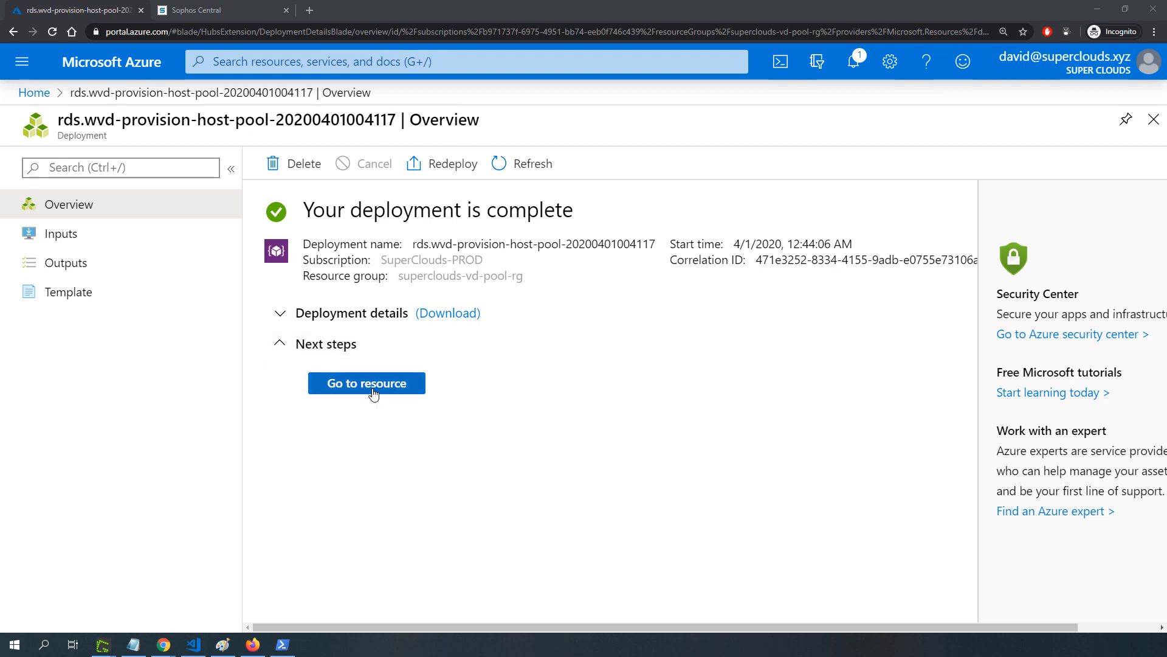
left_click(366, 383)
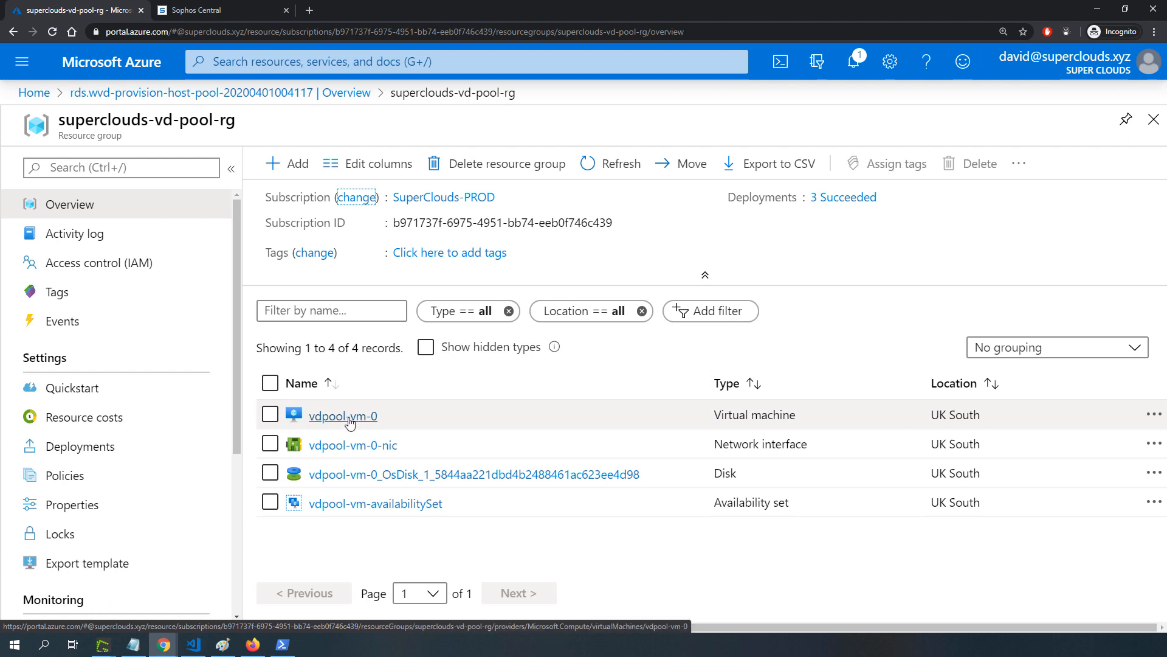
mouse_move(315, 112)
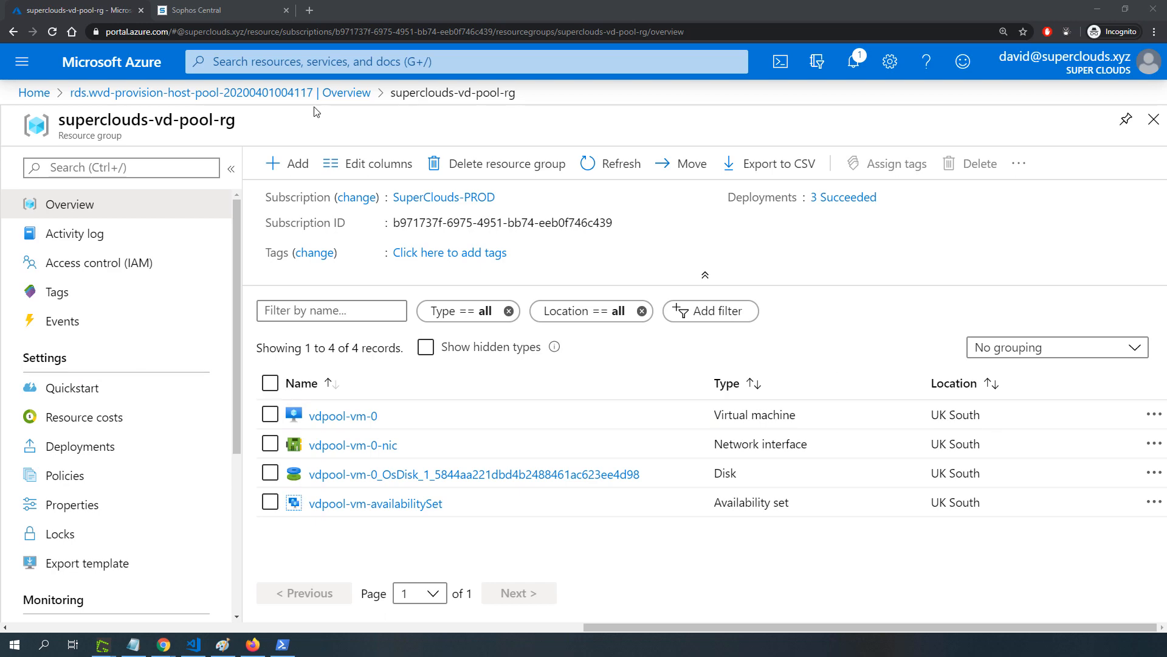
Switch to the Sophos Central sign-in browser tab
left_click(220, 10)
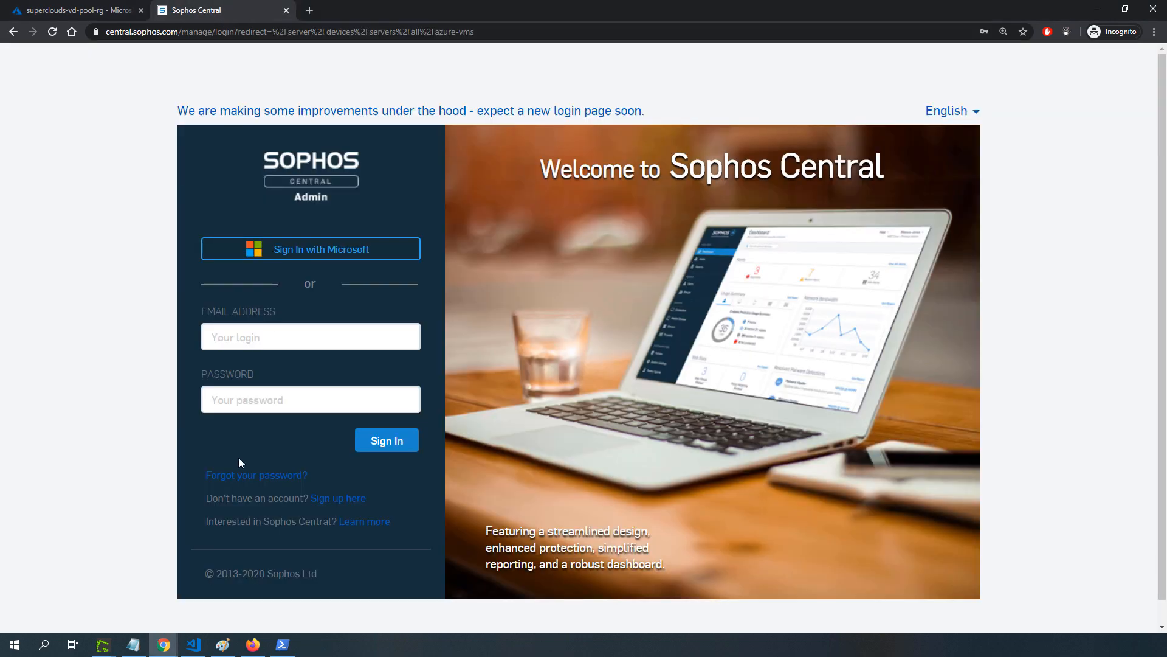
mouse_move(338, 498)
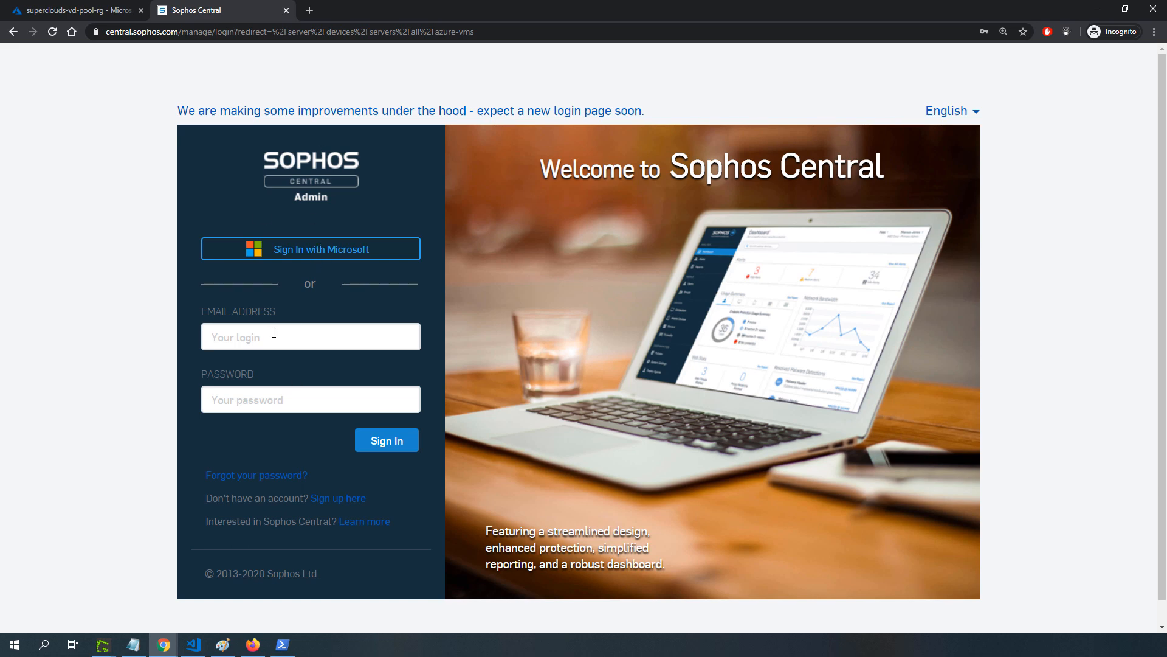
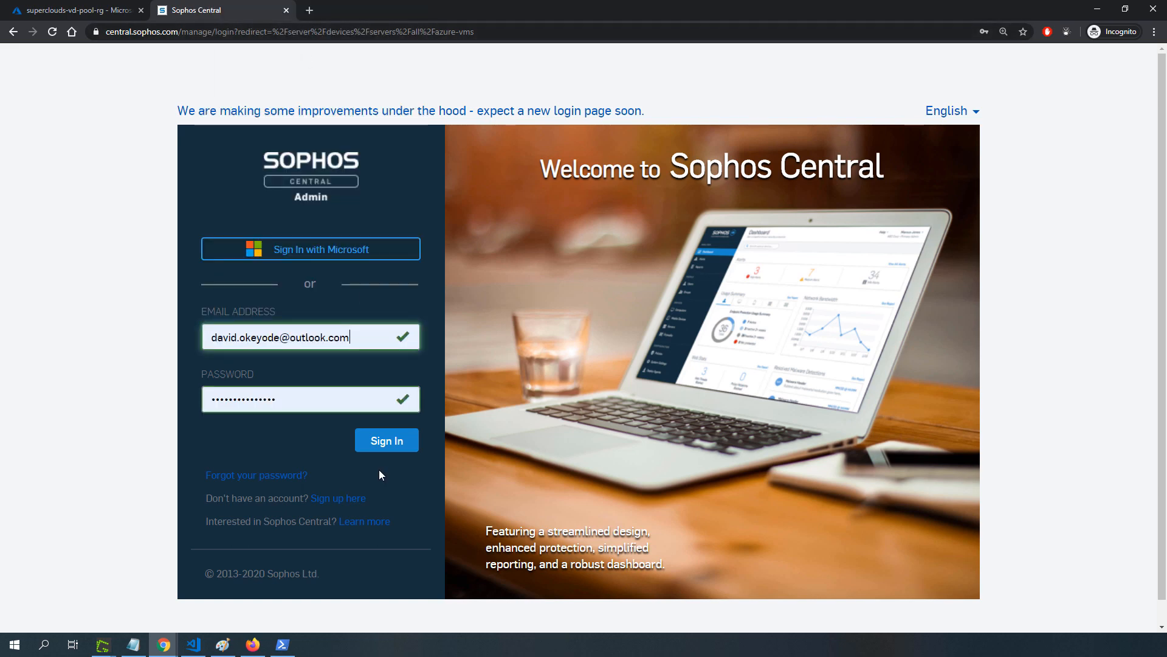
left_click(386, 440)
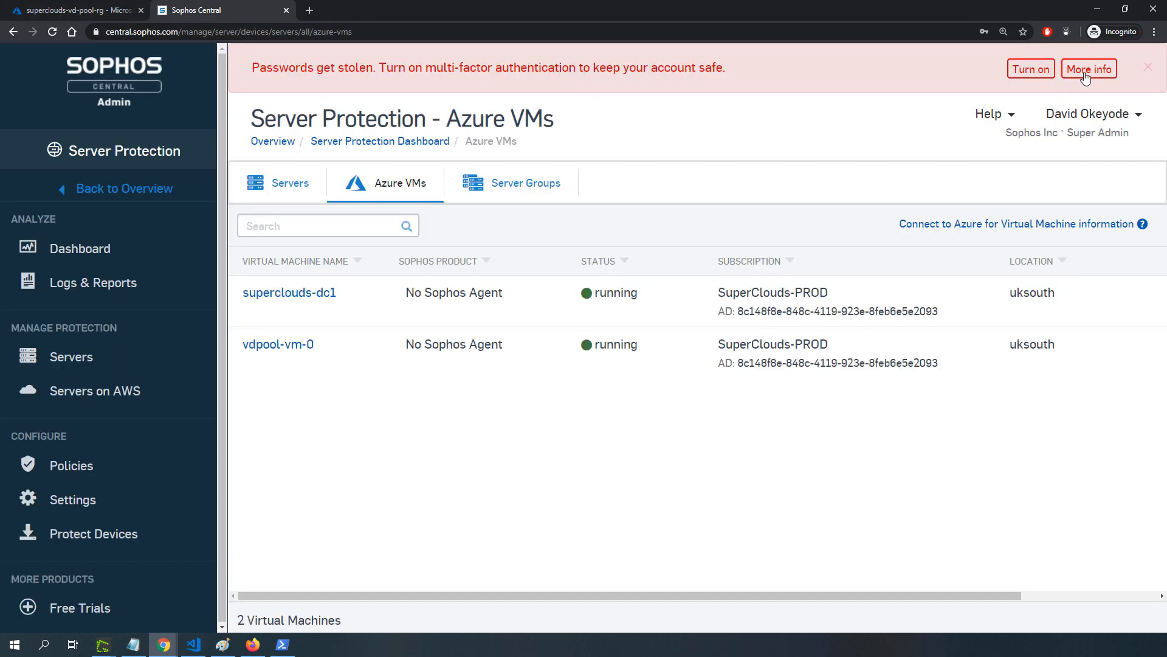
left_click(1149, 67)
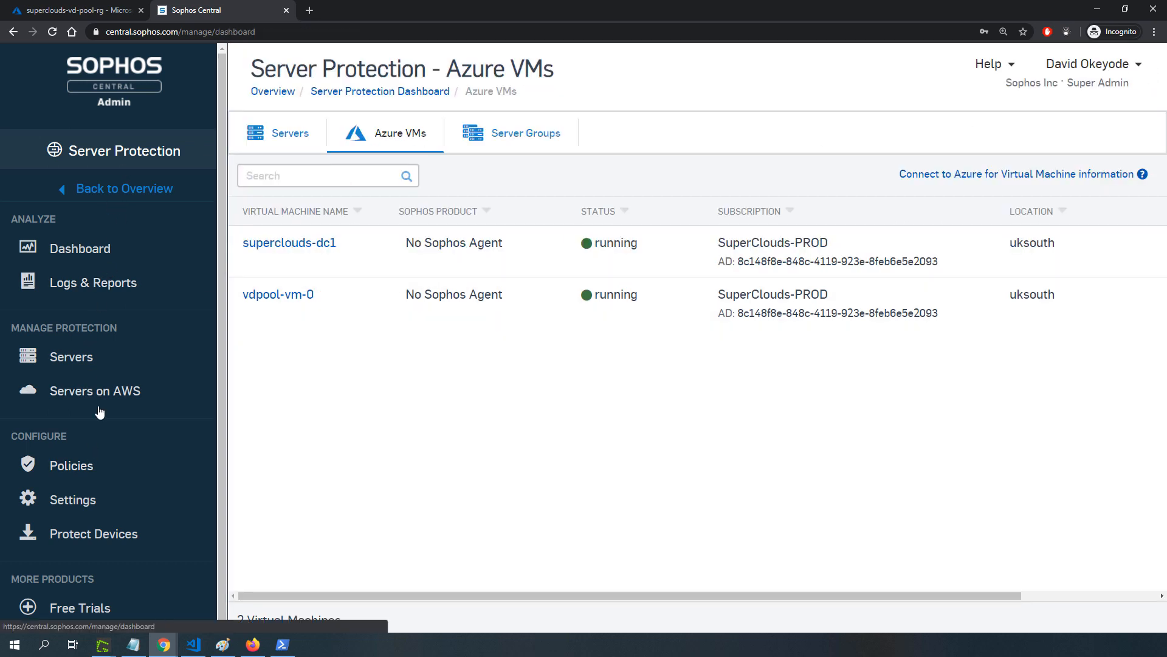
Navigate from the dashboard to Server Protection > Servers > Azure VMs
left_click(80, 248)
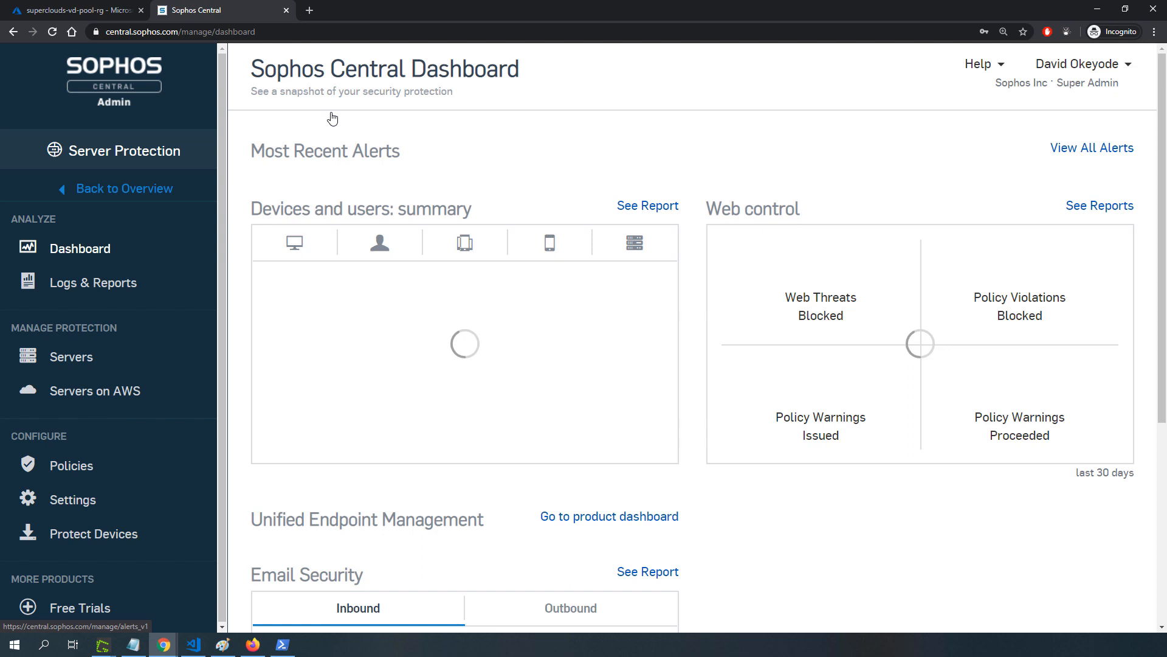
left_click(125, 188)
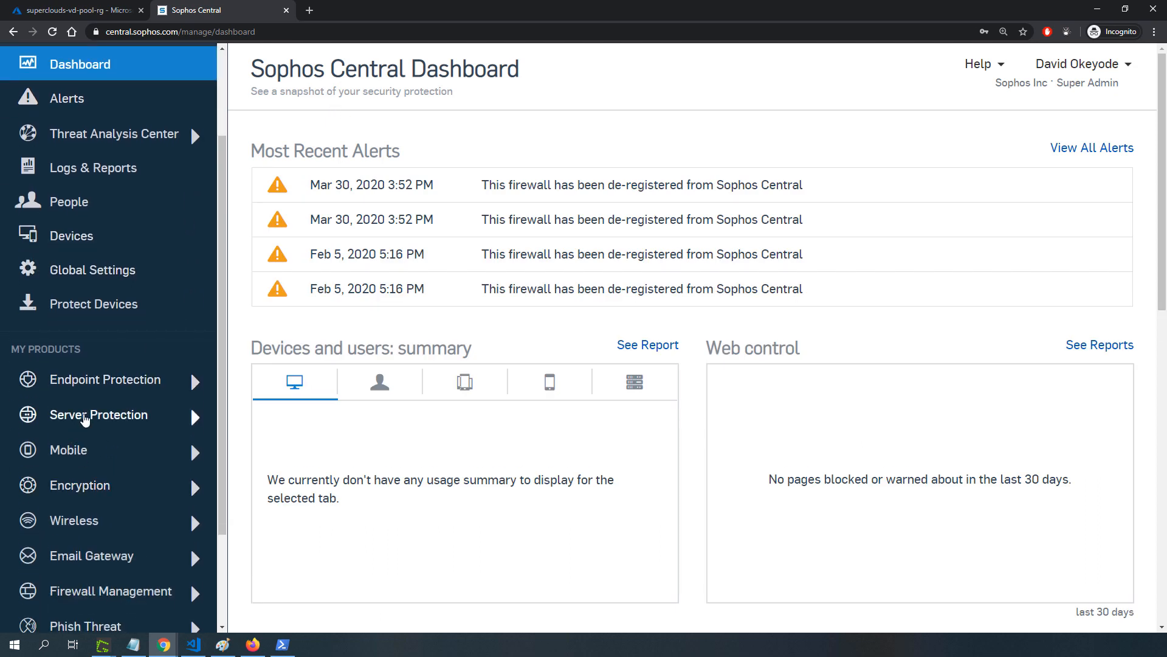
left_click(97, 414)
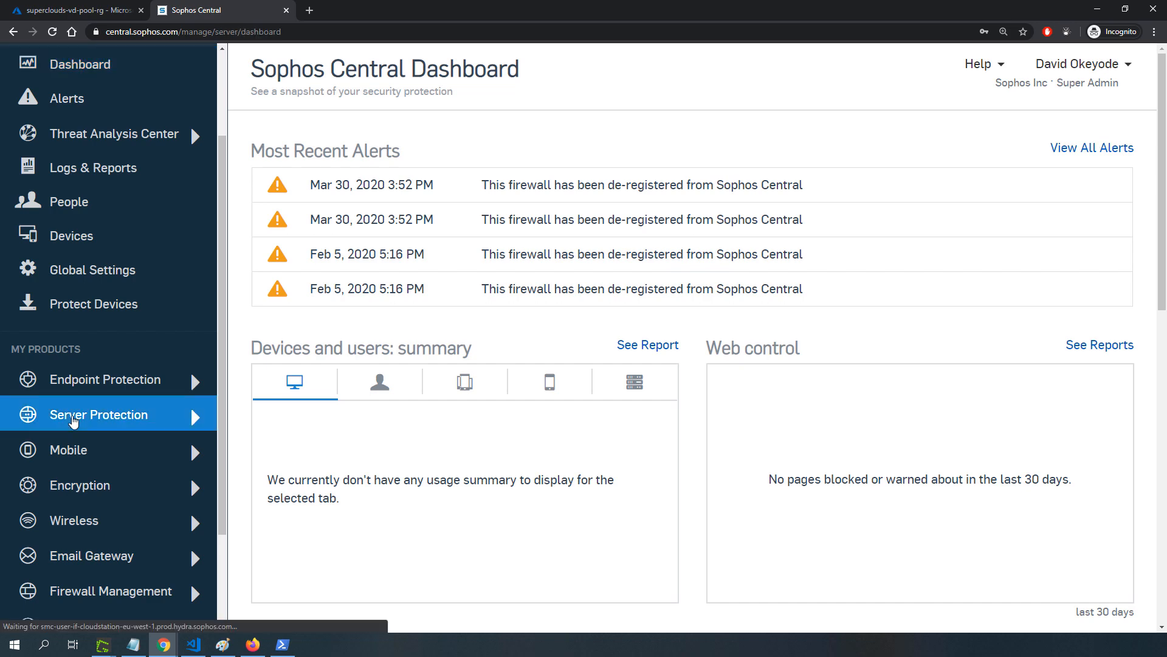
left_click(97, 414)
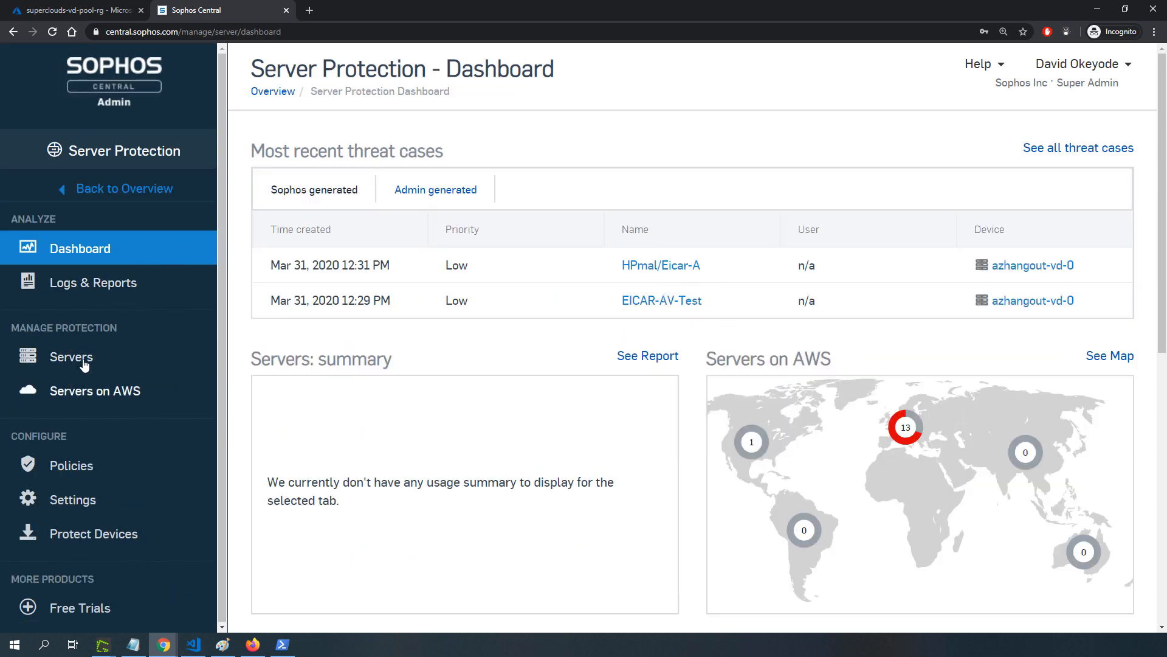
left_click(70, 357)
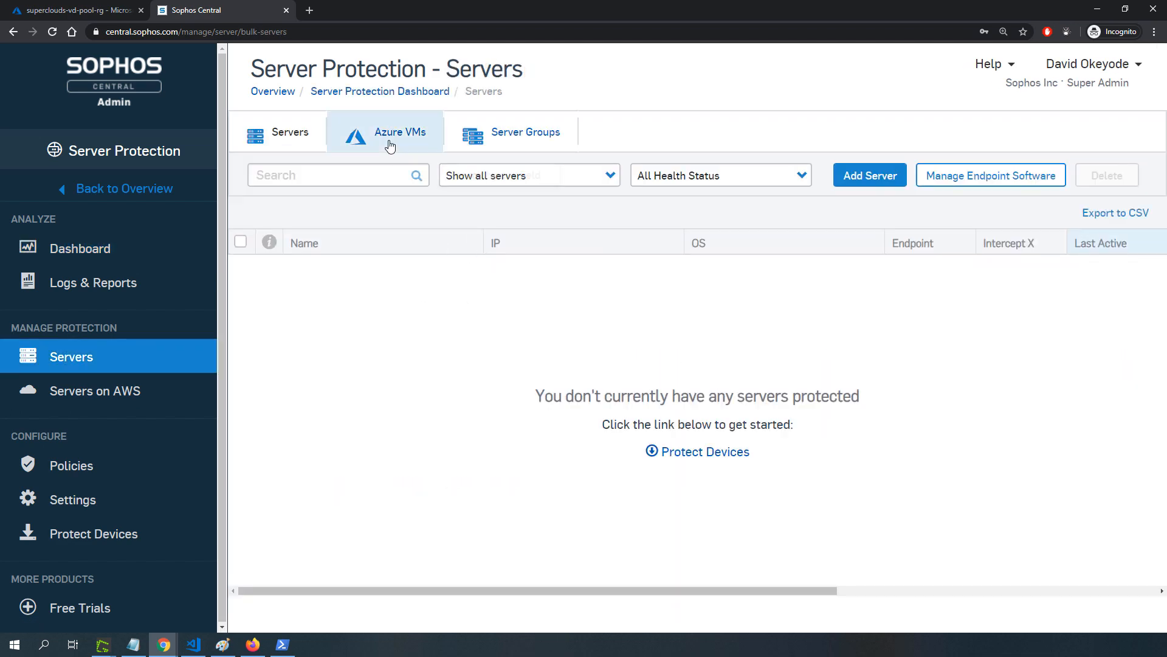
left_click(400, 133)
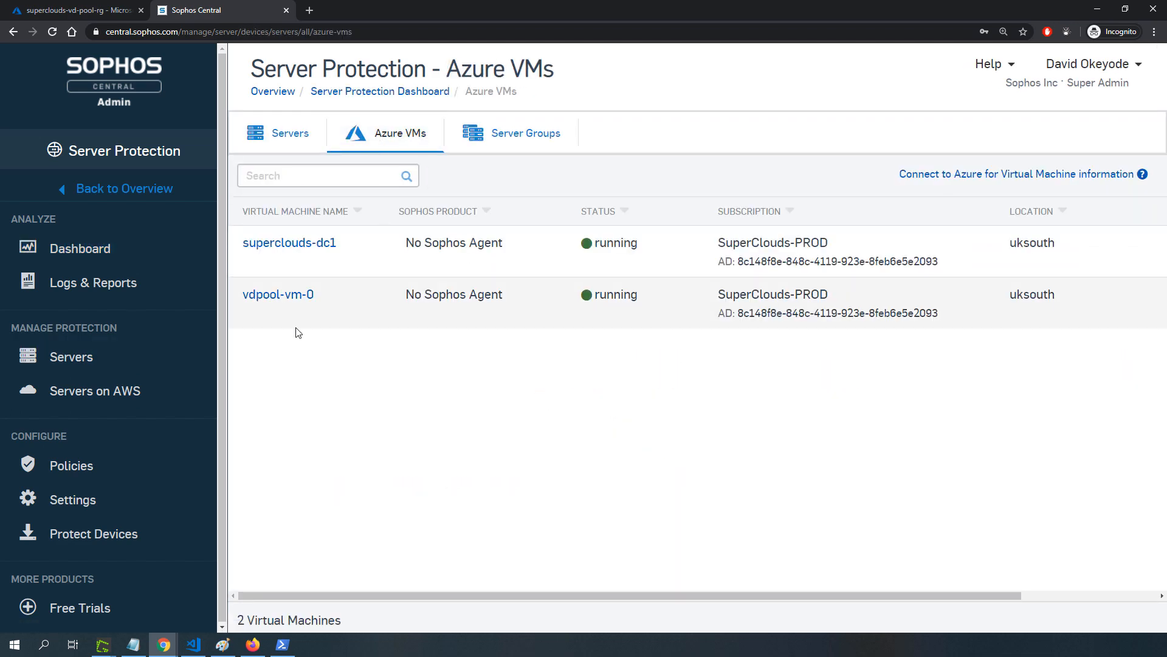
mouse_move(296, 303)
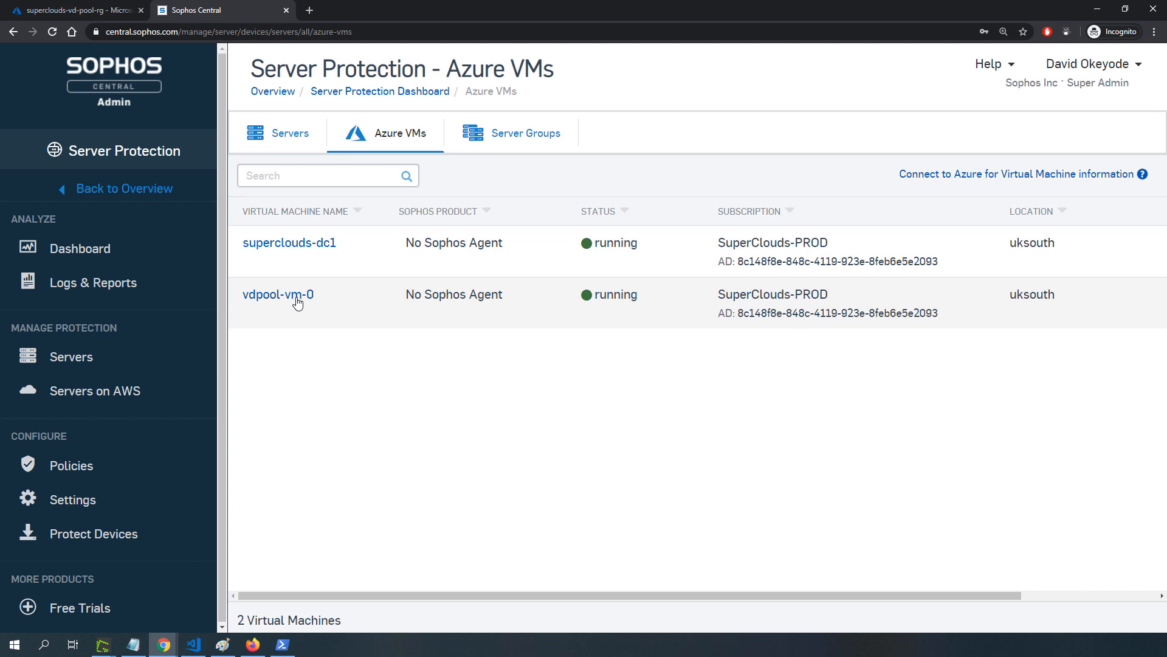
Highlight that vdpool-vm-0 is listed with No Sophos Agent
double_click(454, 294)
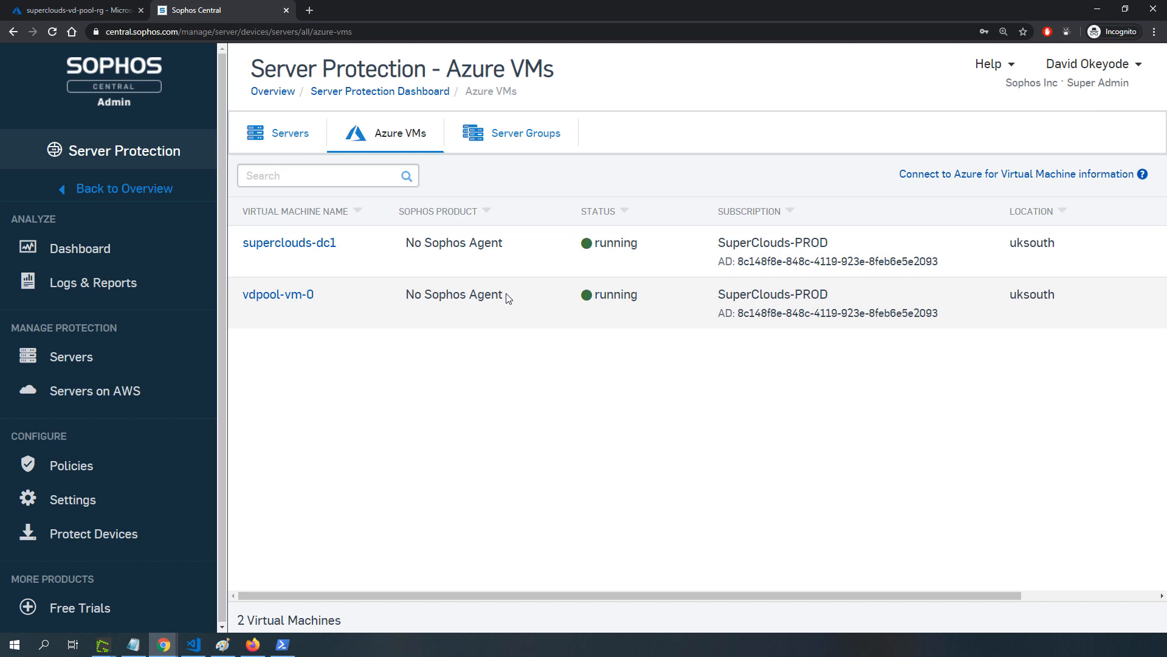
double_click(453, 294)
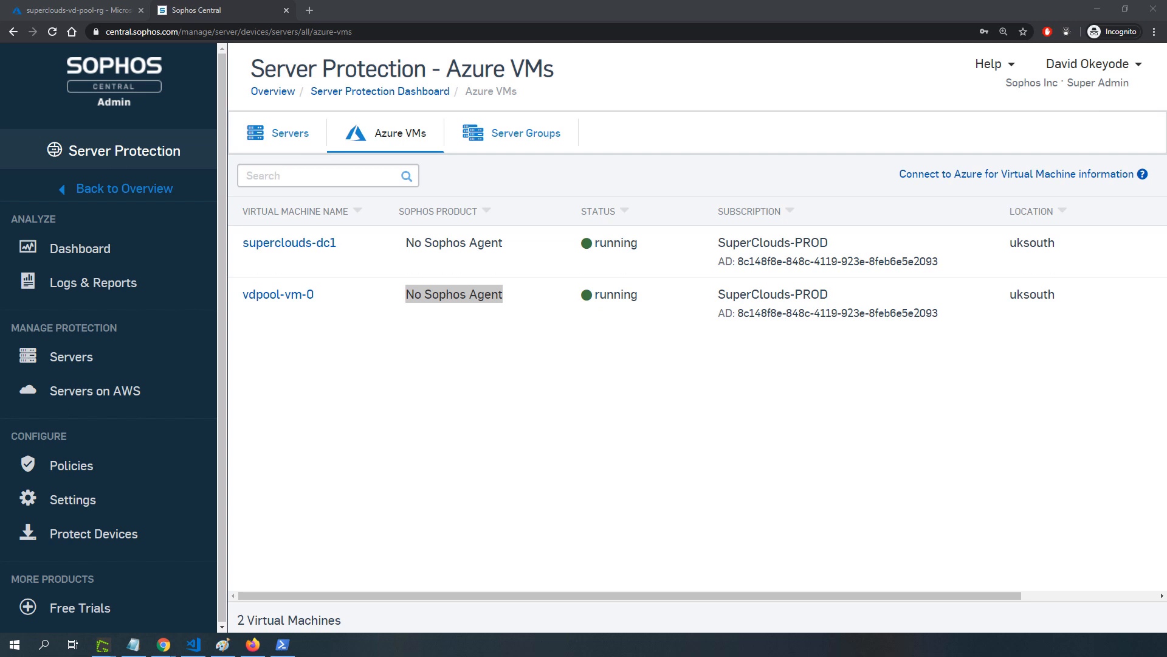
mouse_move(353, 358)
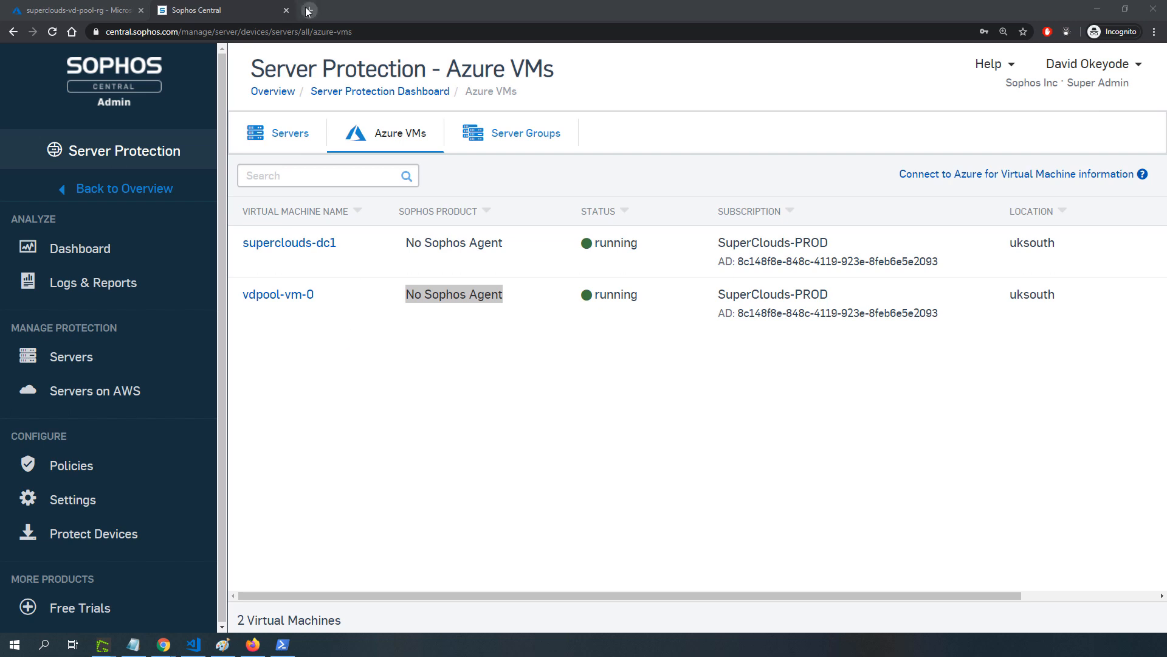
Paste and go to the rdweb.wvd.microsoft.com Remote Desktop Web Client URL in a new tab
right_click(197, 10)
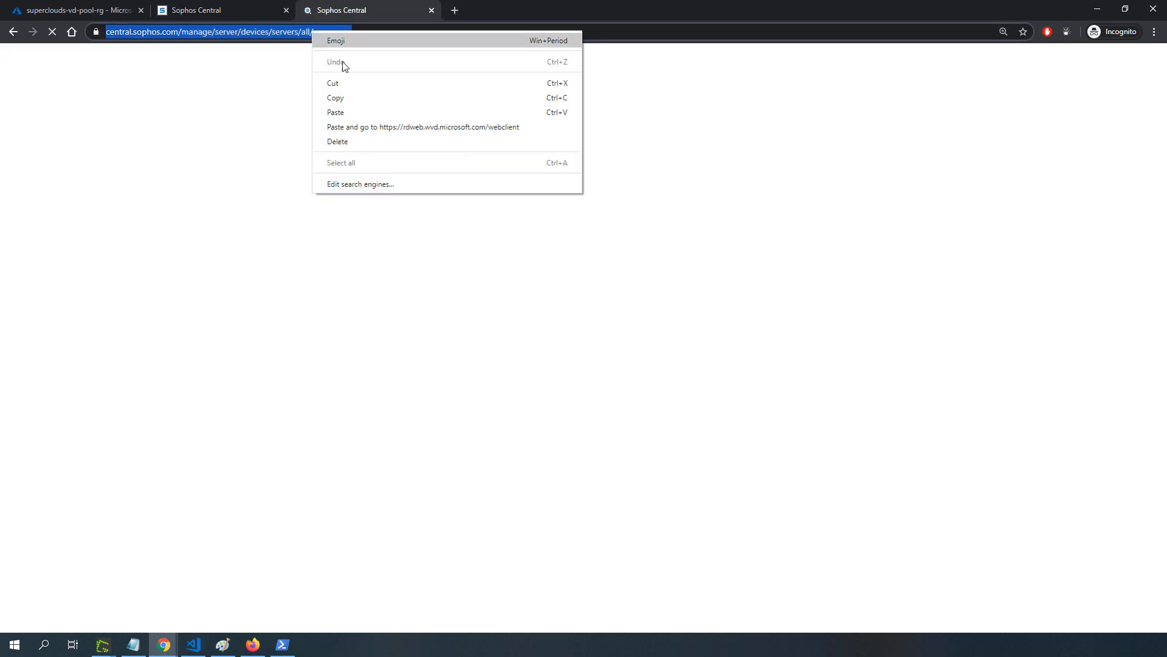
left_click(423, 127)
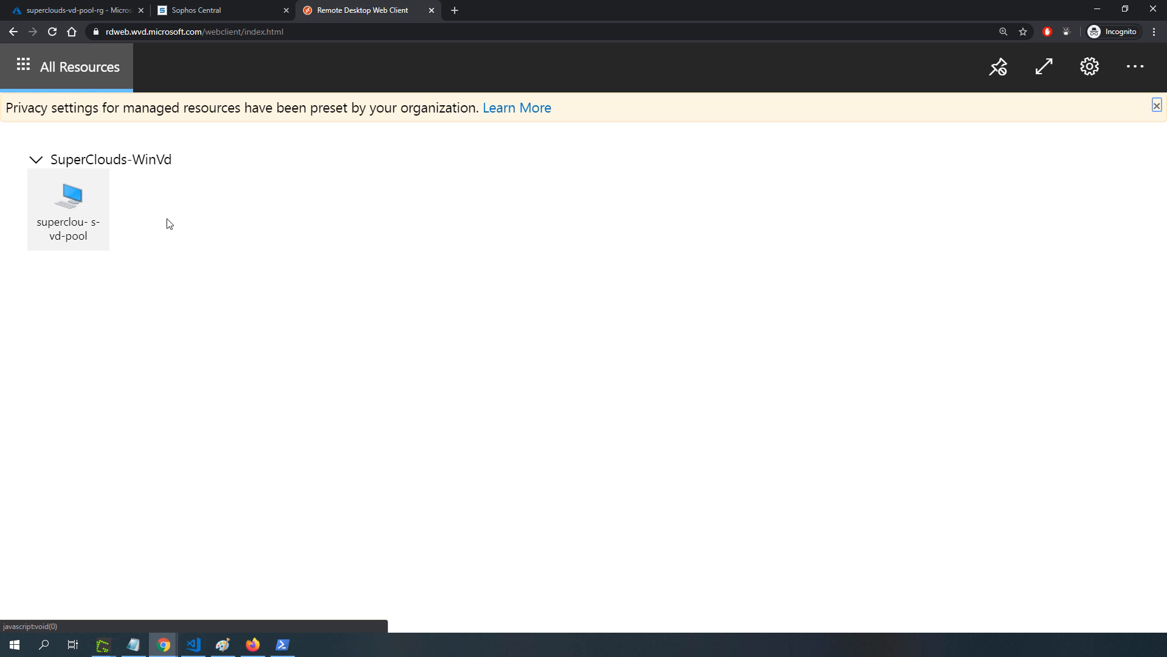
mouse_move(74, 191)
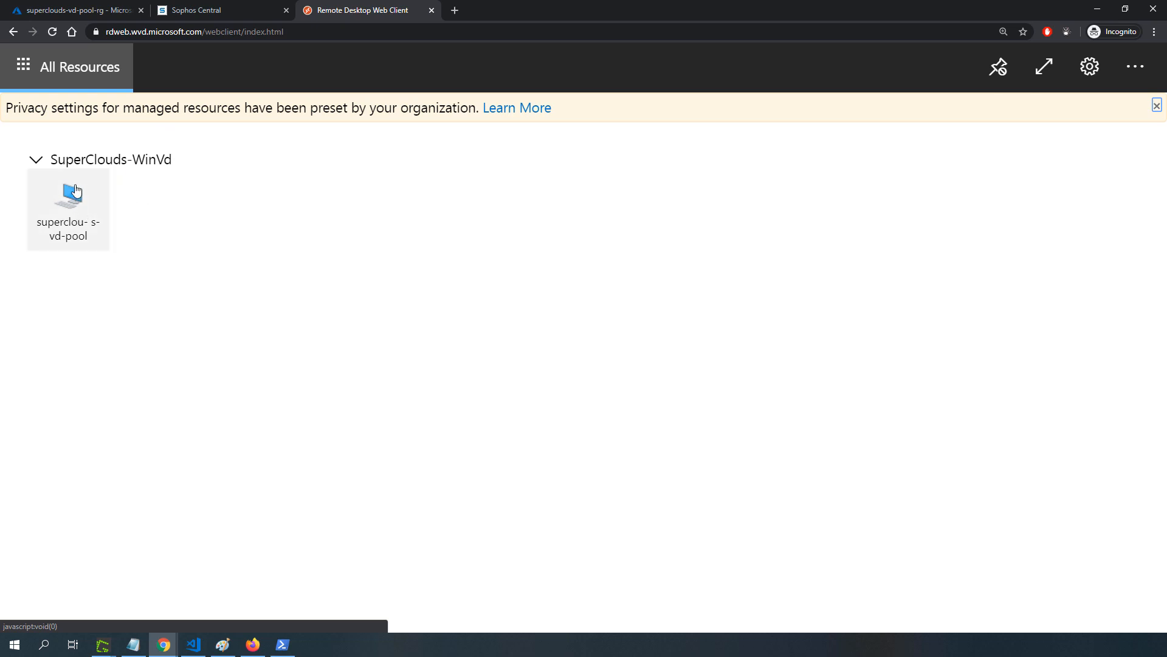
mouse_move(74, 224)
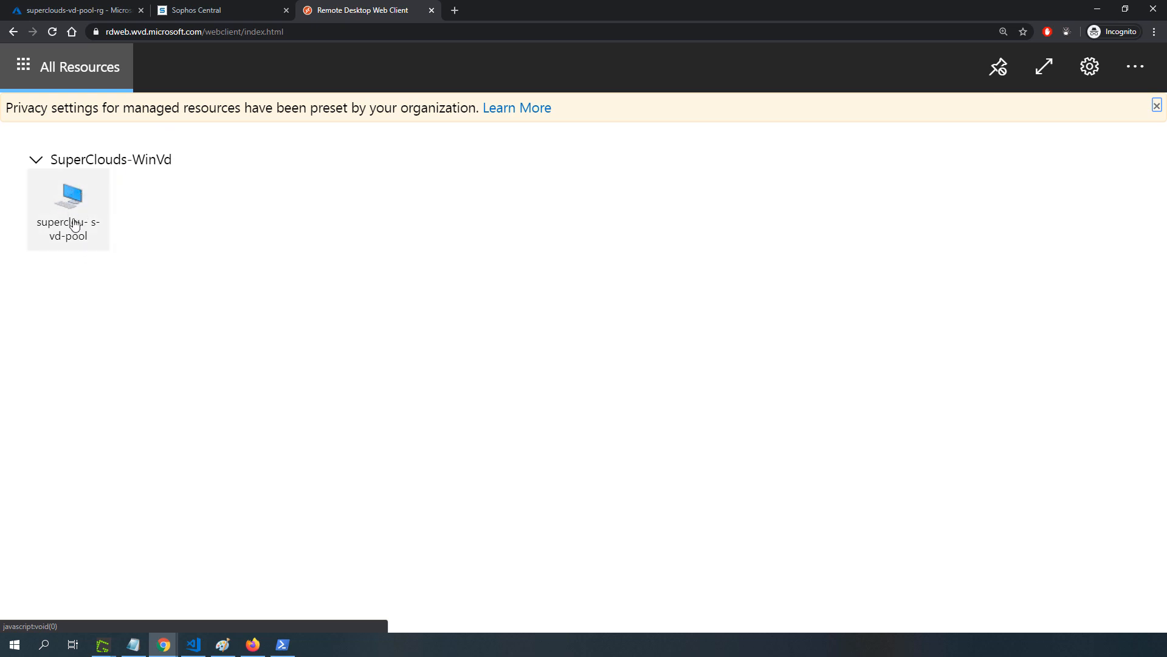
Connect to the superclouds-vd-pool desktop allowing only clipboard sharing, not the printer
left_click(68, 208)
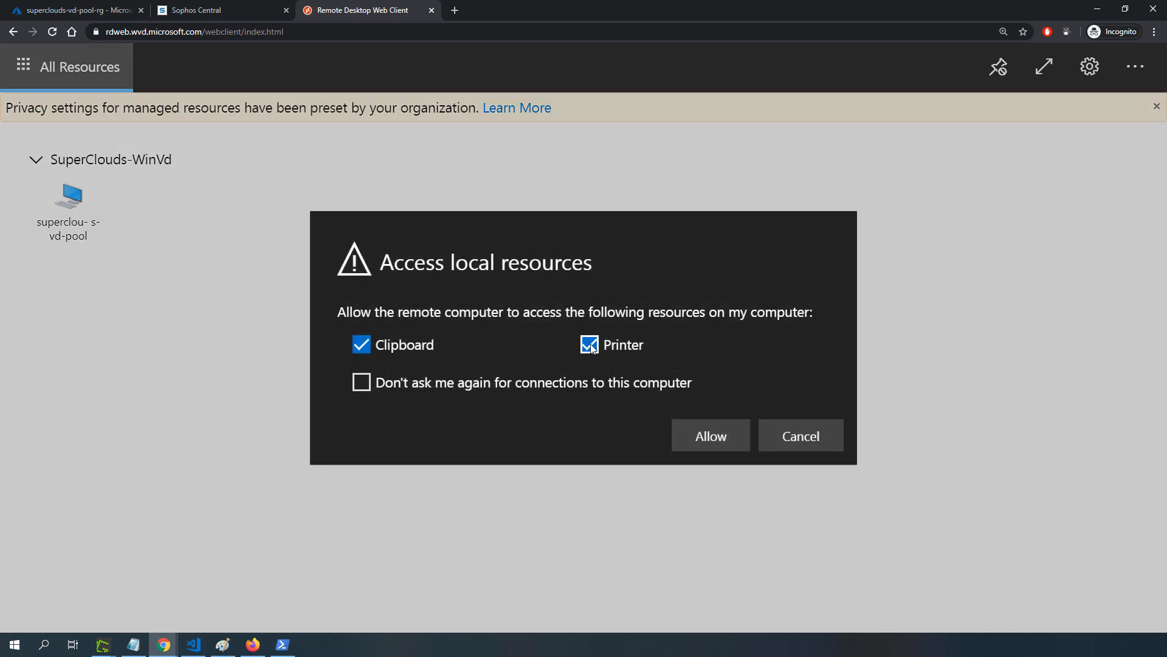
left_click(588, 344)
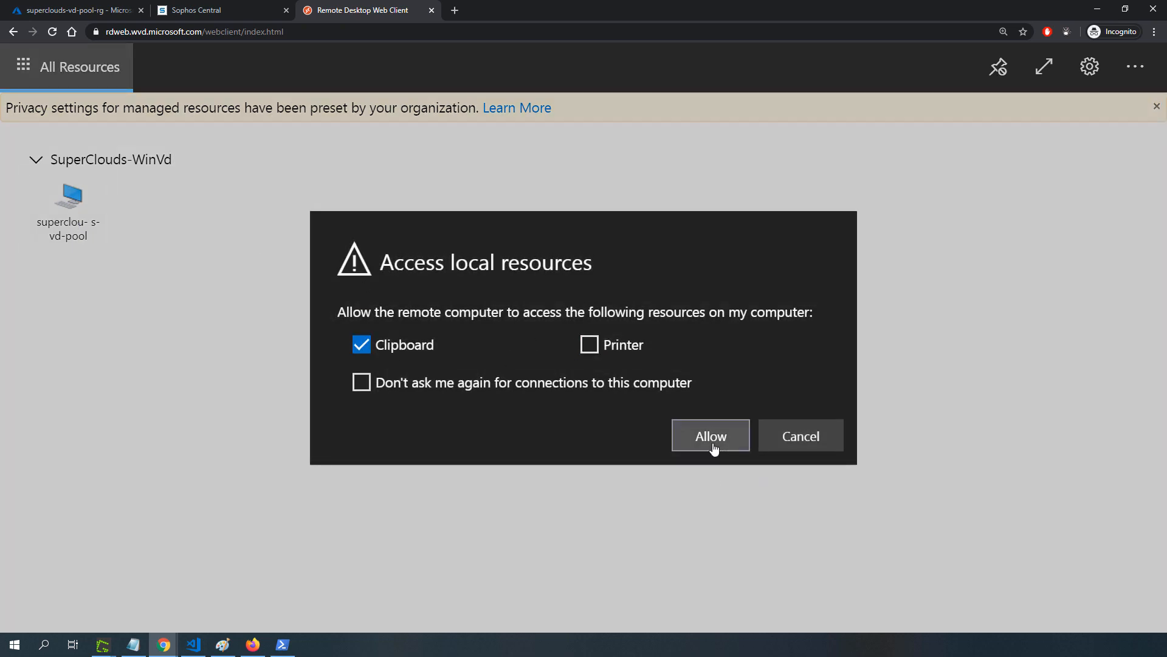
left_click(709, 436)
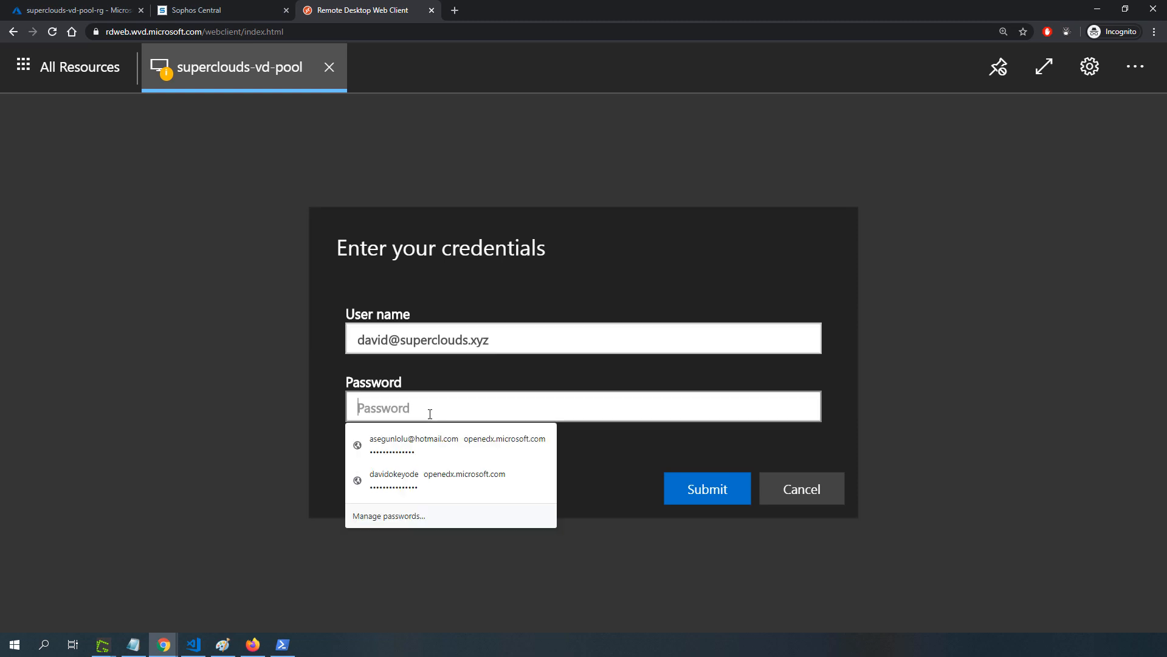
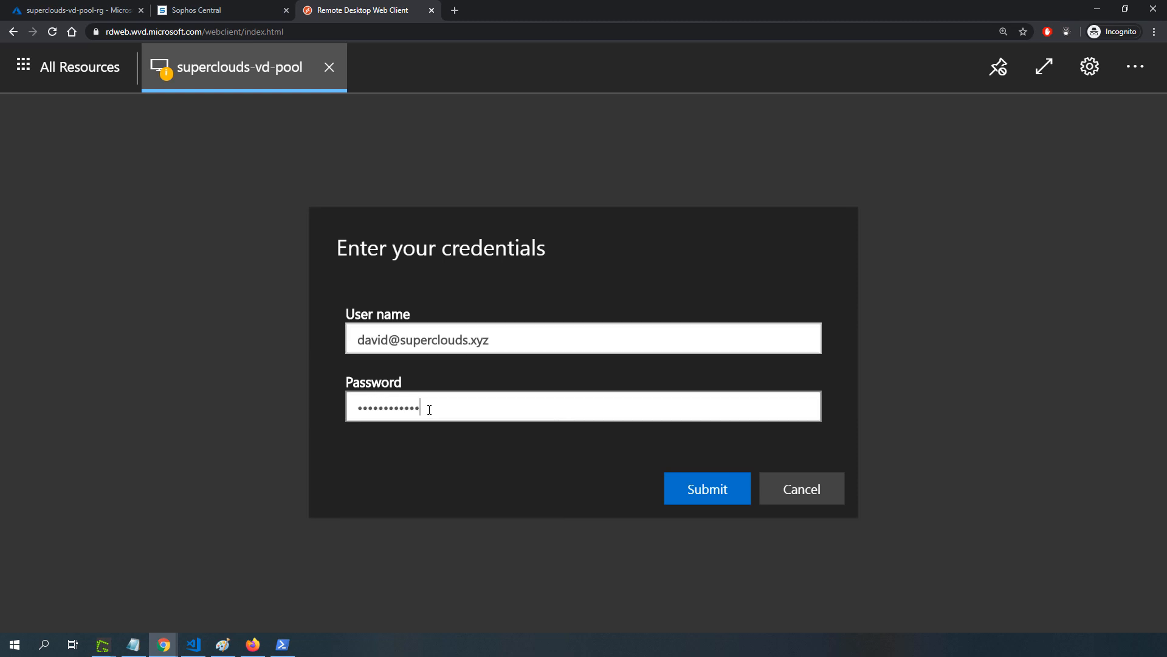
Enter the account password and submit the credentials to open the desktop session
left_click(705, 489)
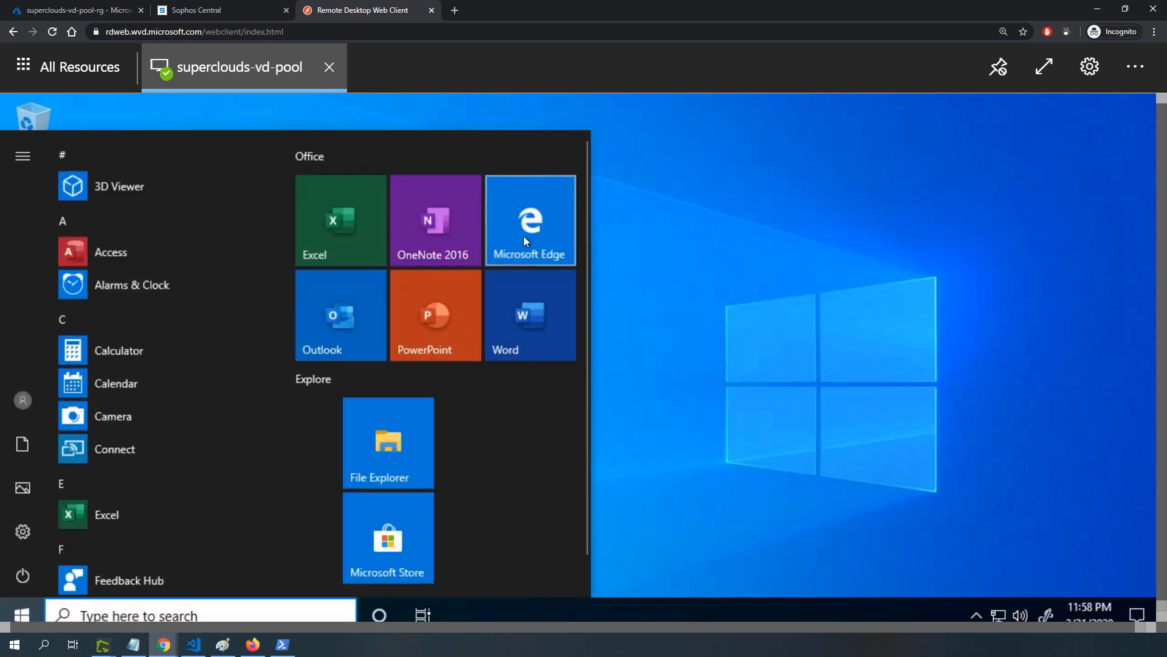
left_click(529, 219)
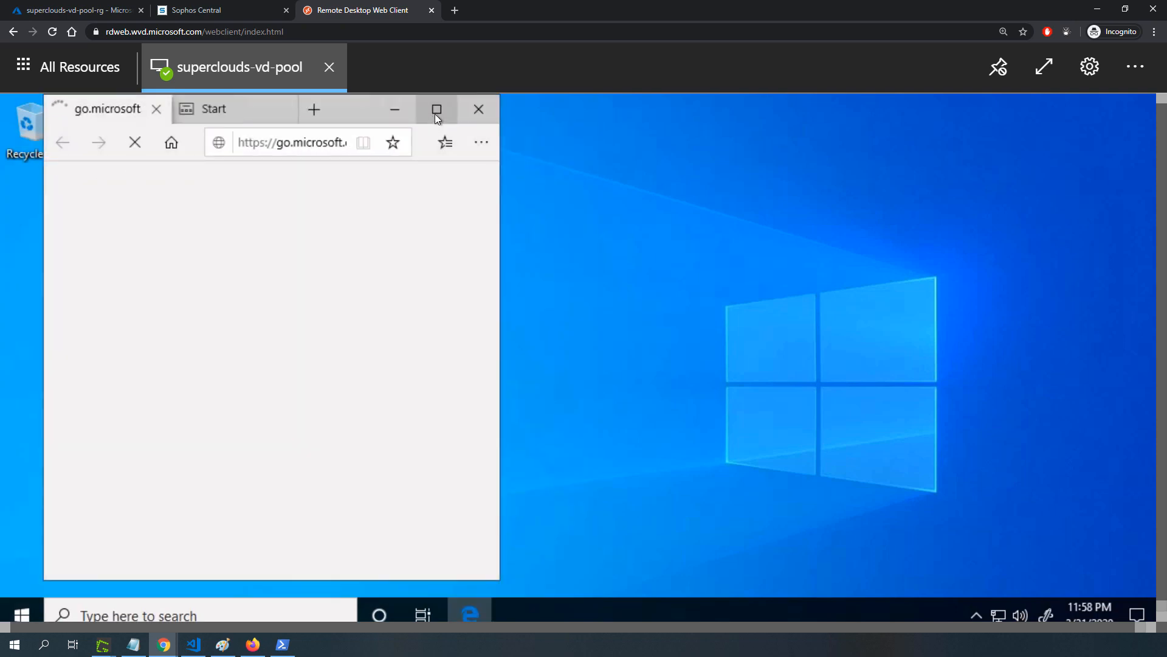
left_click(436, 109)
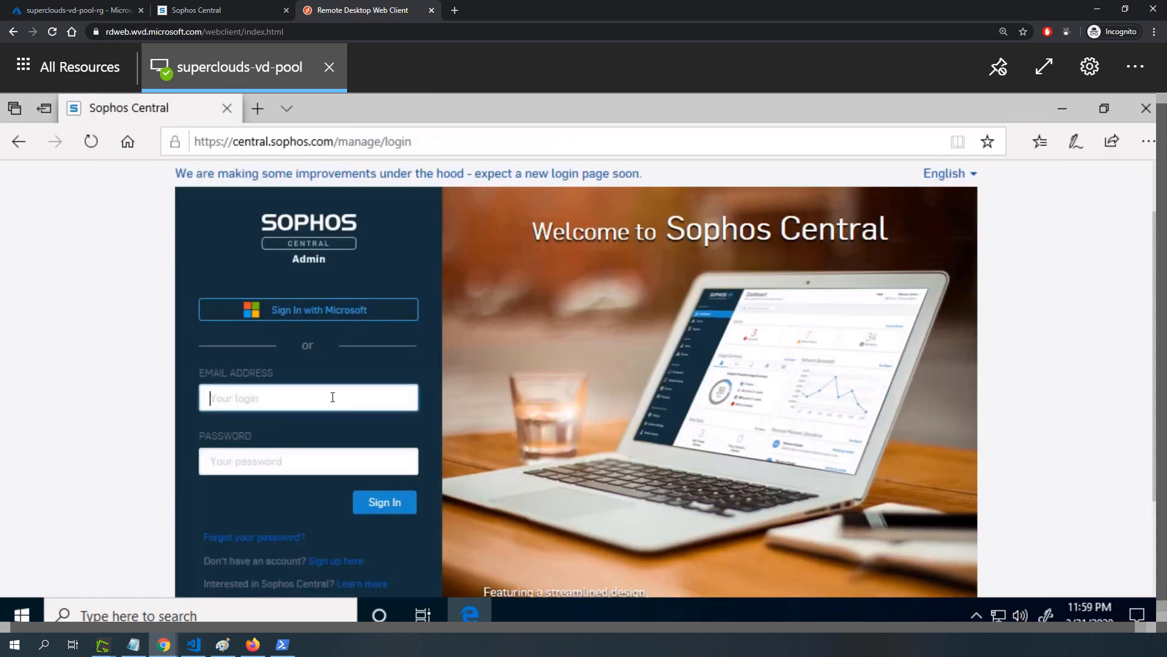
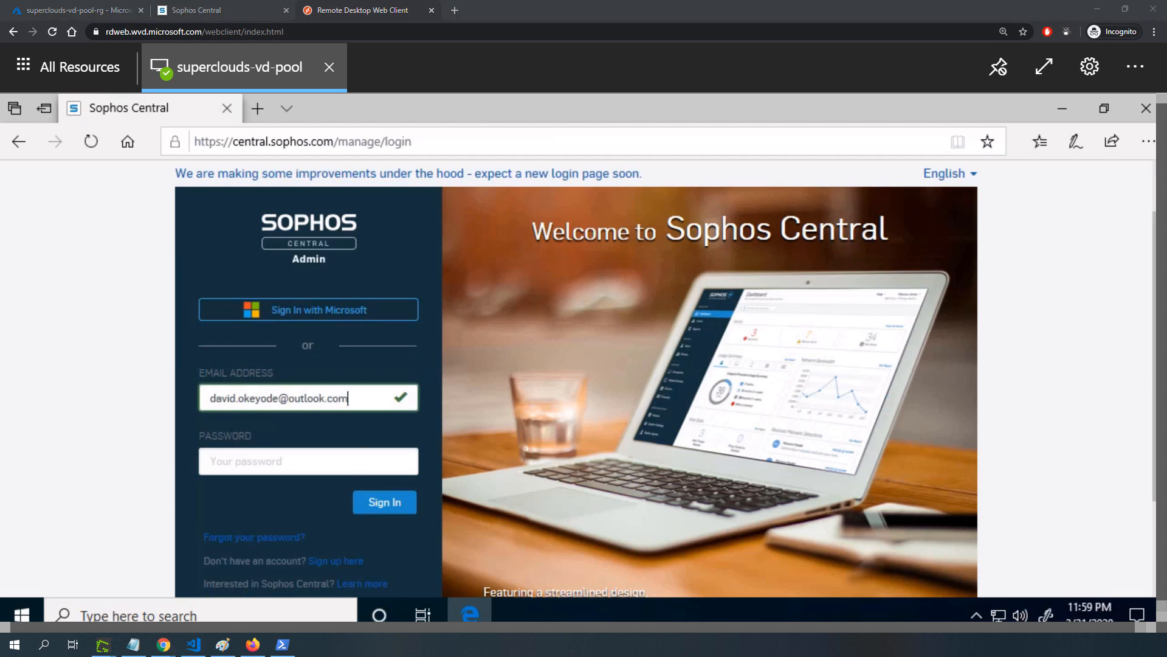
Enter the password, dismiss the clipboard notice and sign in to the Sophos Central dashboard
left_click(308, 461)
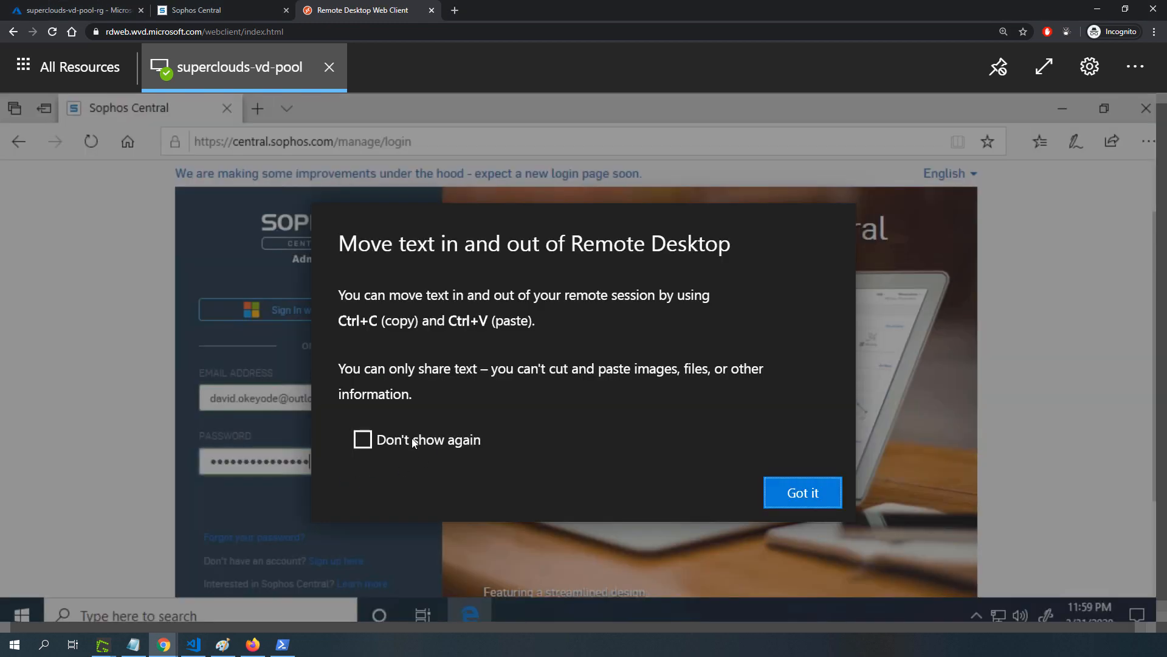
left_click(802, 492)
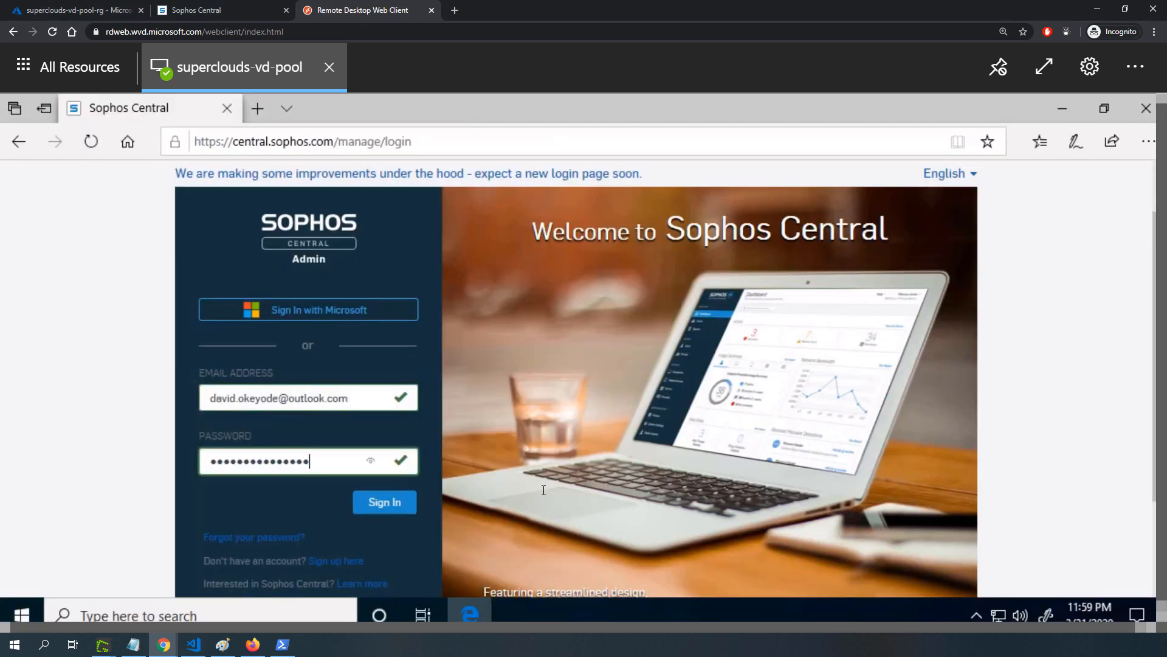
left_click(385, 503)
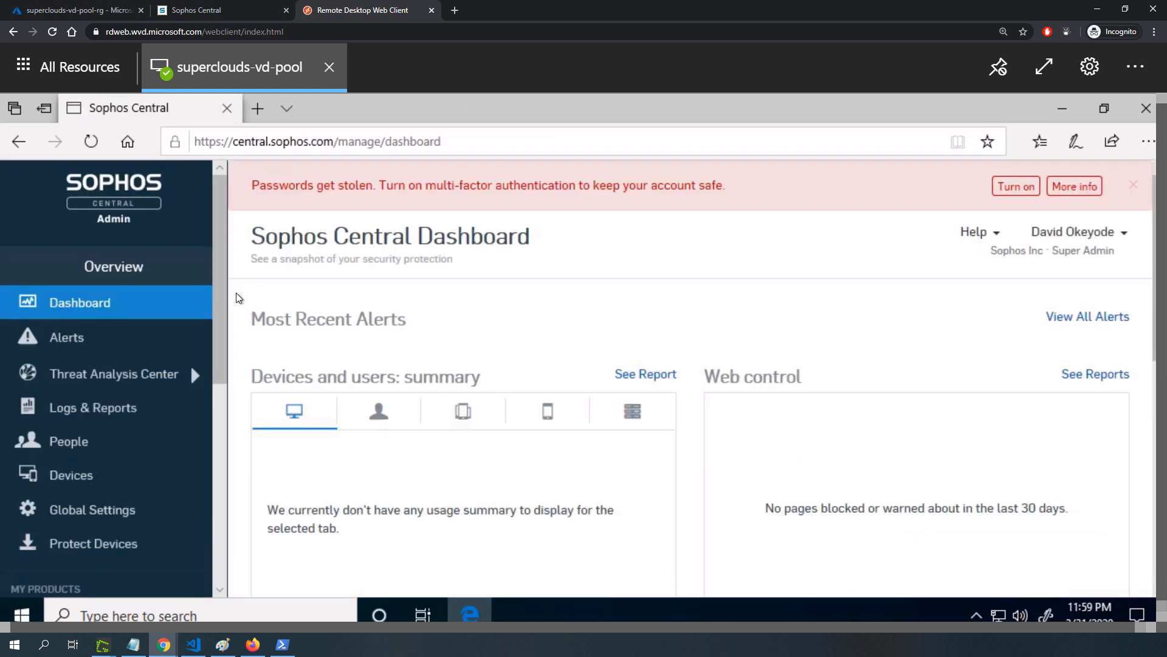
scroll("down", 3)
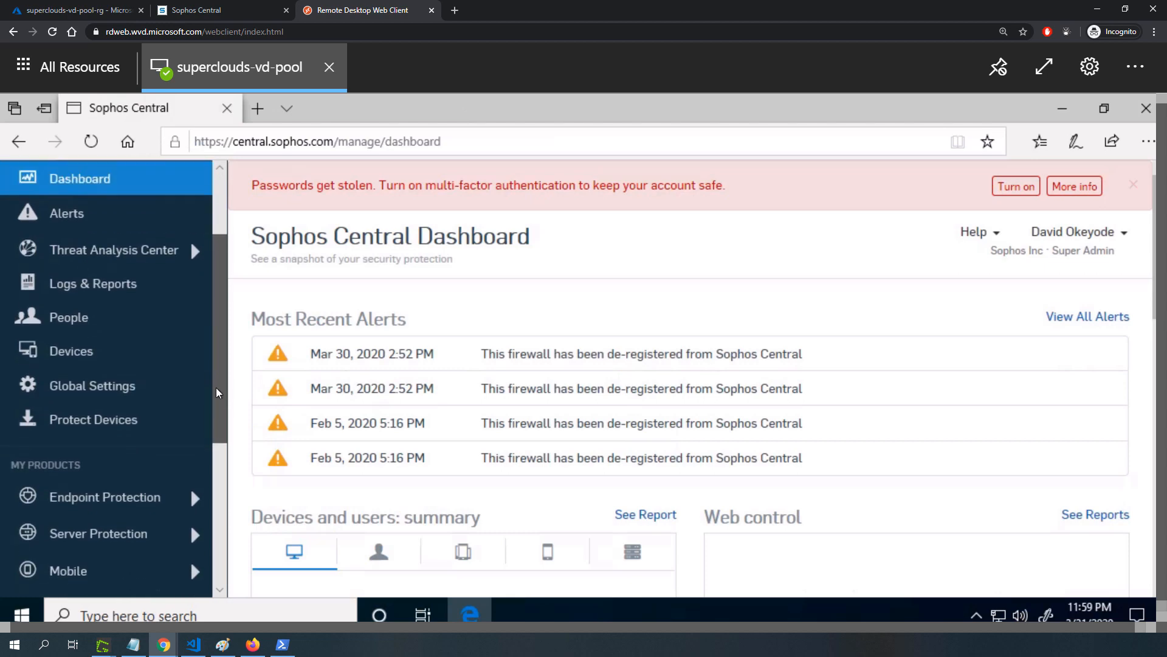
From Protect Devices, download the complete Windows installer and run SophosSetup.exe
left_click(94, 419)
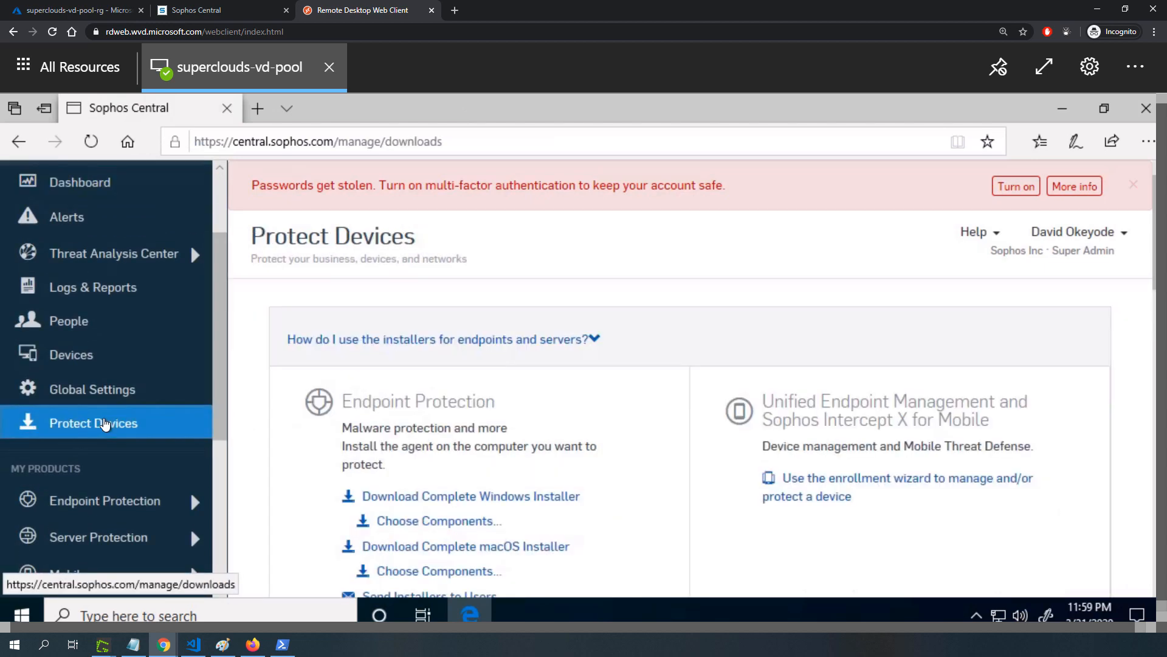
mouse_move(664, 413)
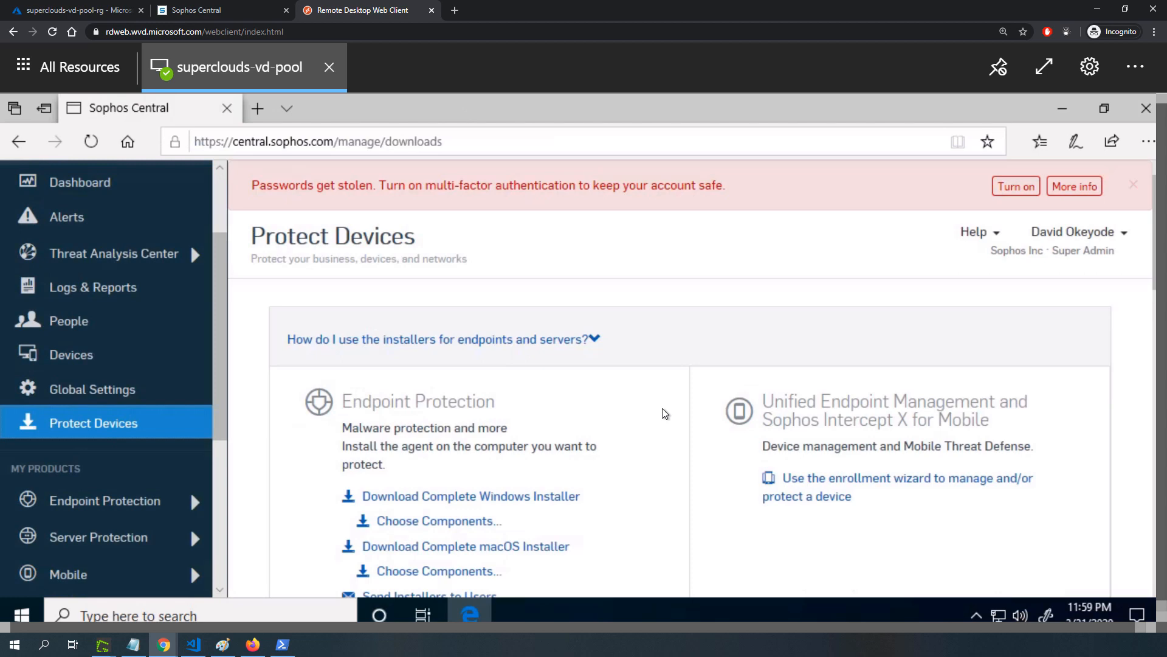
left_click(1133, 185)
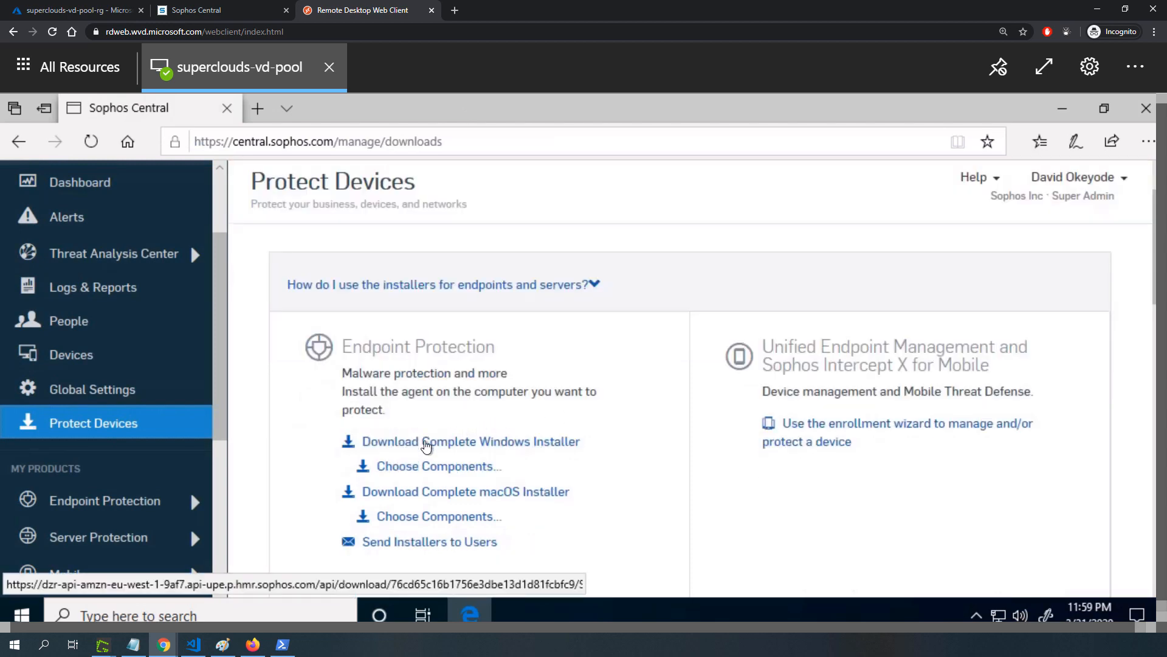
left_click(471, 440)
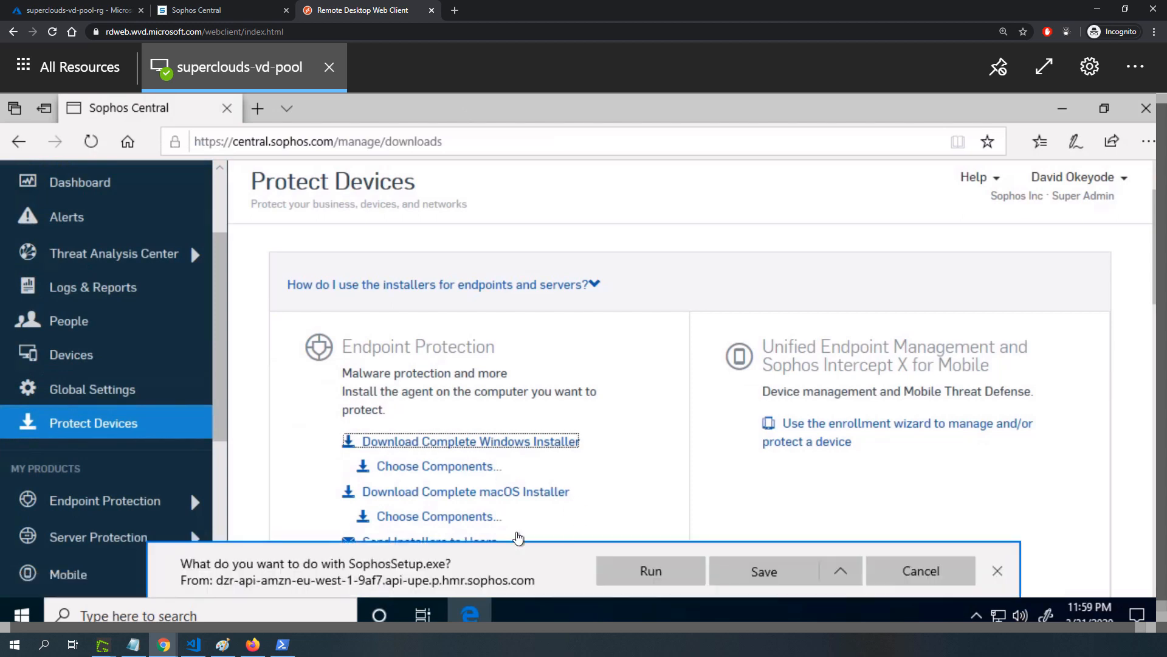
mouse_move(638, 579)
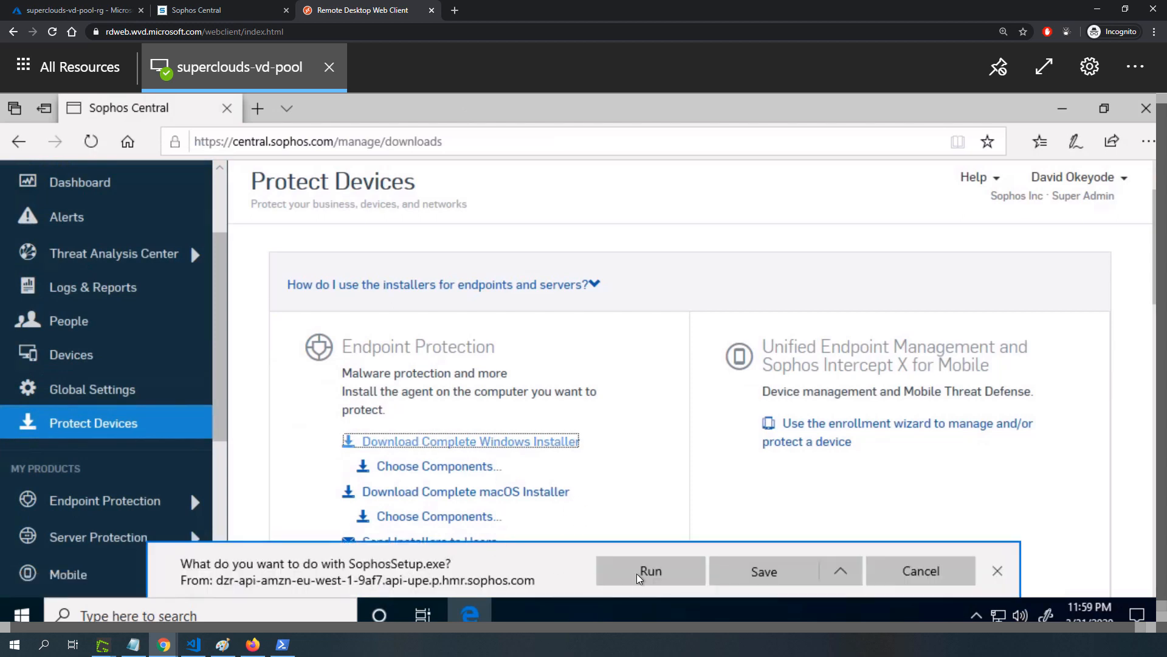
left_click(649, 572)
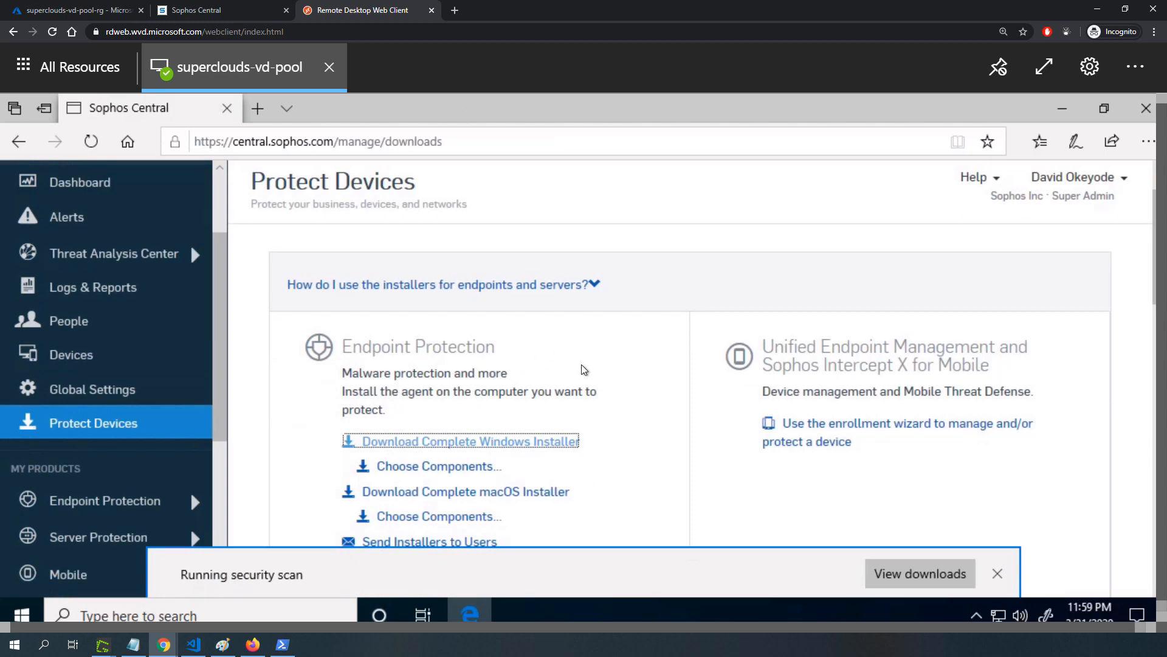
mouse_move(585, 389)
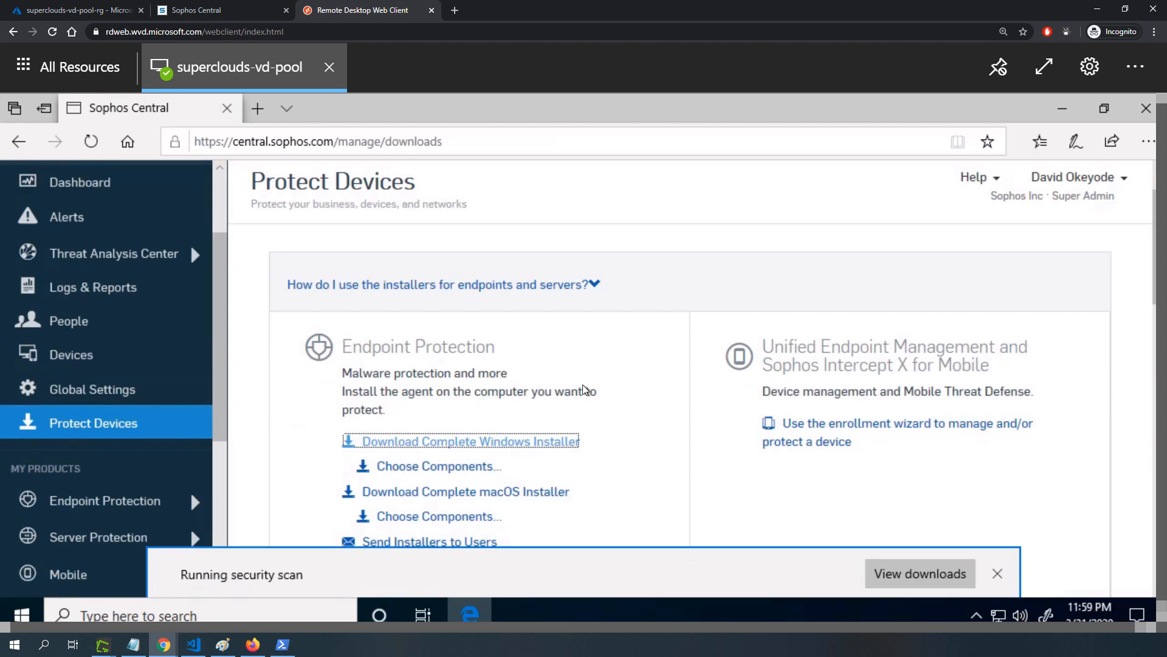
mouse_move(642, 251)
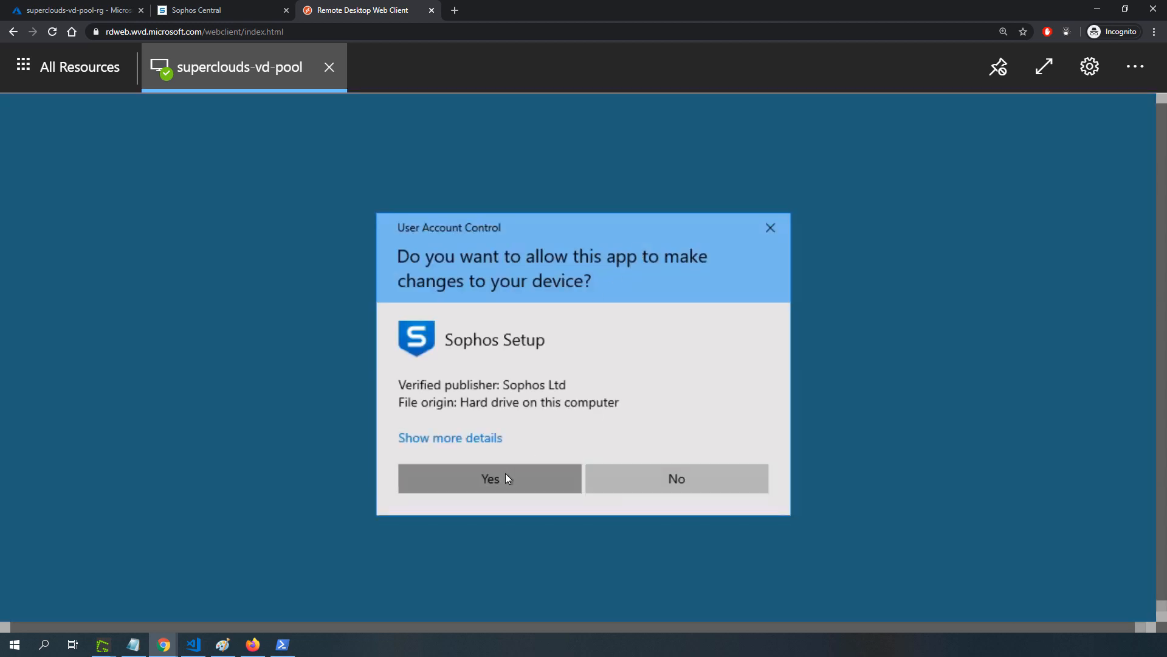
Allow the UAC prompt, install Intercept X Advanced for Server and finish with a restart
left_click(490, 479)
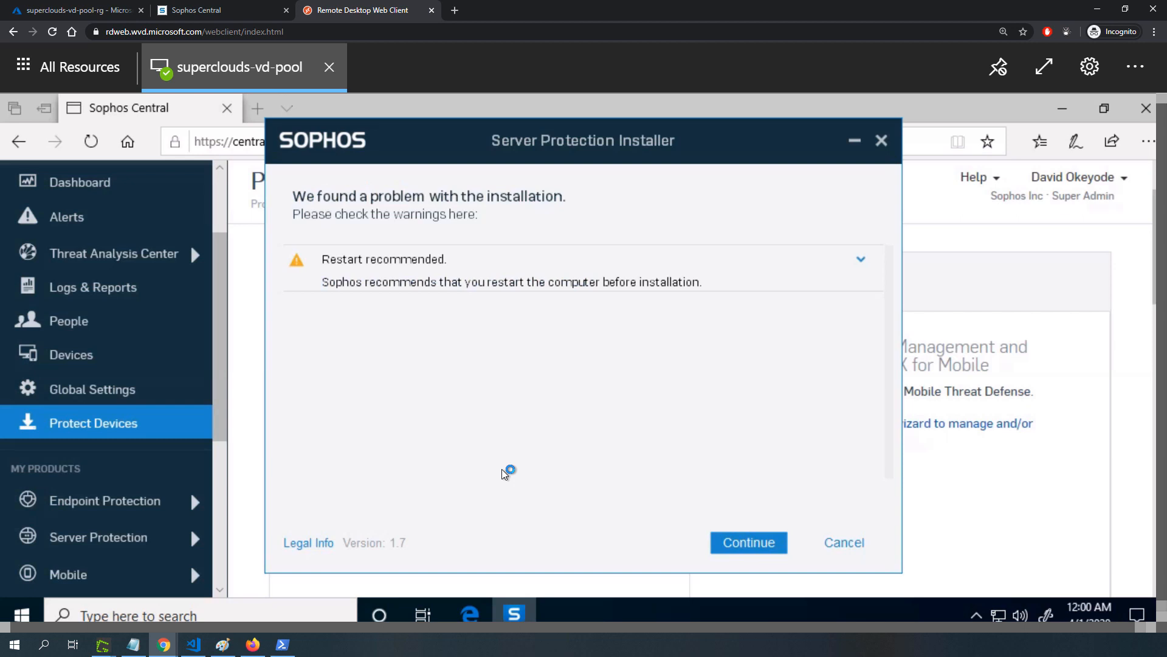
left_click(748, 542)
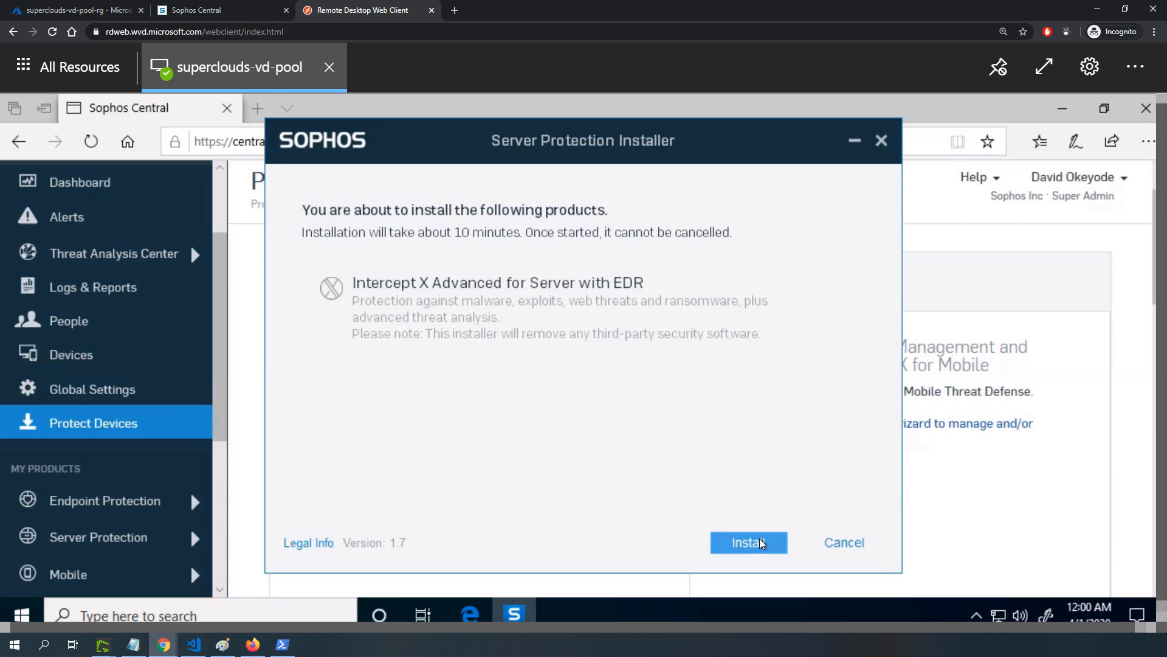
left_click(748, 542)
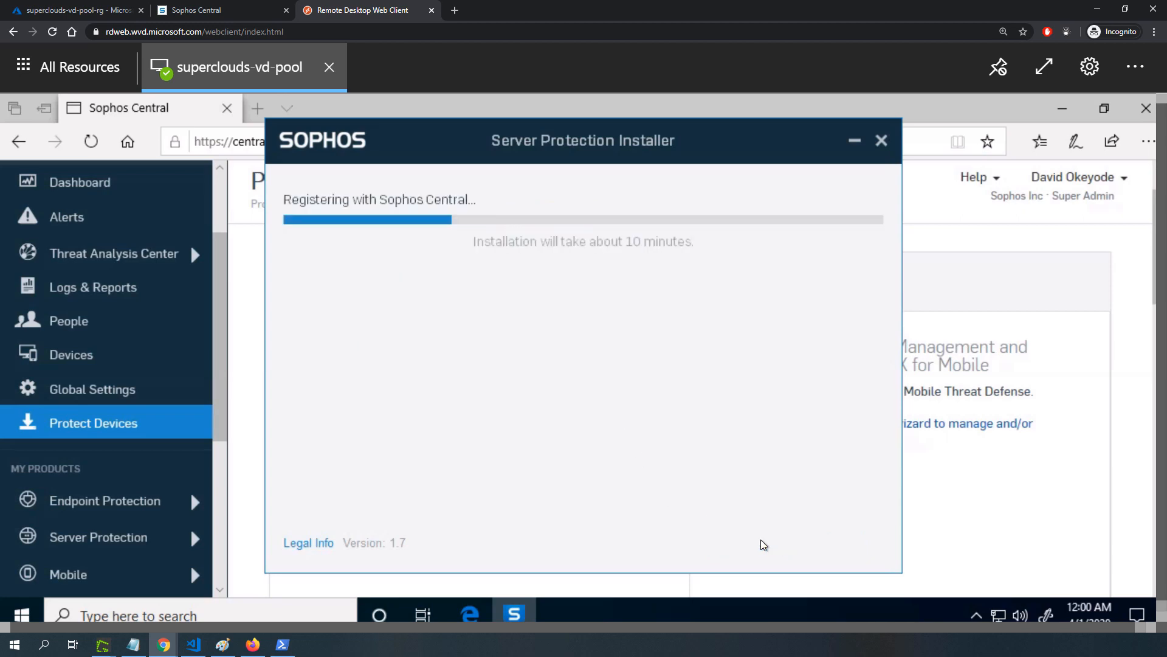
mouse_move(660, 271)
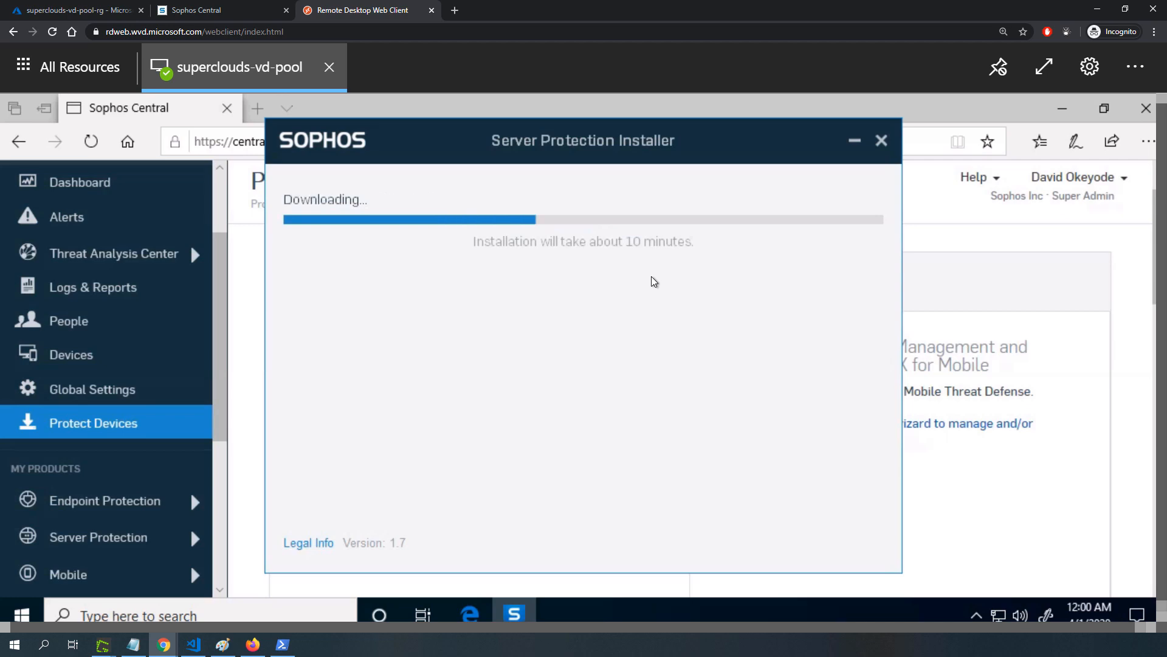
mouse_move(648, 279)
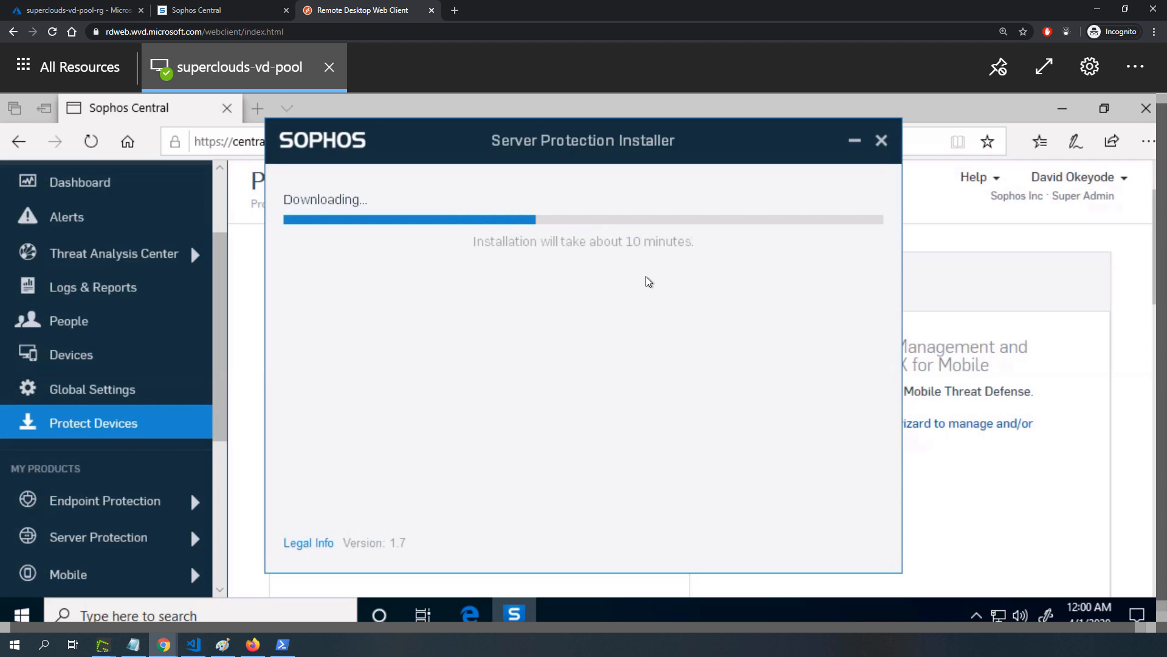
mouse_move(636, 296)
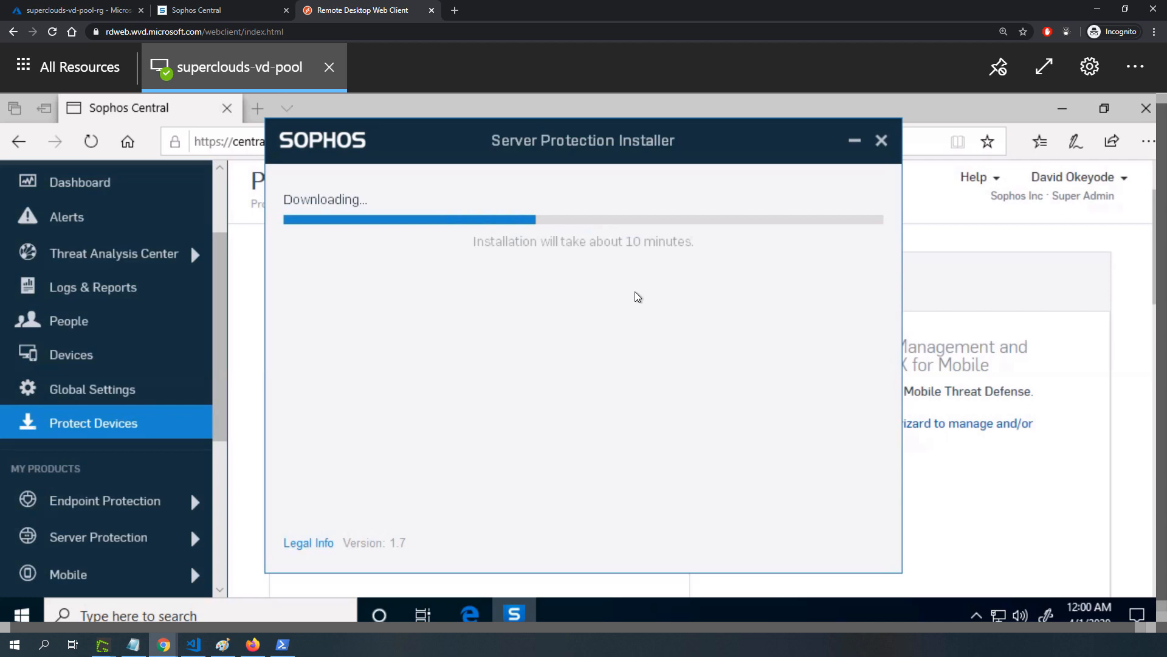
mouse_move(479, 318)
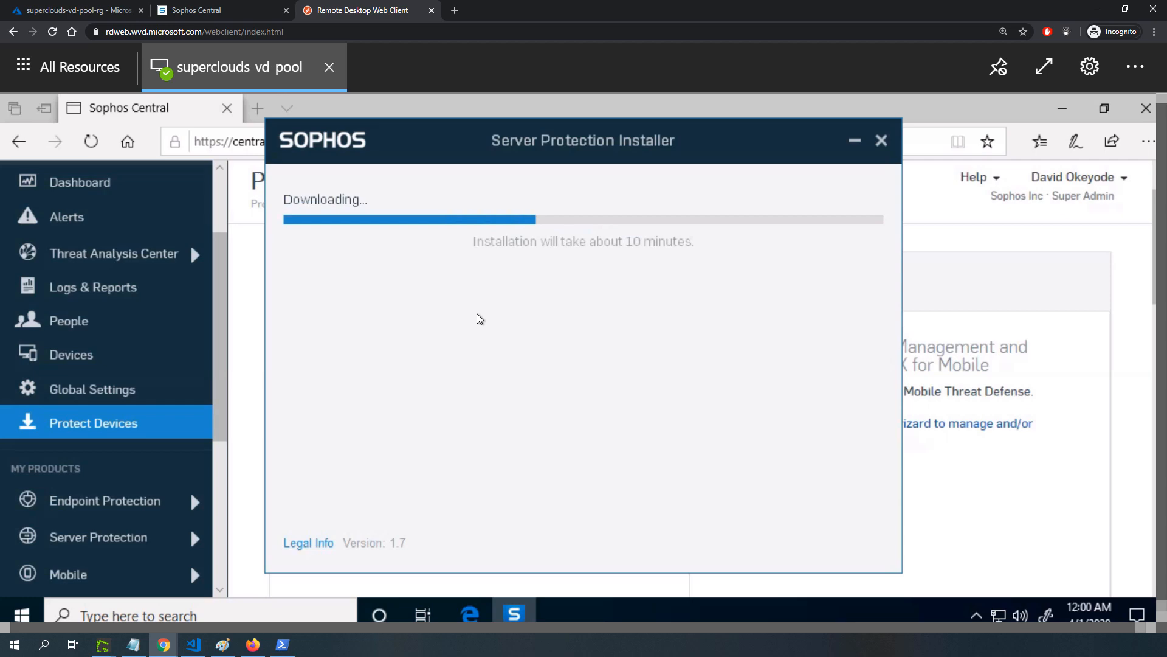
mouse_move(446, 288)
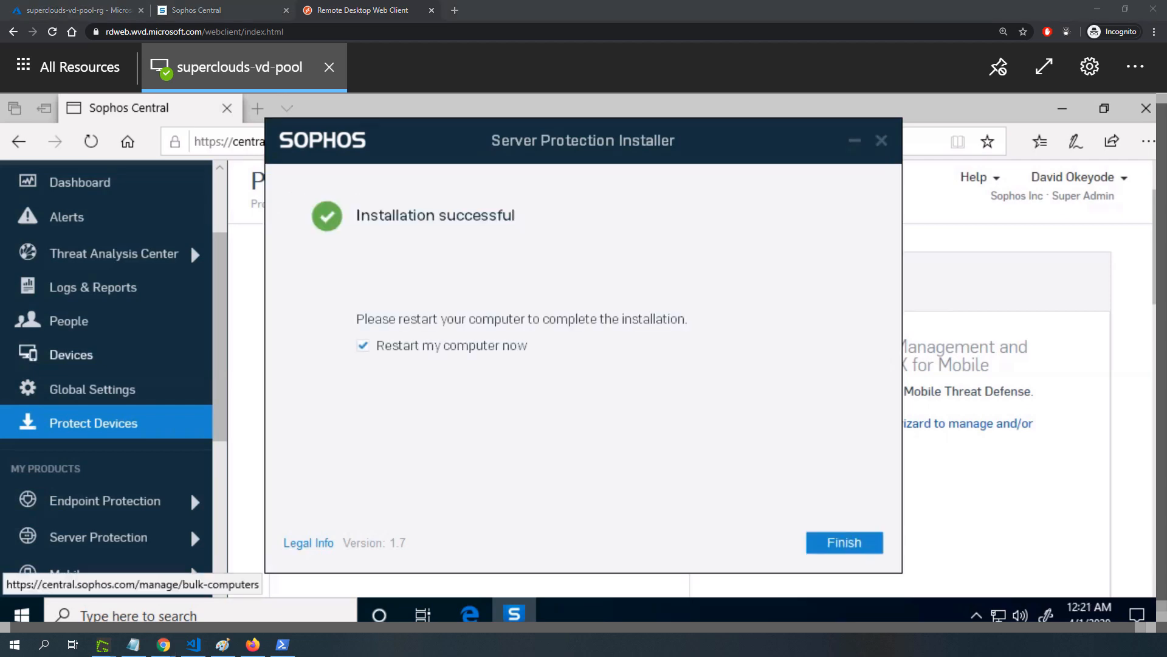
mouse_move(728, 132)
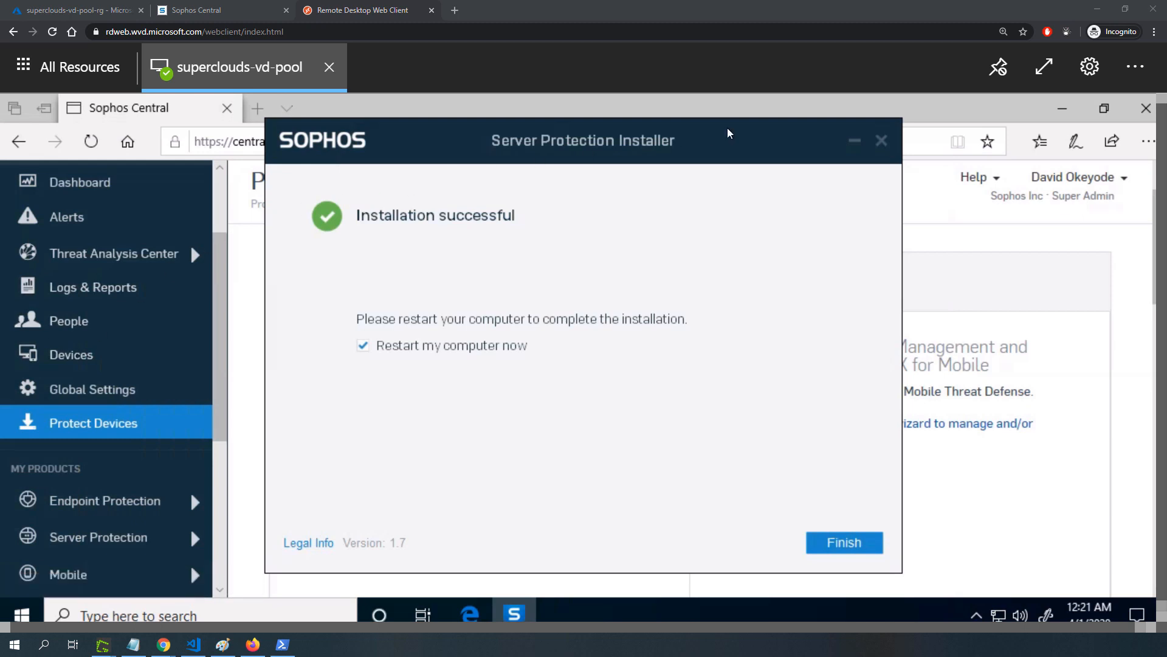
mouse_move(400, 346)
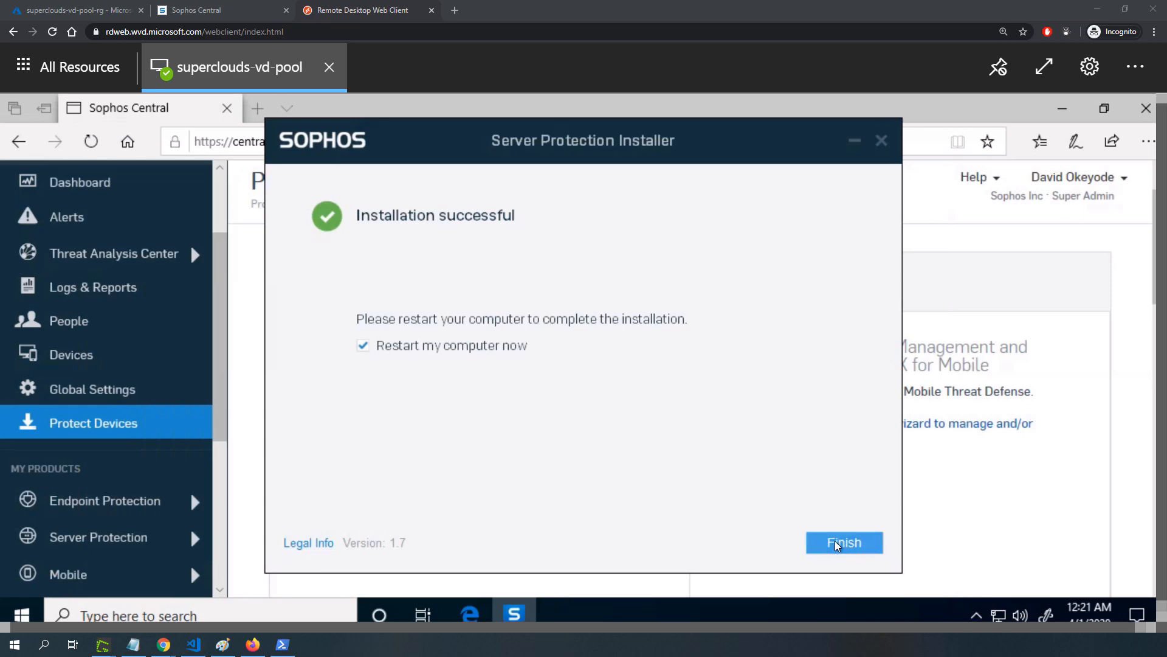
left_click(843, 542)
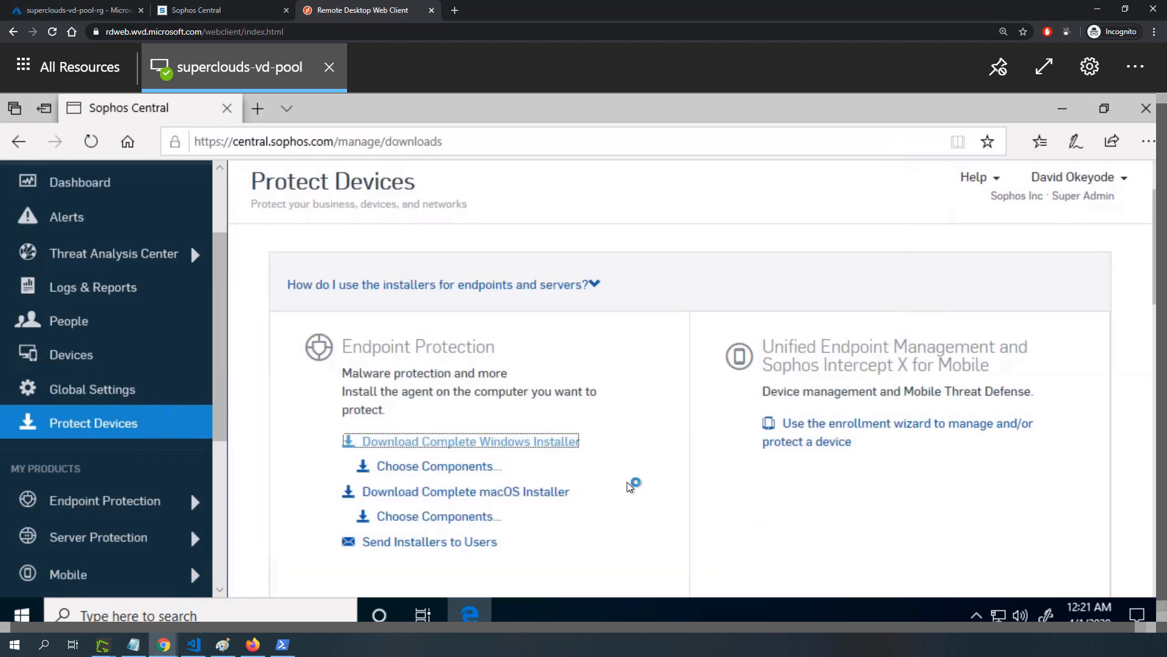
mouse_move(490, 333)
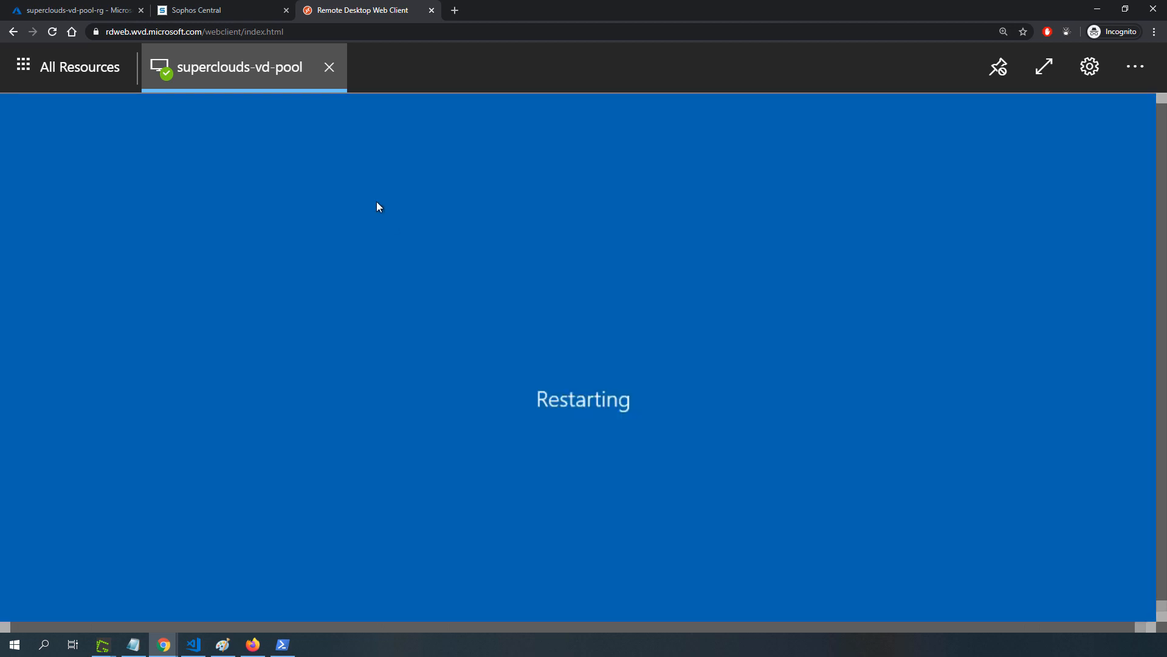
In the local browser's Sophos Central, go from the overview to the Server Protection dashboard
left_click(220, 10)
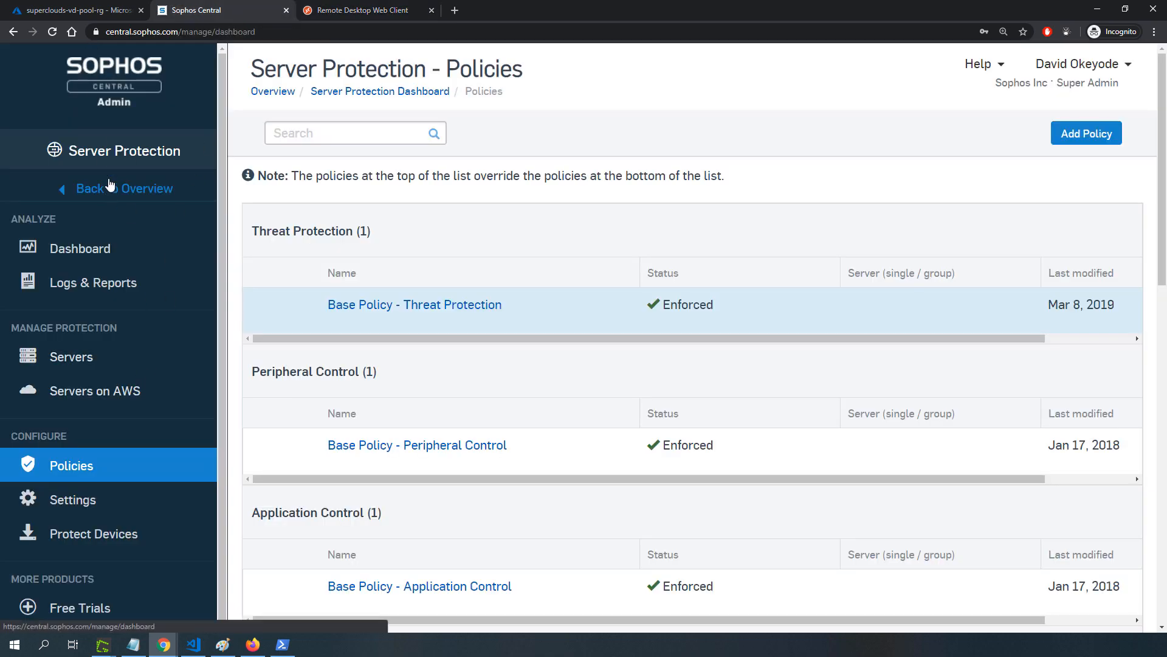
left_click(80, 248)
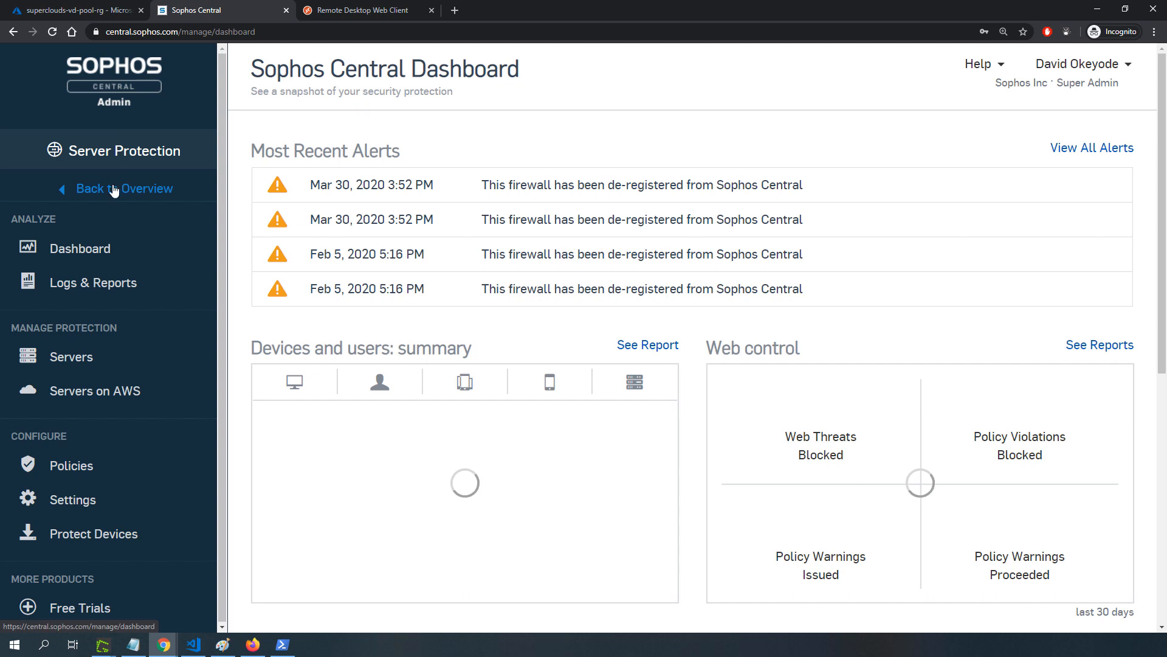
left_click(125, 187)
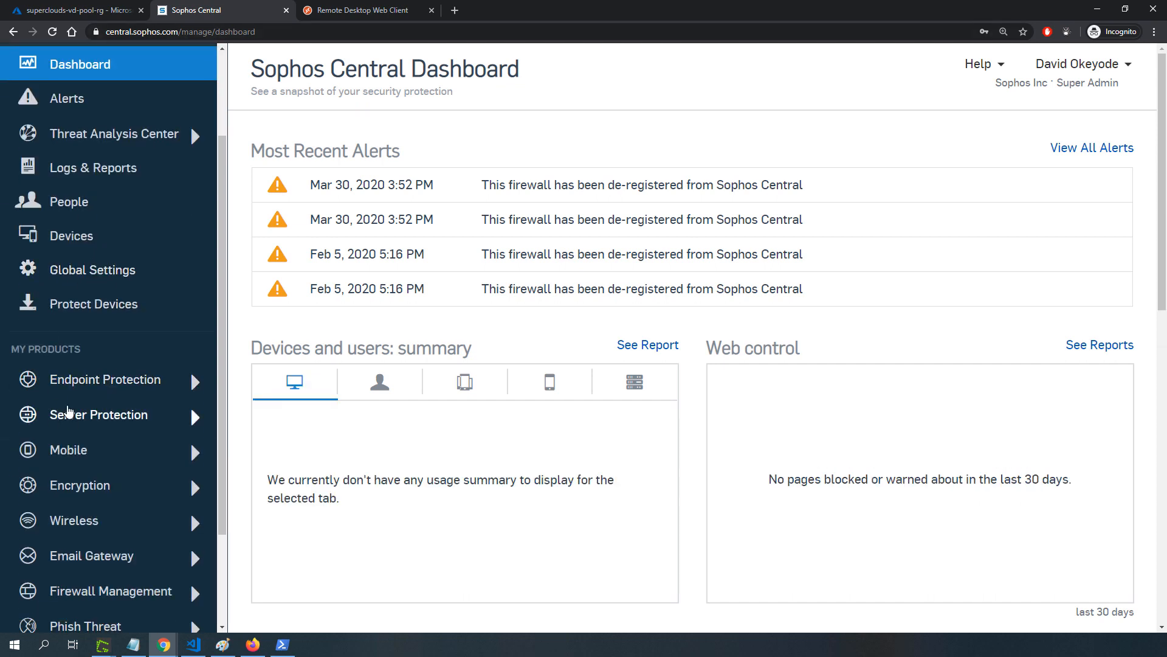
mouse_move(71, 421)
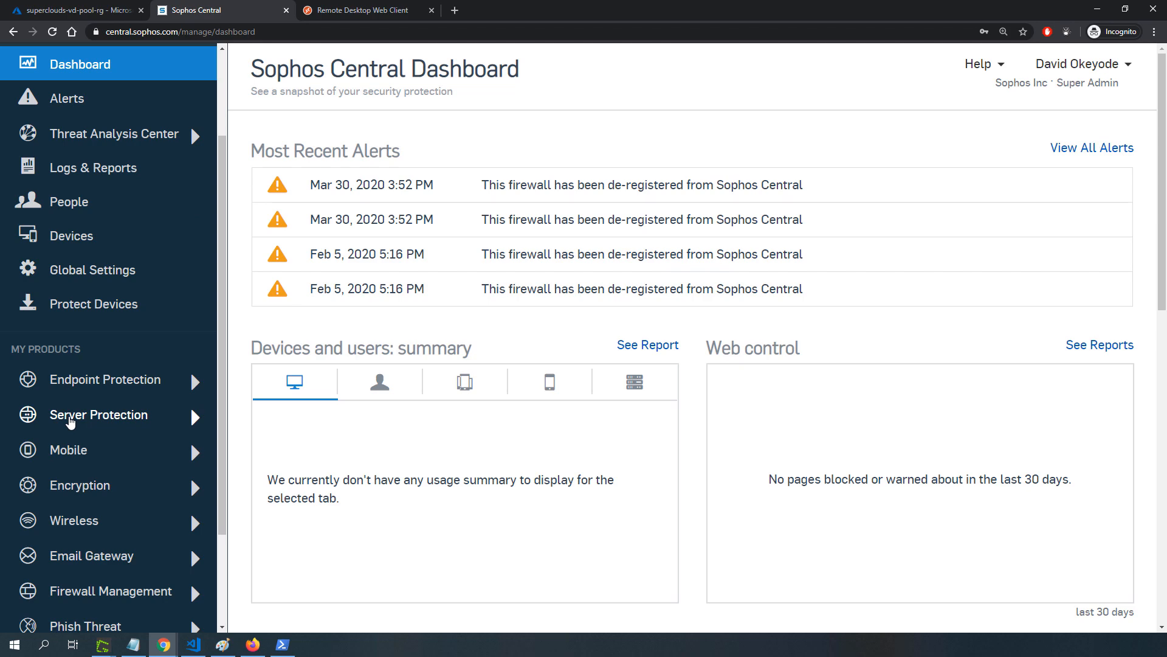
left_click(97, 415)
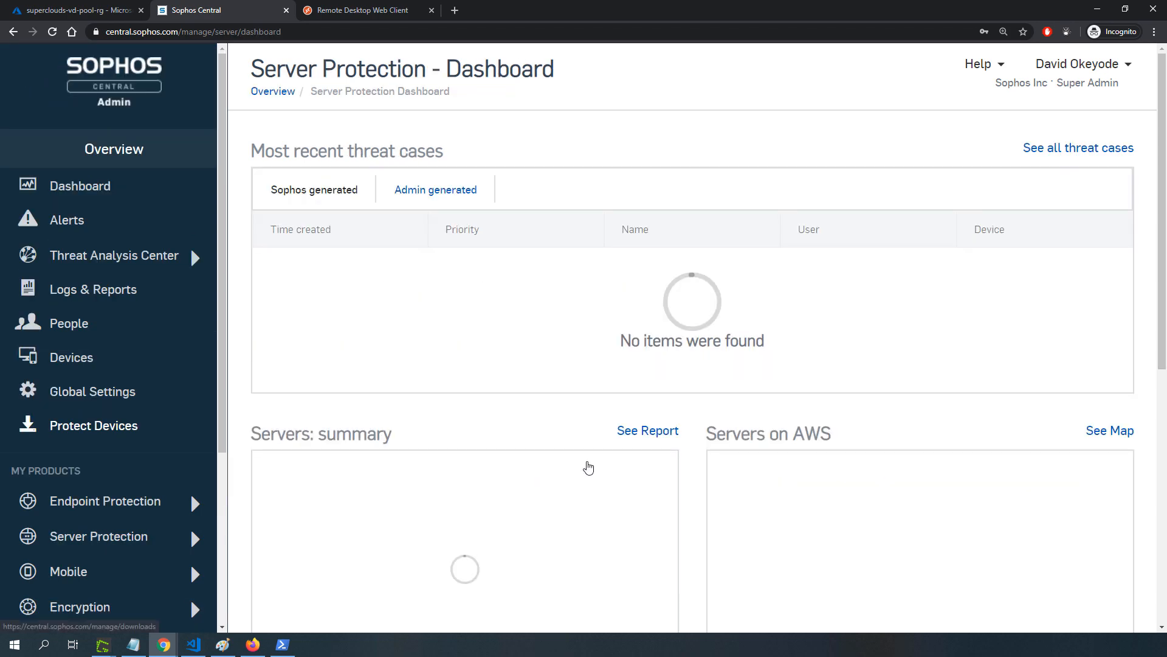
left_click(97, 536)
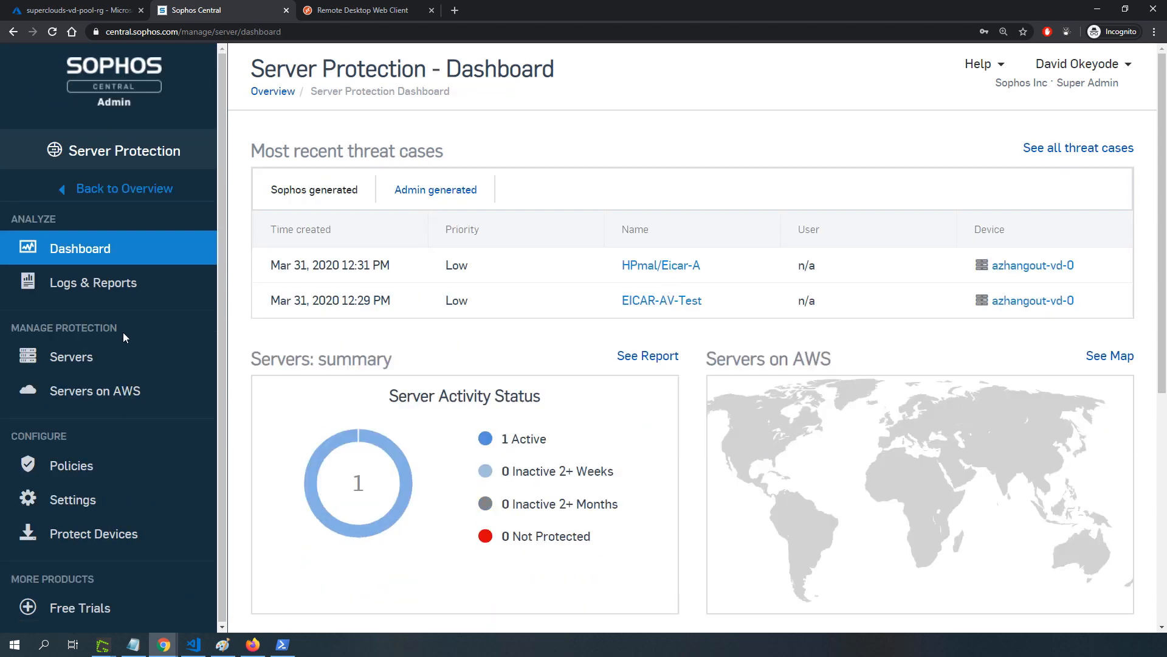
List the Azure VMs, note superclouds-dc1 has no Sophos agent, and view vdpool-vm-0's protection details
left_click(71, 356)
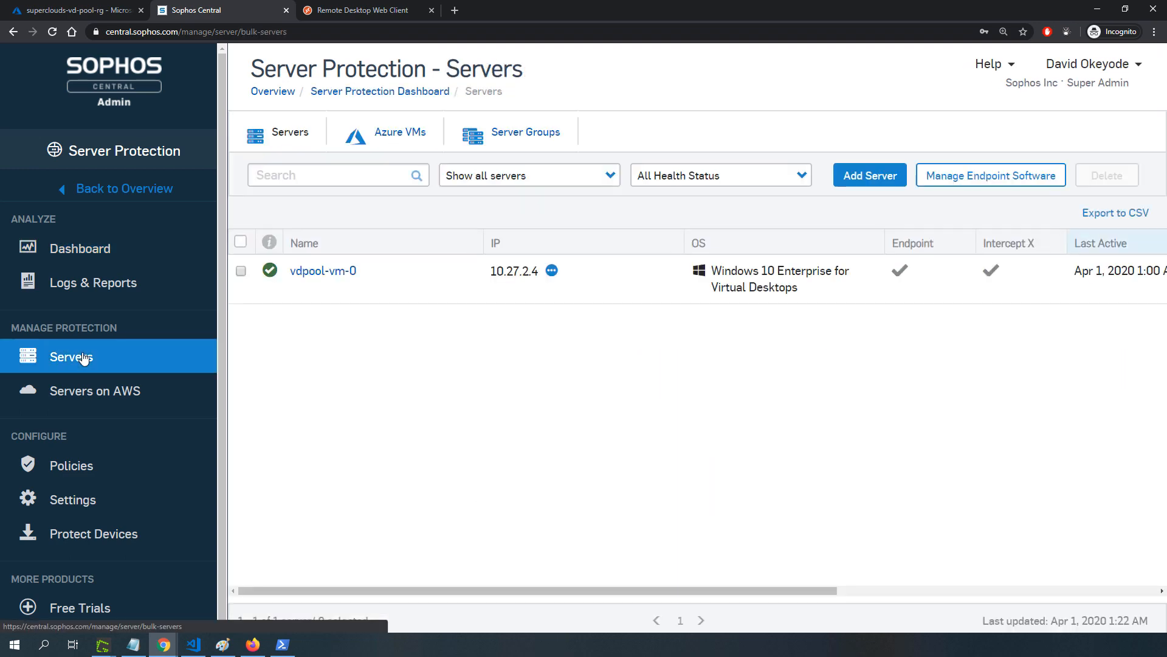
mouse_move(320, 281)
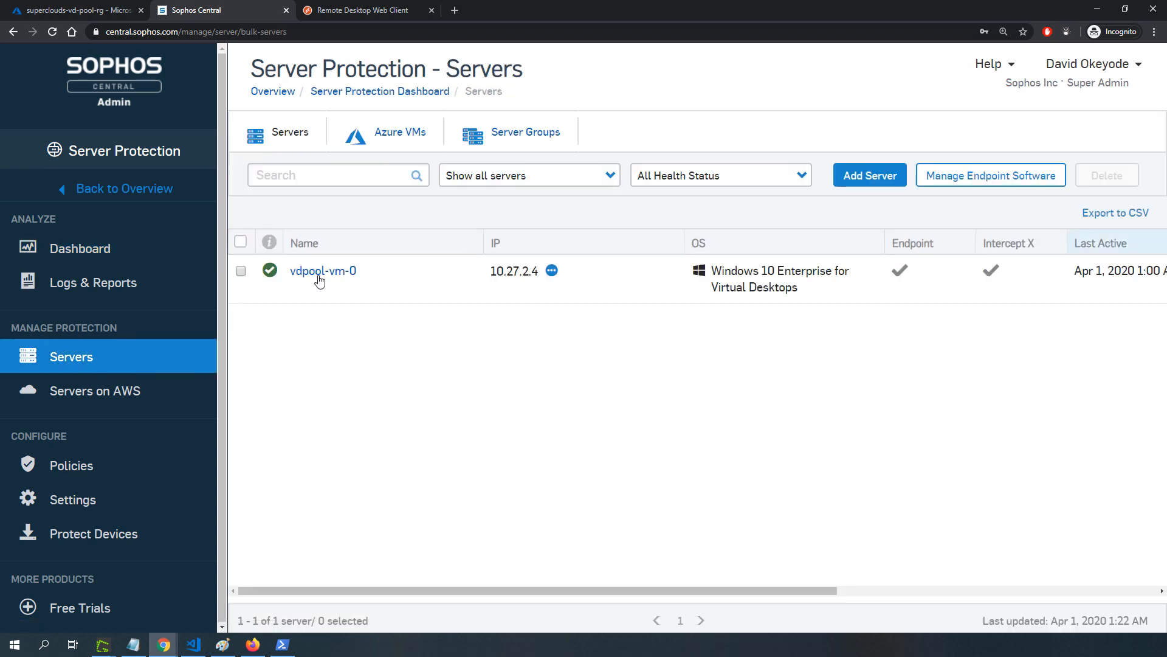
mouse_move(346, 284)
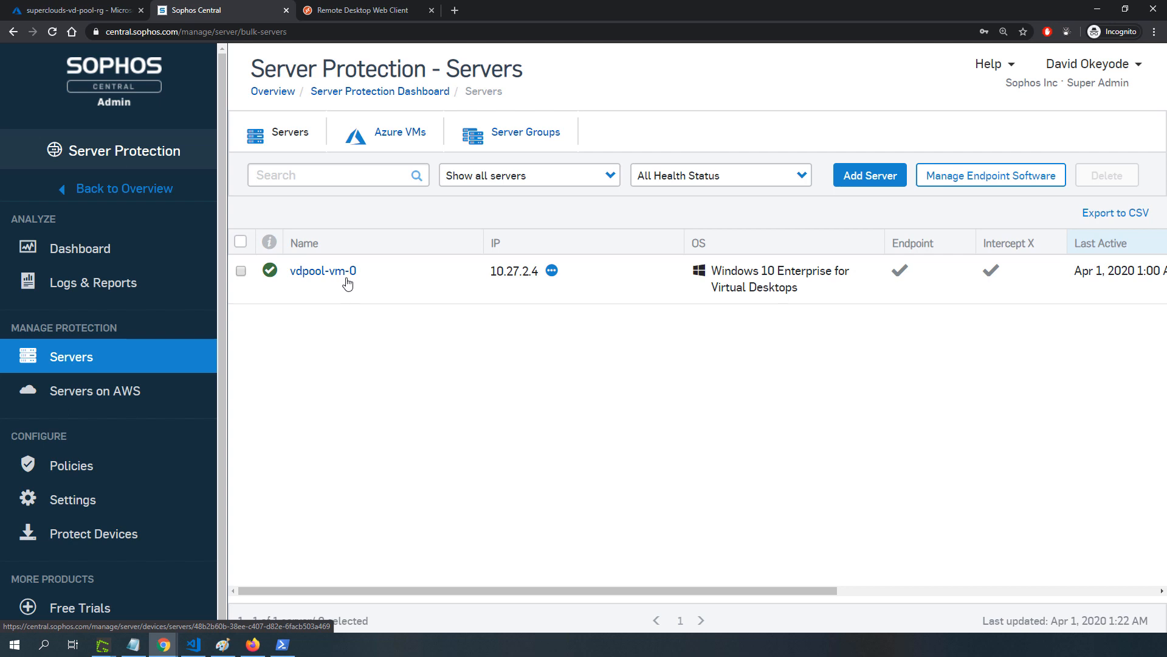
left_click(385, 131)
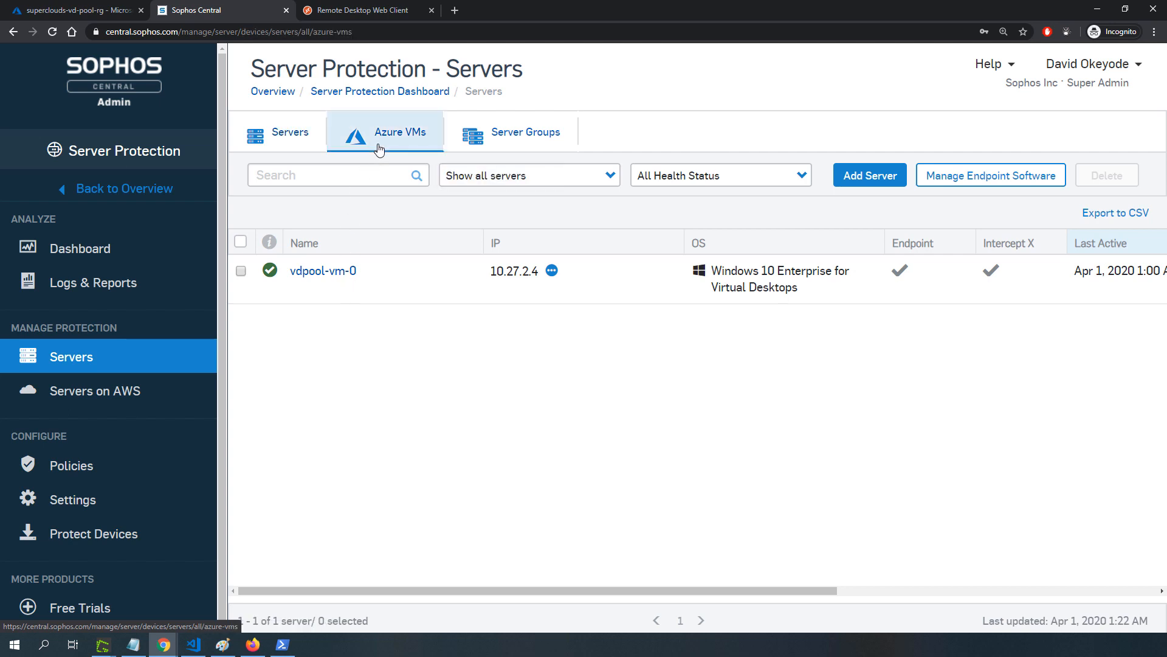
left_click(386, 131)
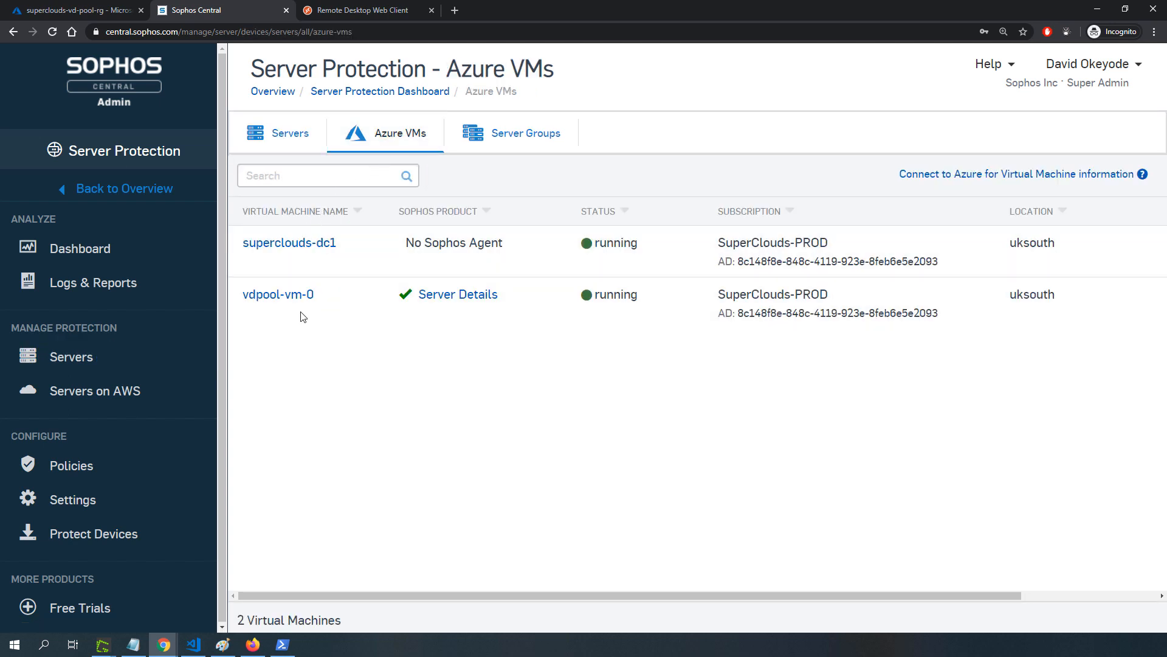
mouse_move(395, 248)
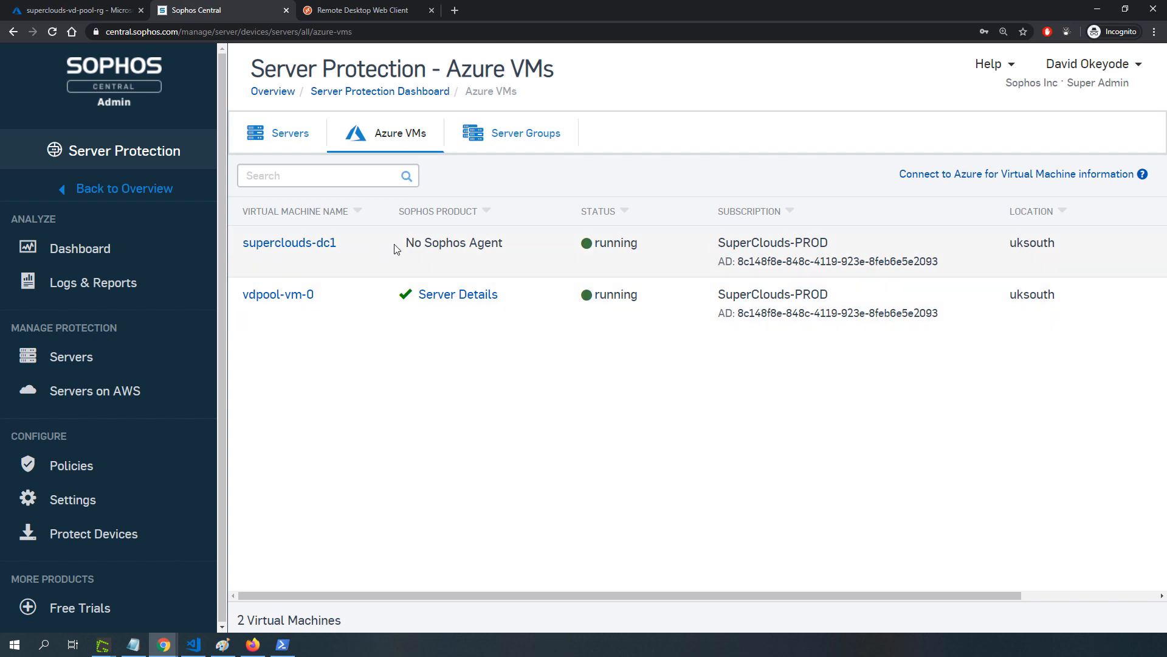
double_click(453, 243)
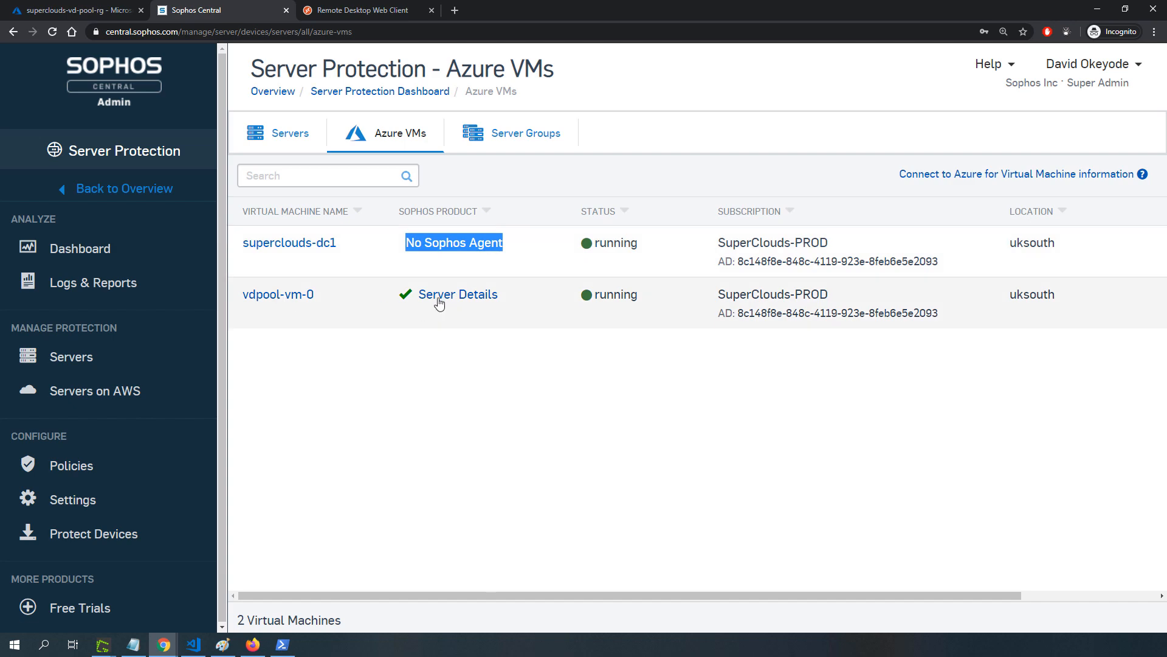
mouse_move(459, 294)
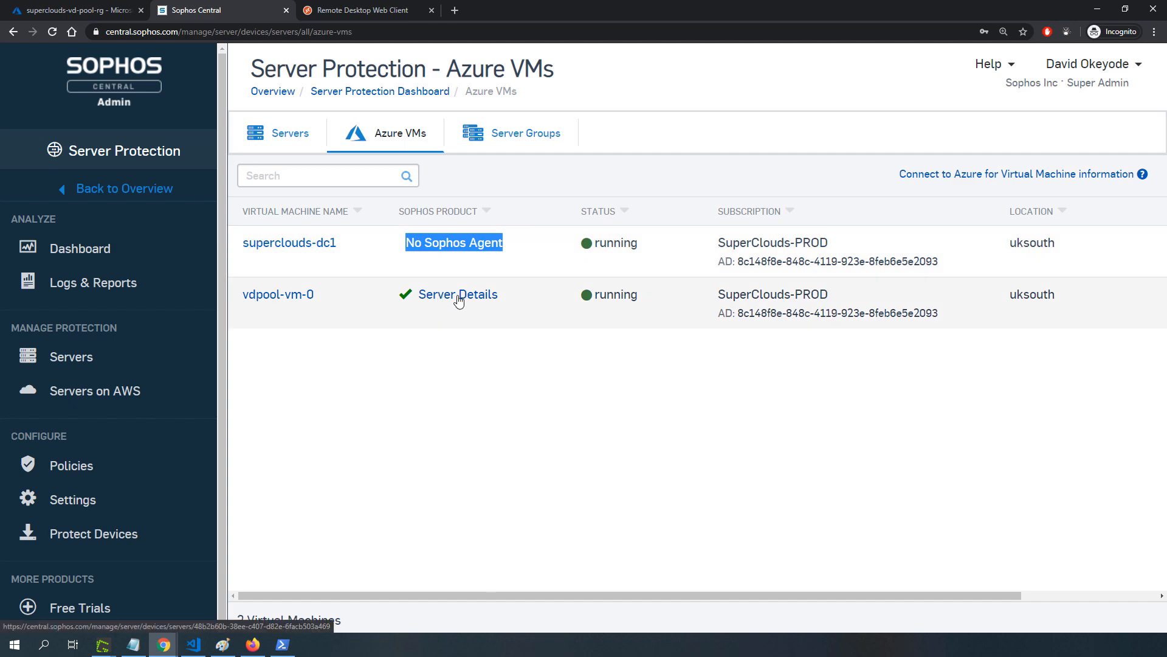
left_click(457, 294)
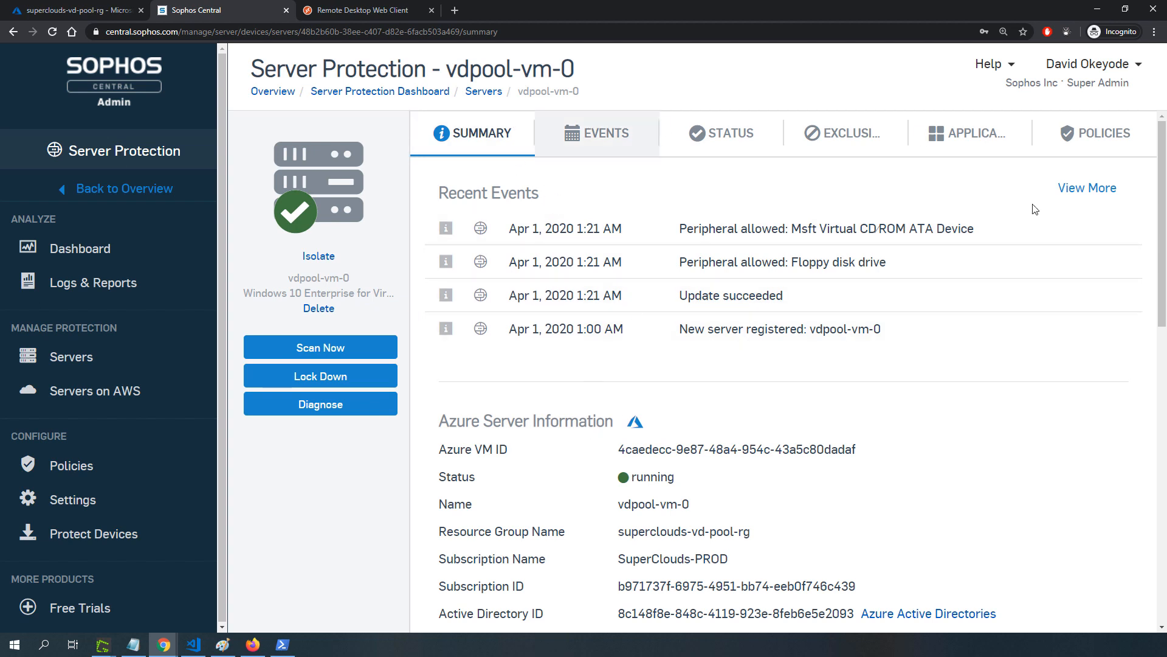
mouse_move(320, 376)
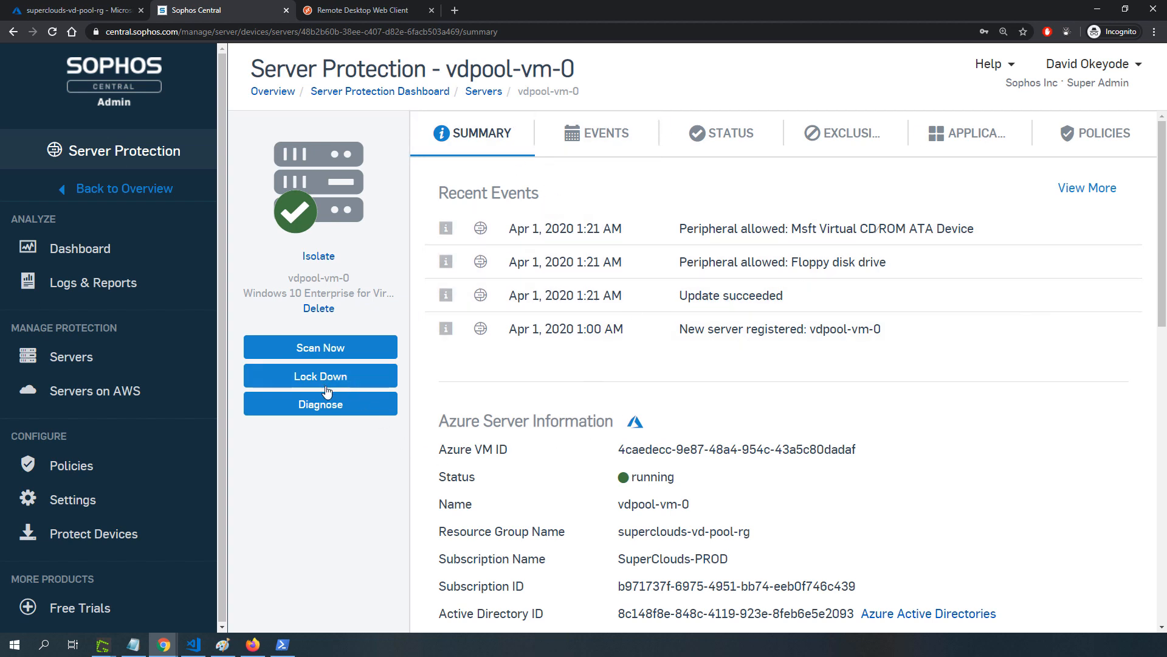
mouse_move(320, 348)
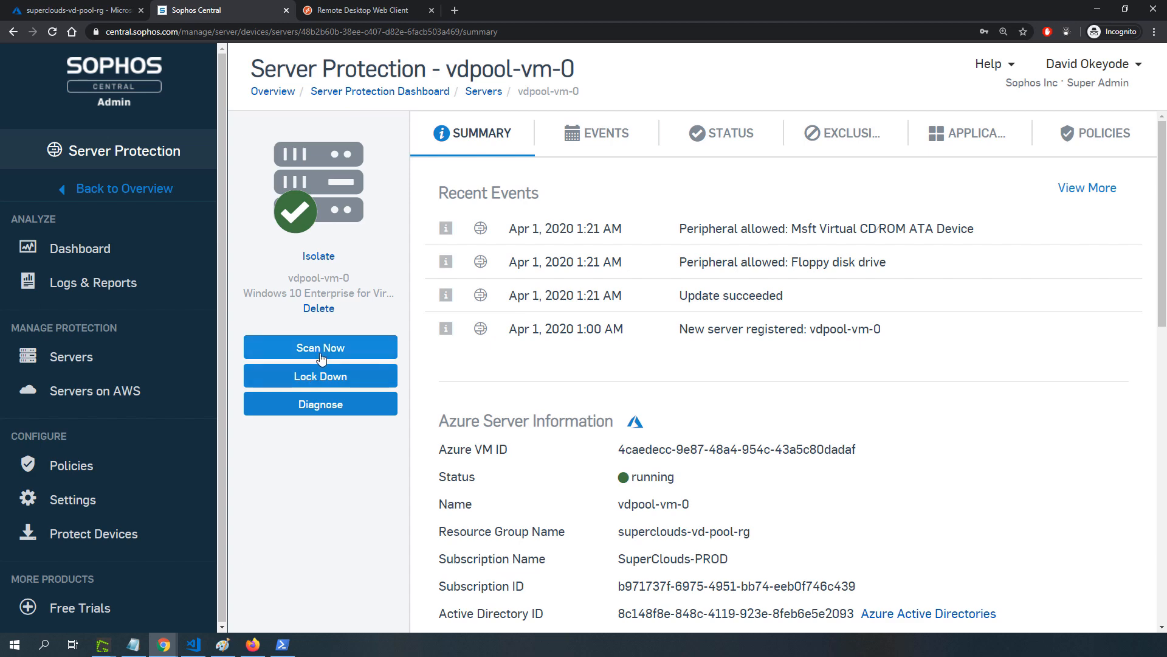
mouse_move(272, 356)
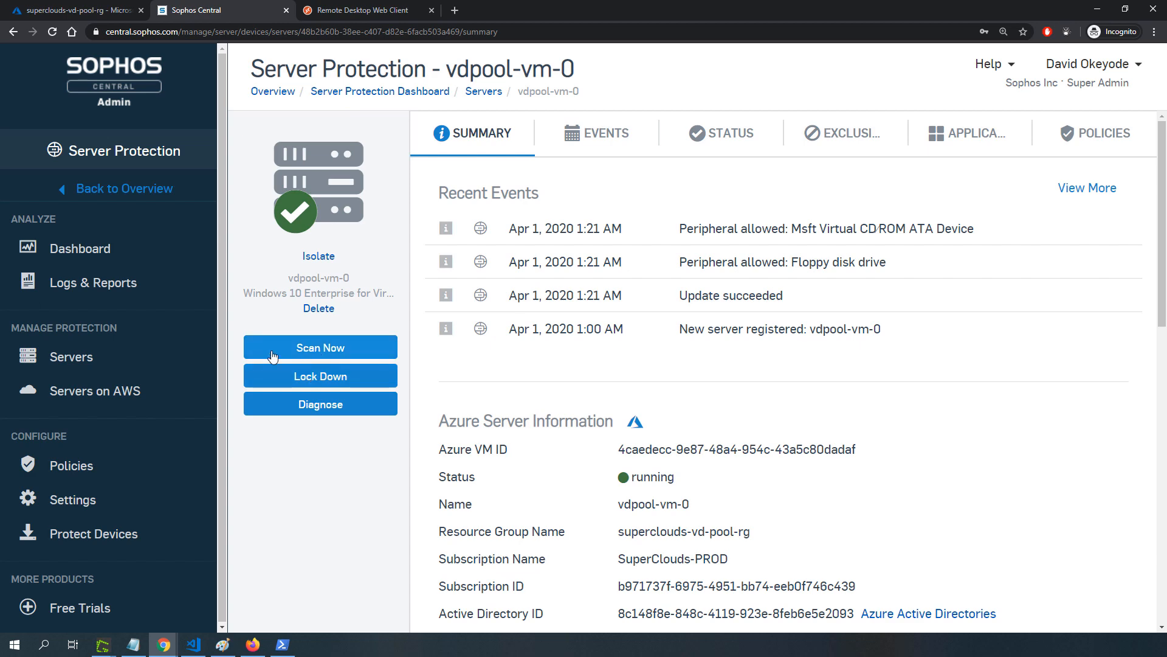
mouse_move(71, 465)
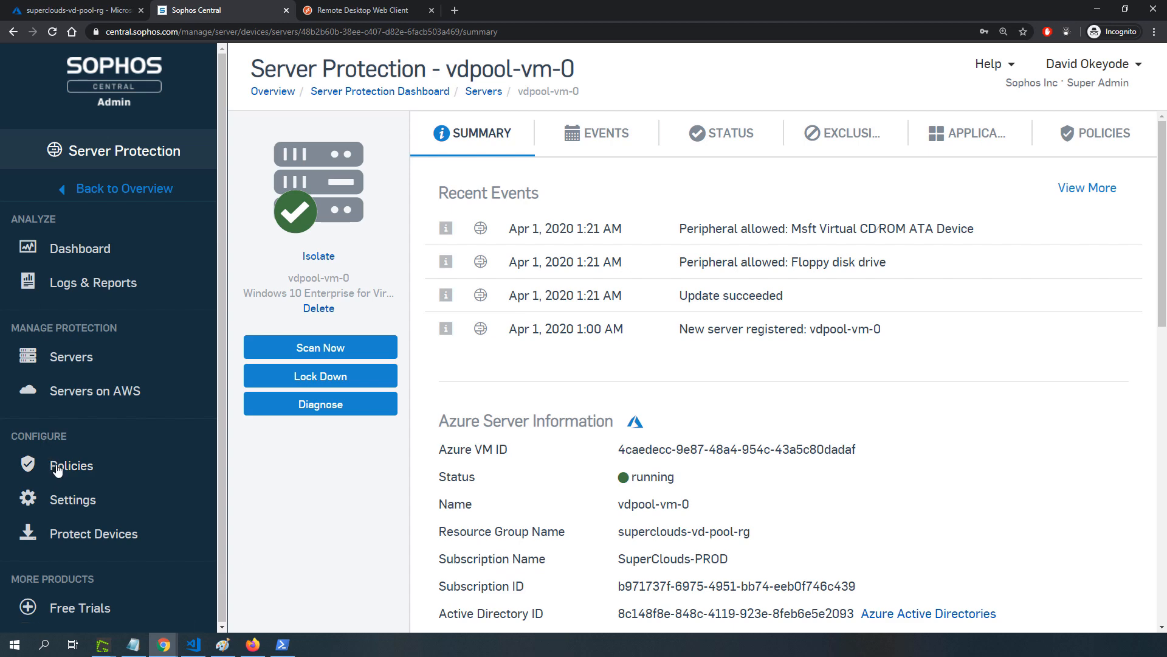
Scroll through the enforced base server policies, including Web Control, Lockdown, DLP and Windows Firewall
left_click(71, 464)
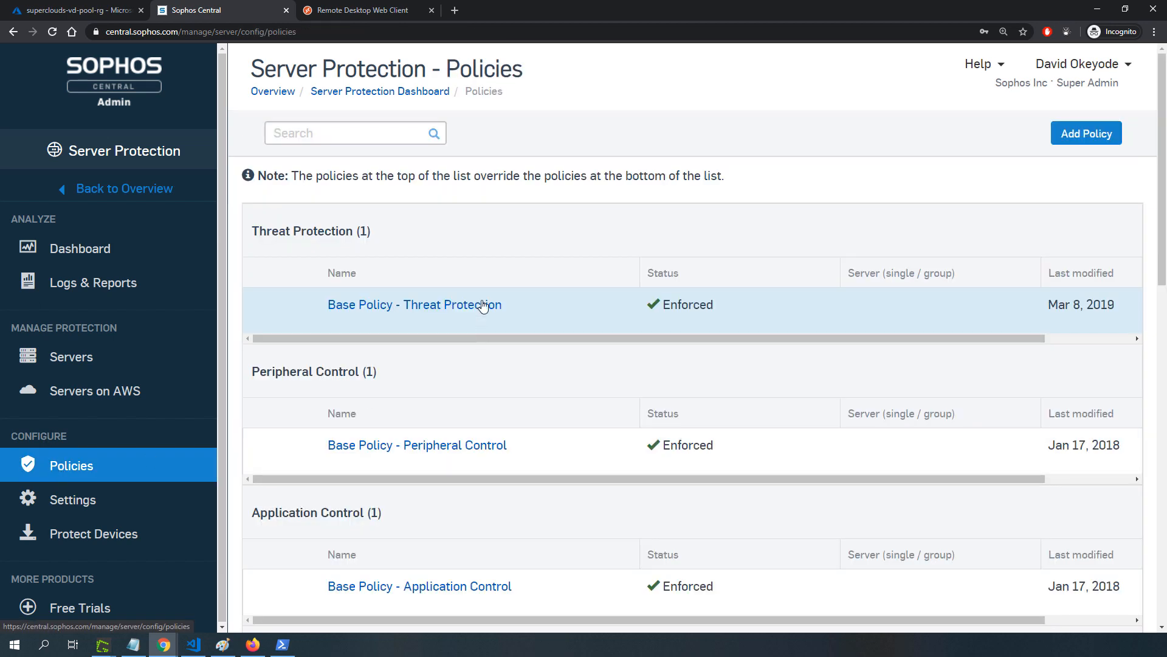
mouse_move(506, 246)
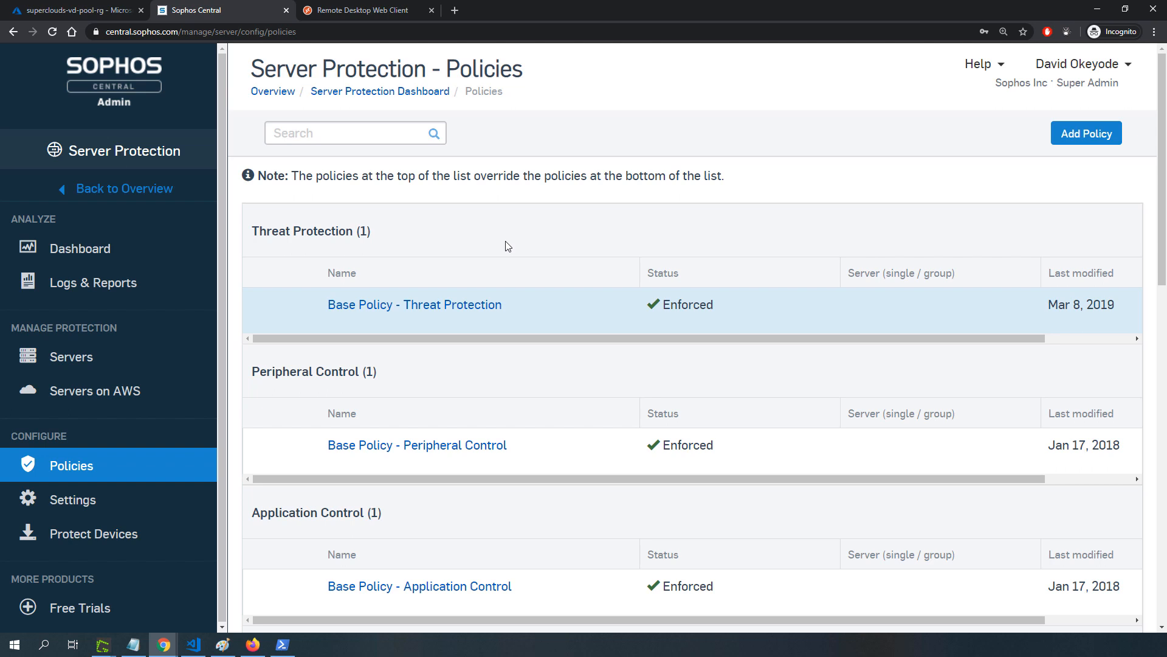
mouse_move(512, 228)
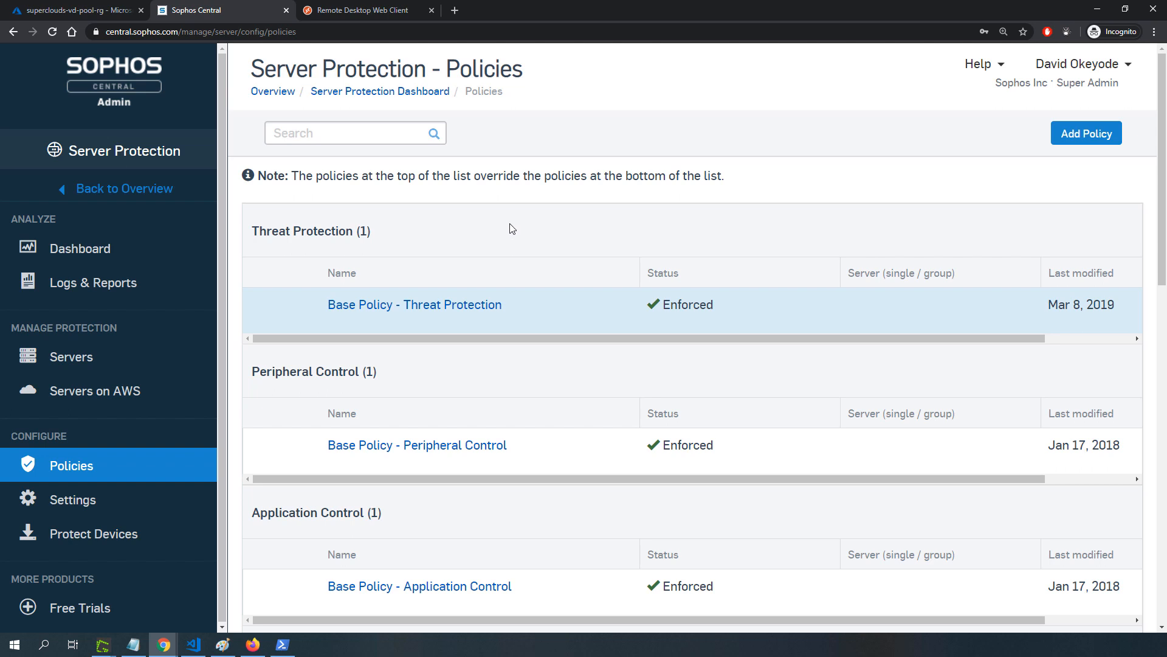
scroll("down", 3)
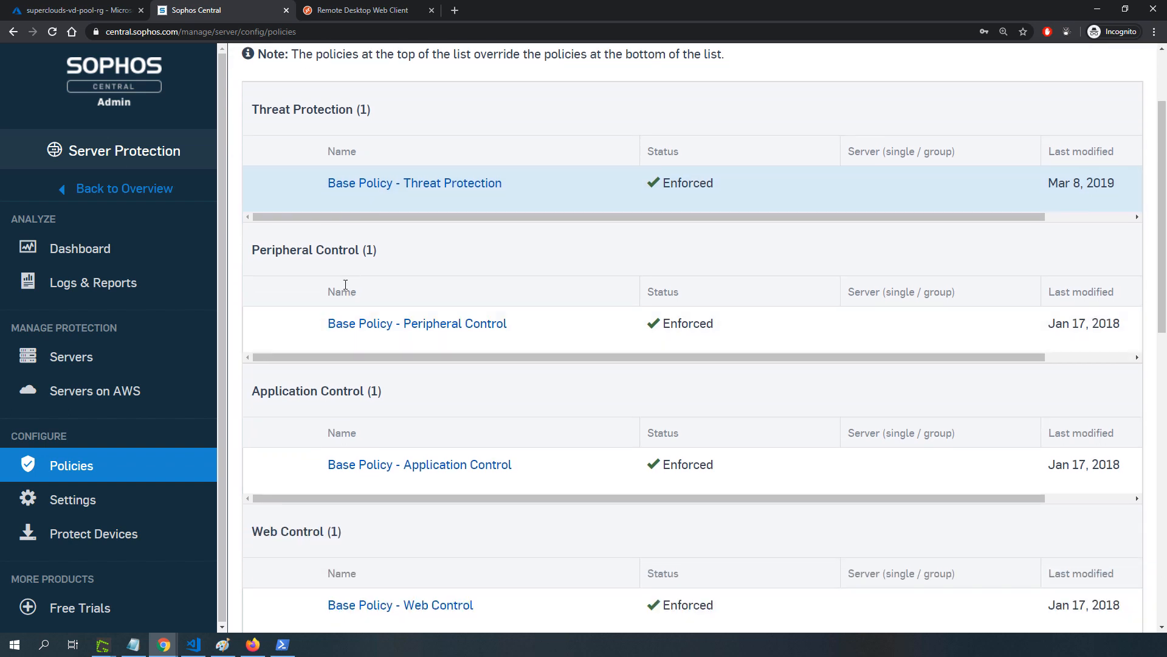
scroll("down", 3)
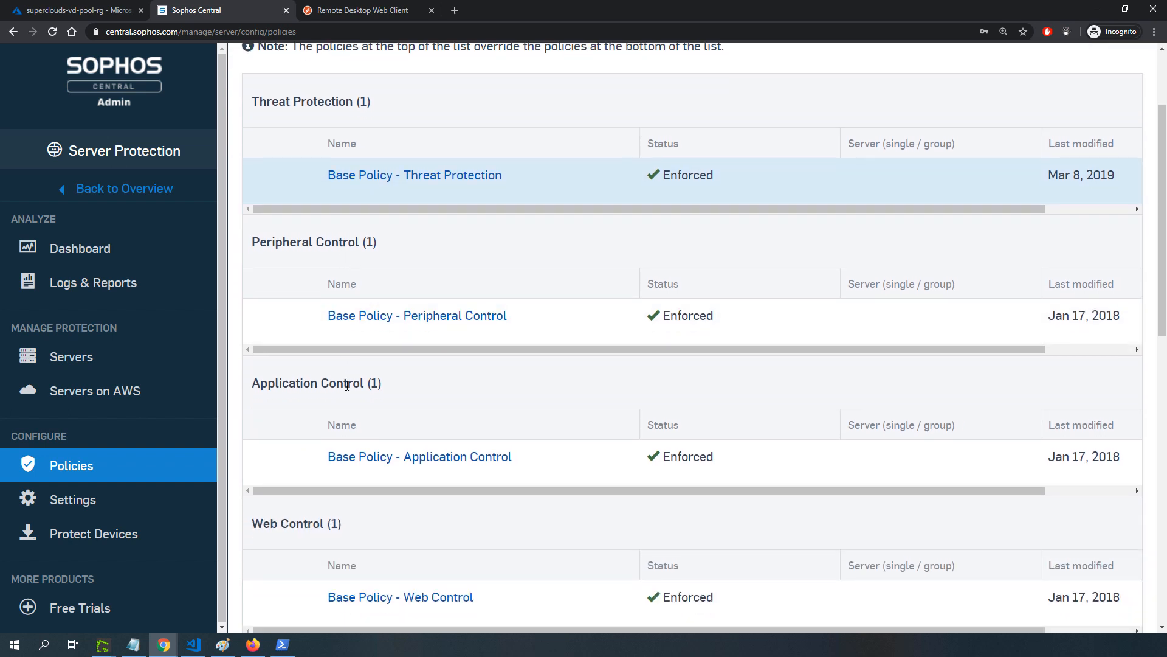
scroll("down", 3)
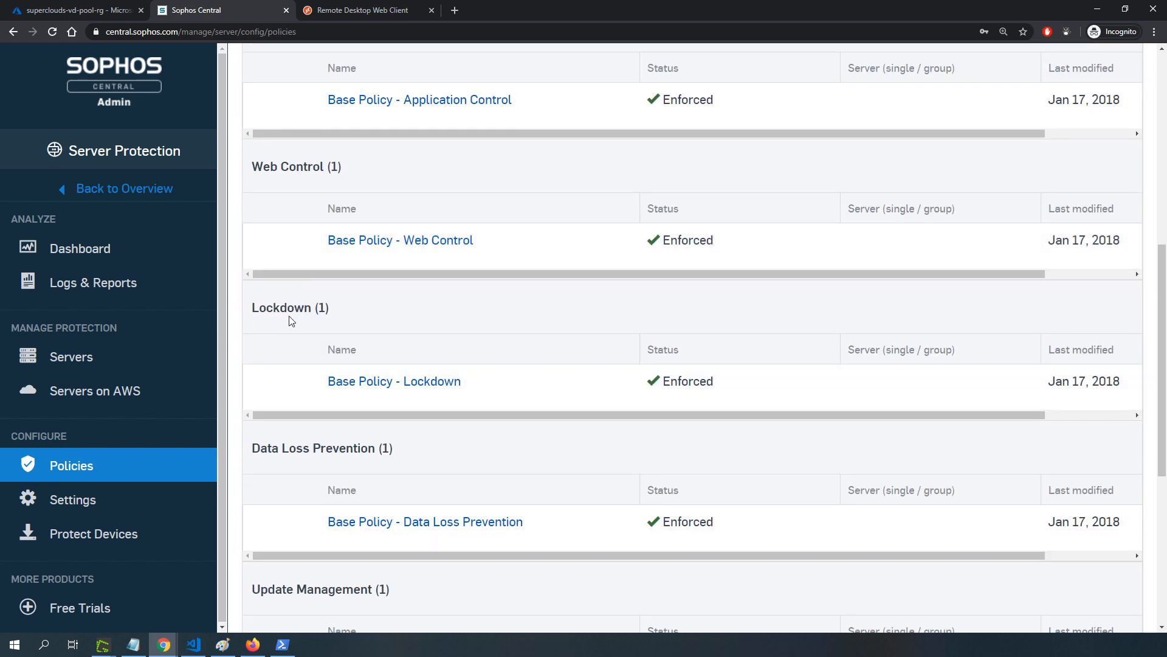
scroll("down", 3)
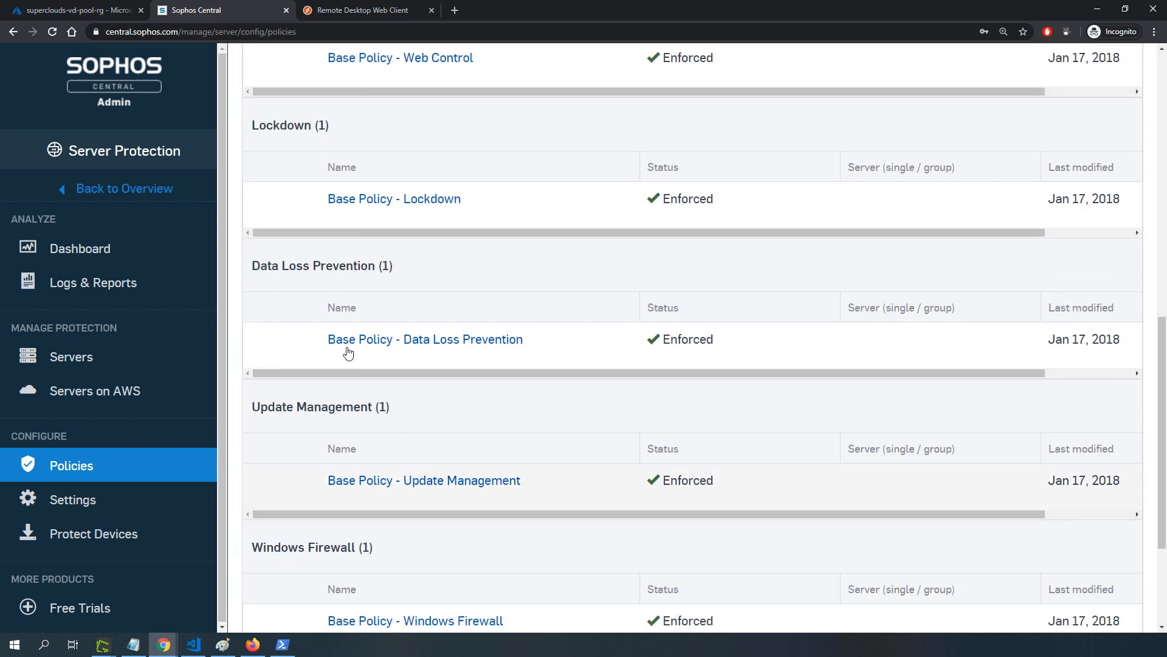
scroll("up", 3)
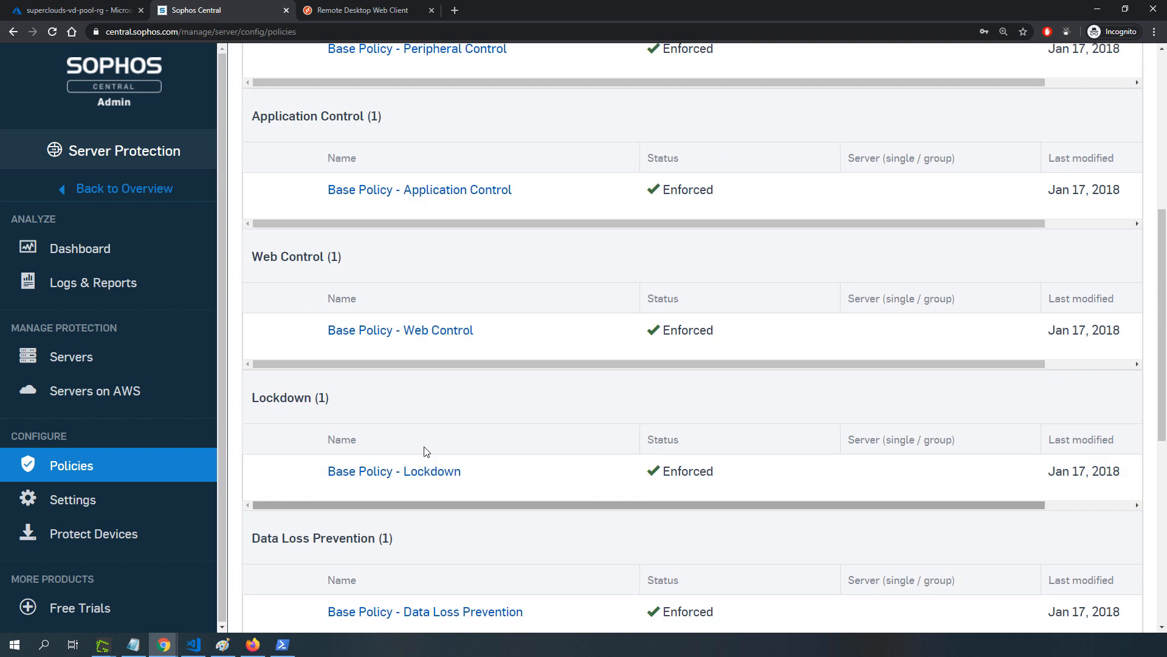
scroll("up", 3)
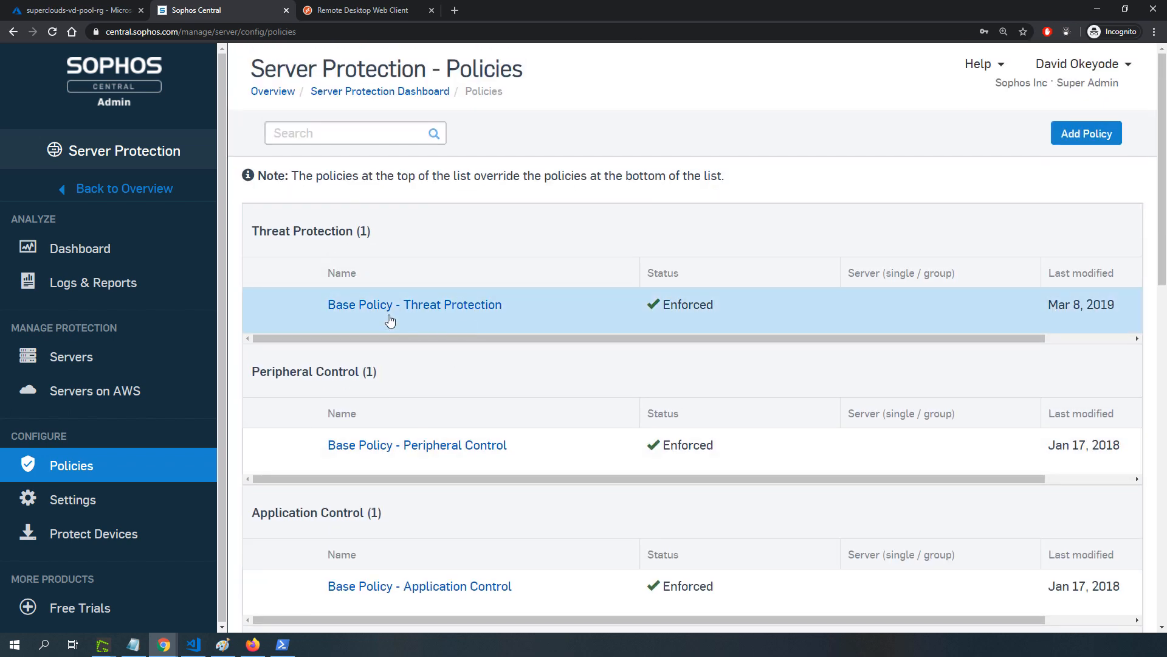
mouse_move(343, 306)
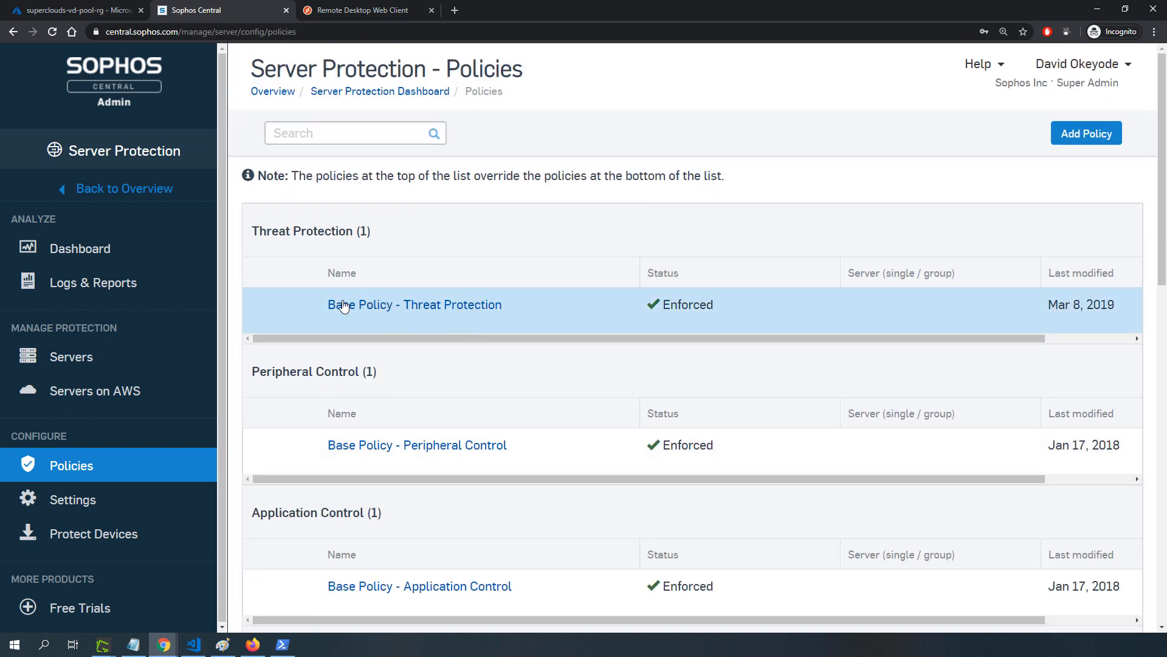
mouse_move(1016, 216)
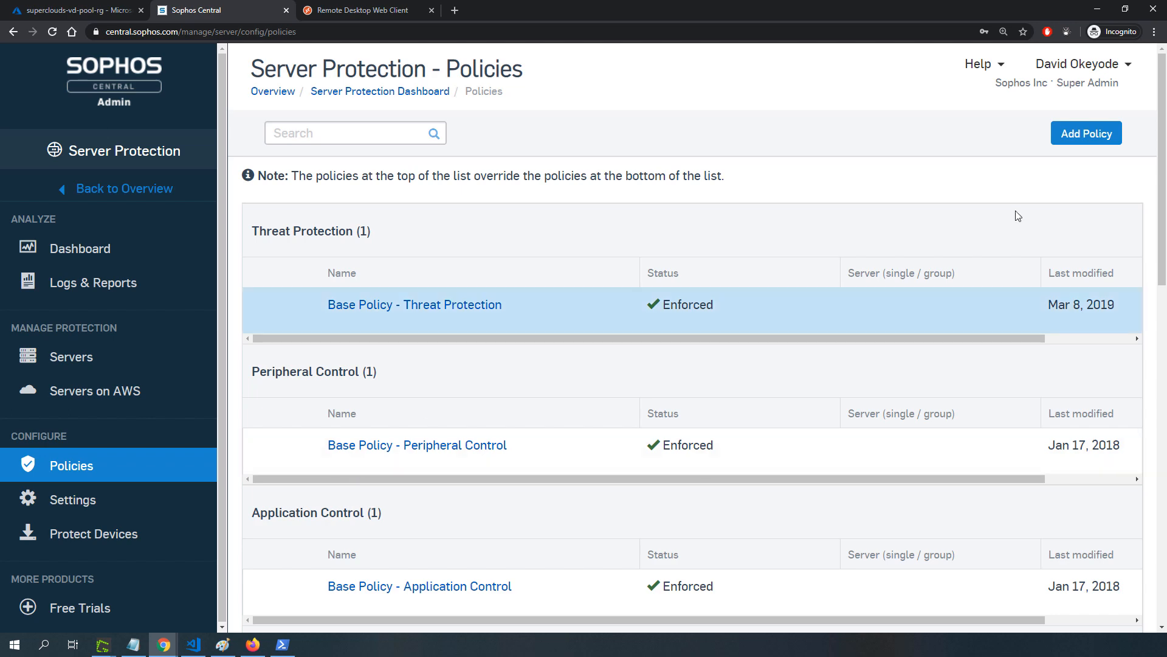
mouse_move(1085, 132)
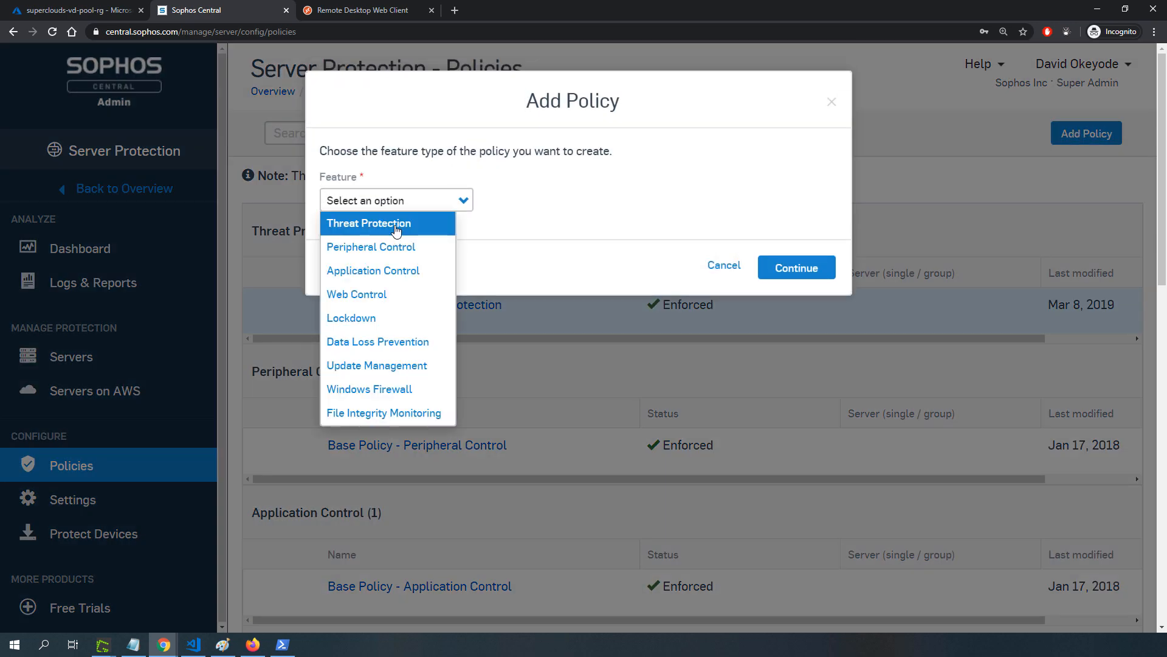
Choose Threat Protection as the policy feature, continue, and tick vdpool-vm-0 under Available Servers
left_click(369, 223)
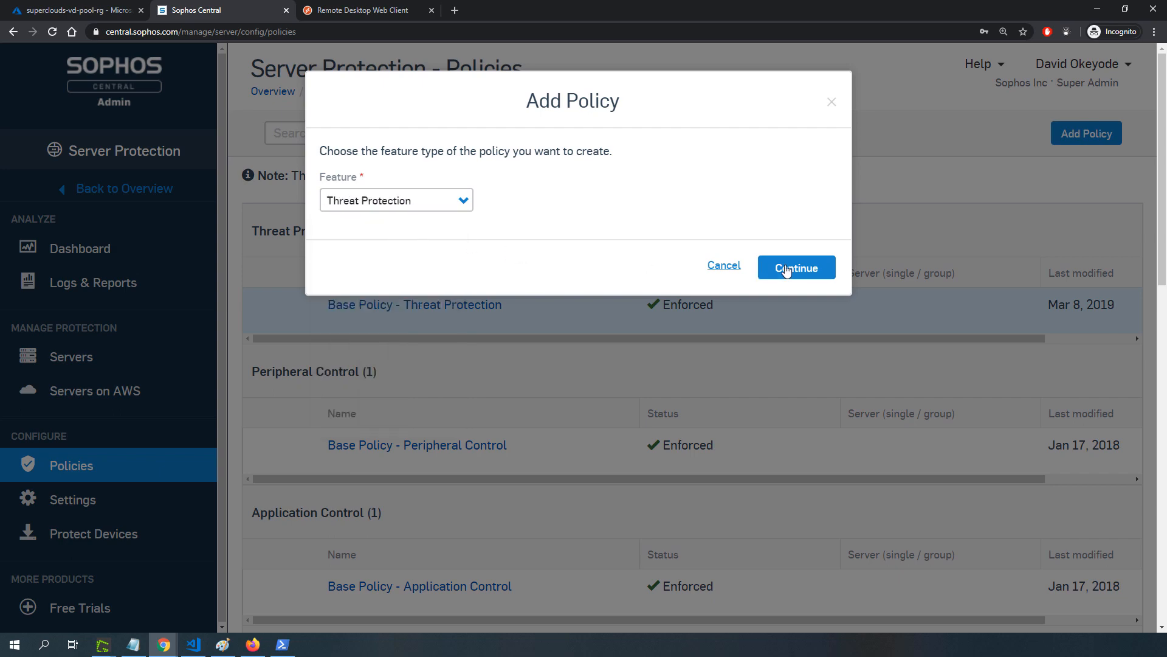
left_click(796, 268)
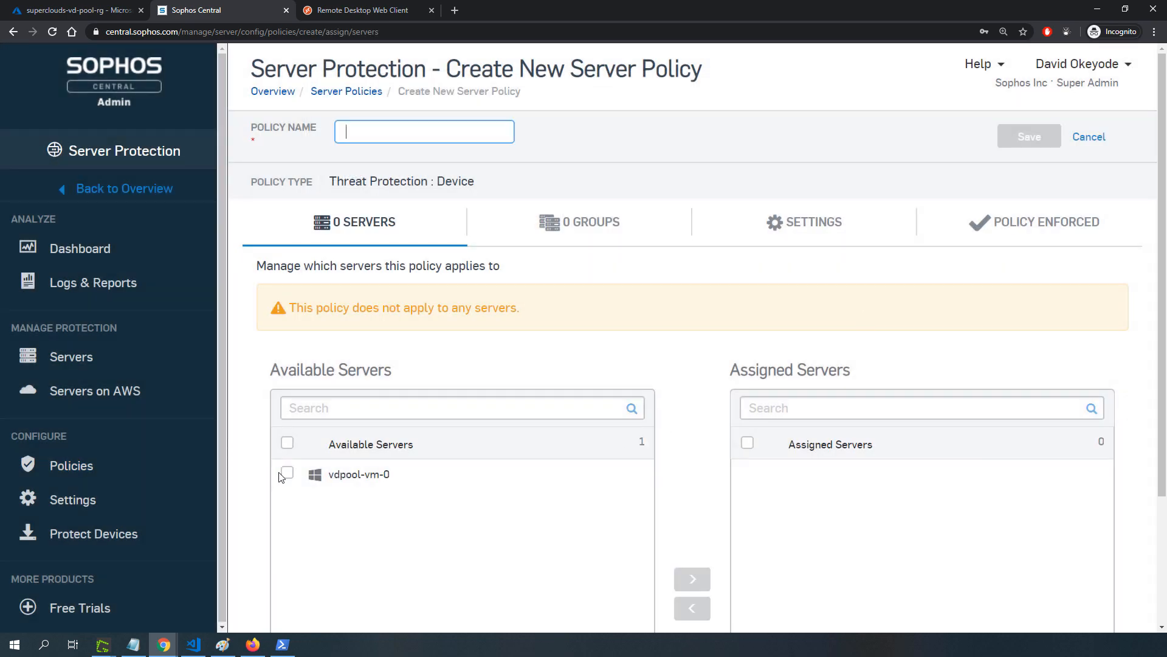
left_click(287, 474)
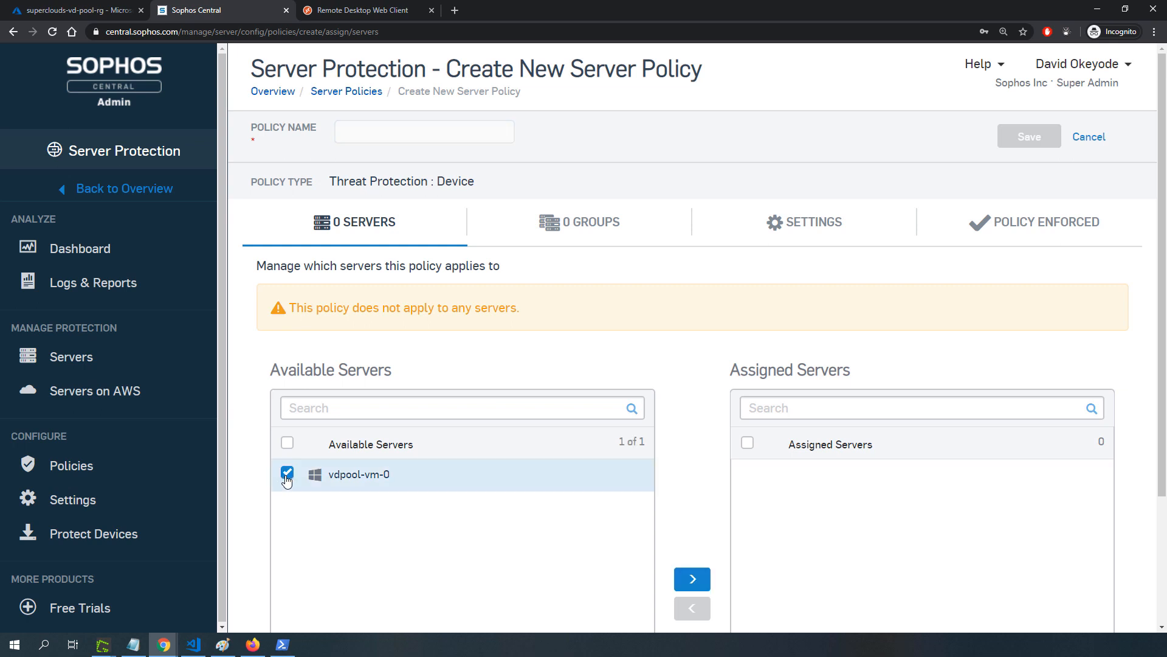
mouse_move(293, 478)
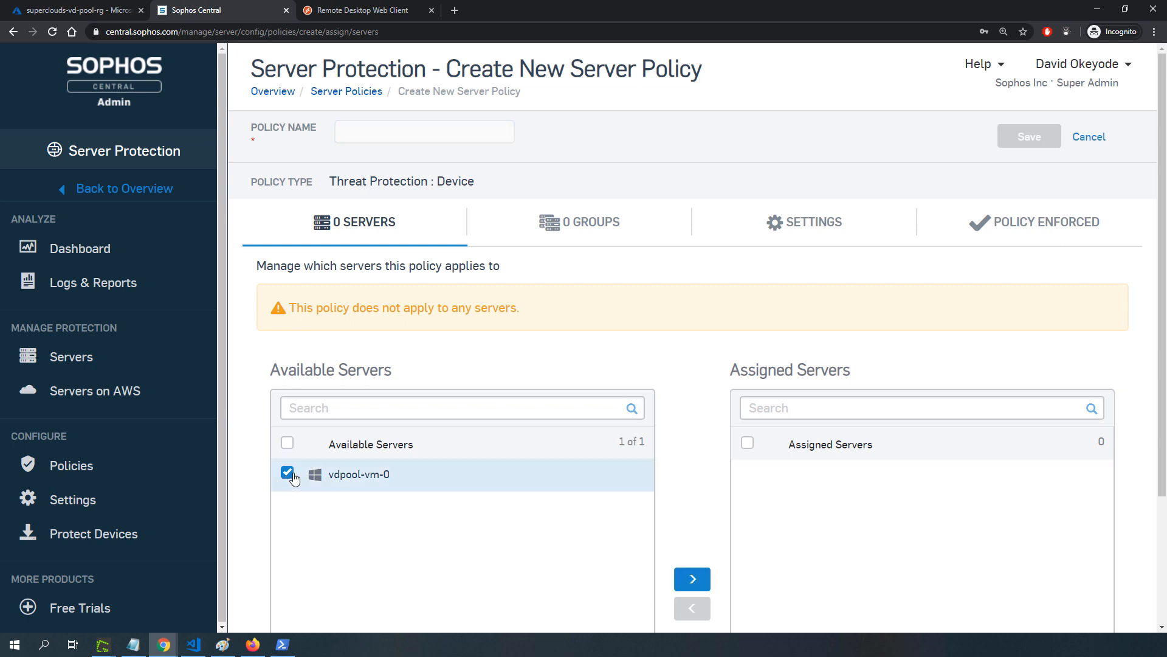
mouse_move(582, 231)
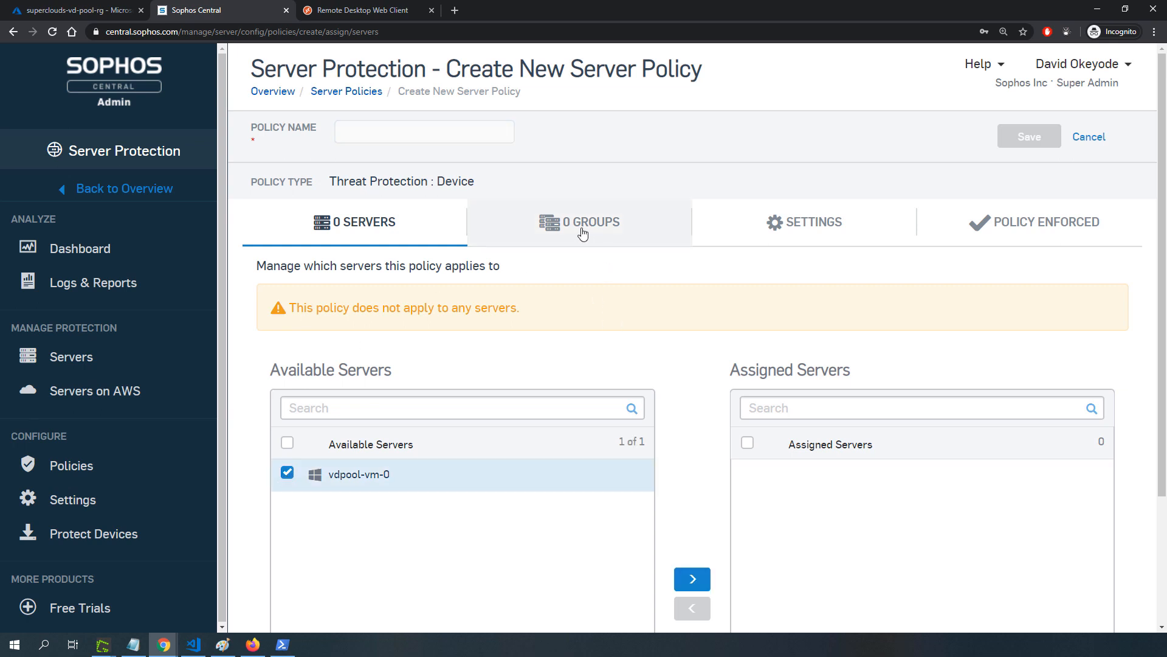
mouse_move(804, 221)
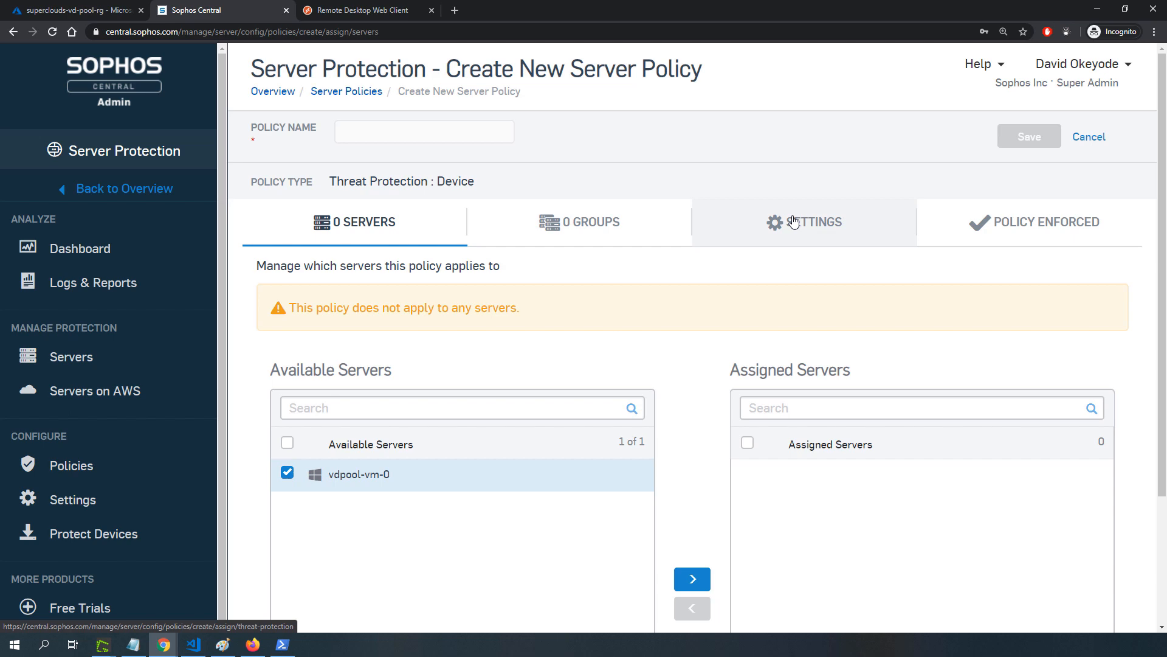
Review the policy settings: CryptoGuard ransomware, exploit, deep learning and remediation protections enabled
left_click(804, 221)
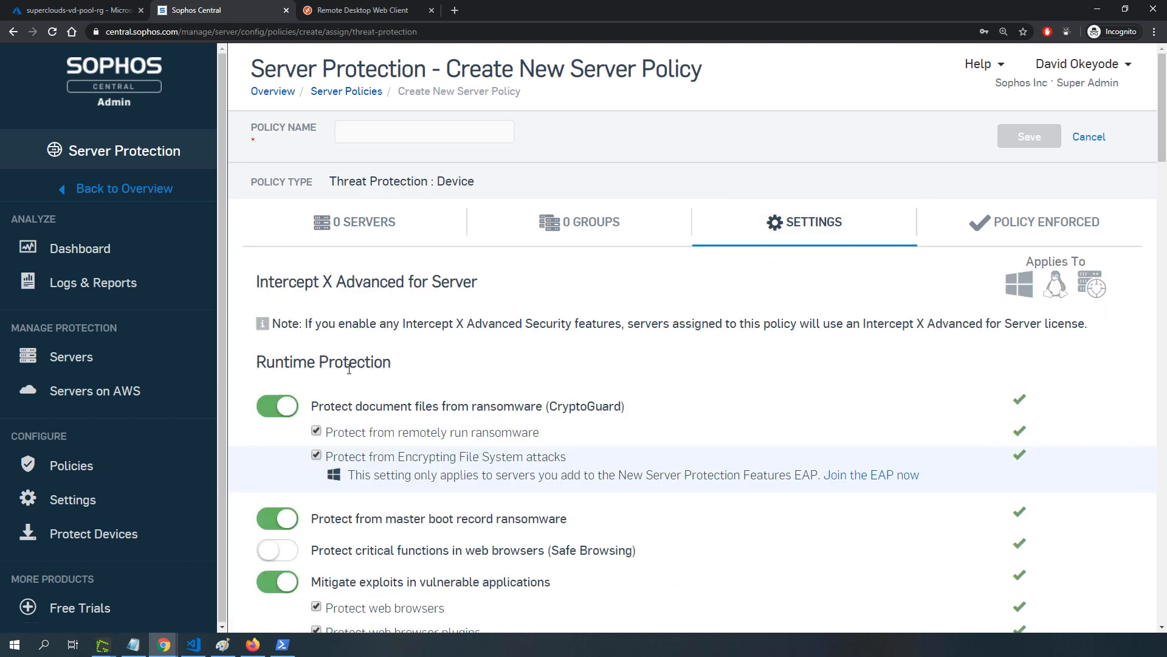
scroll("down", 3)
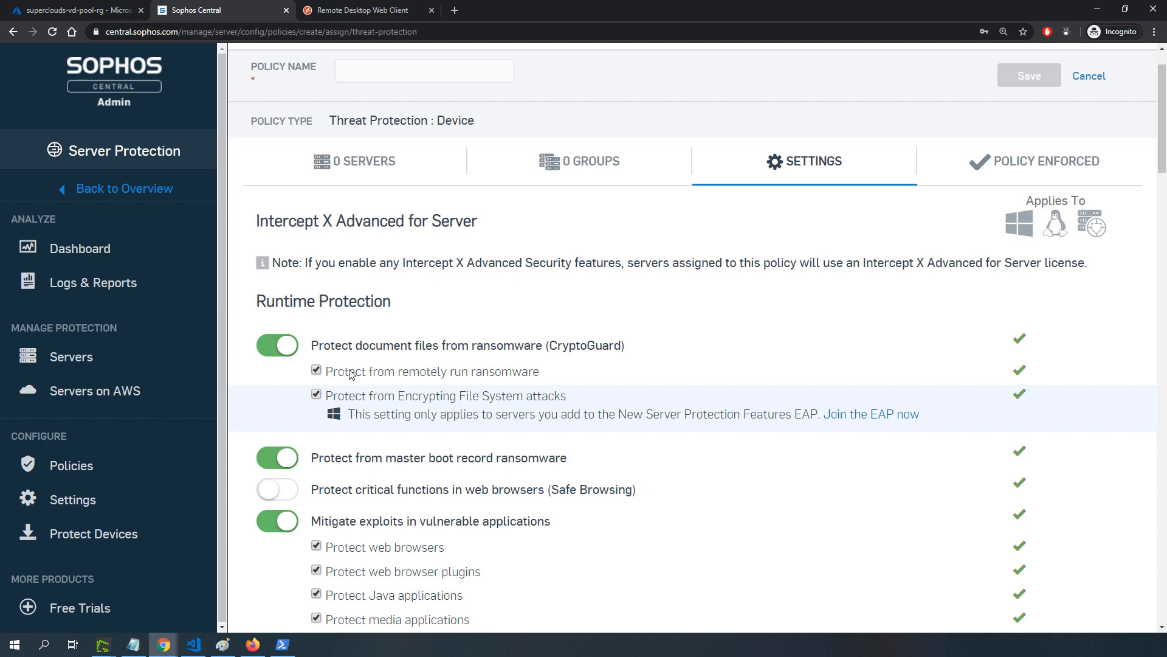
scroll("down", 3)
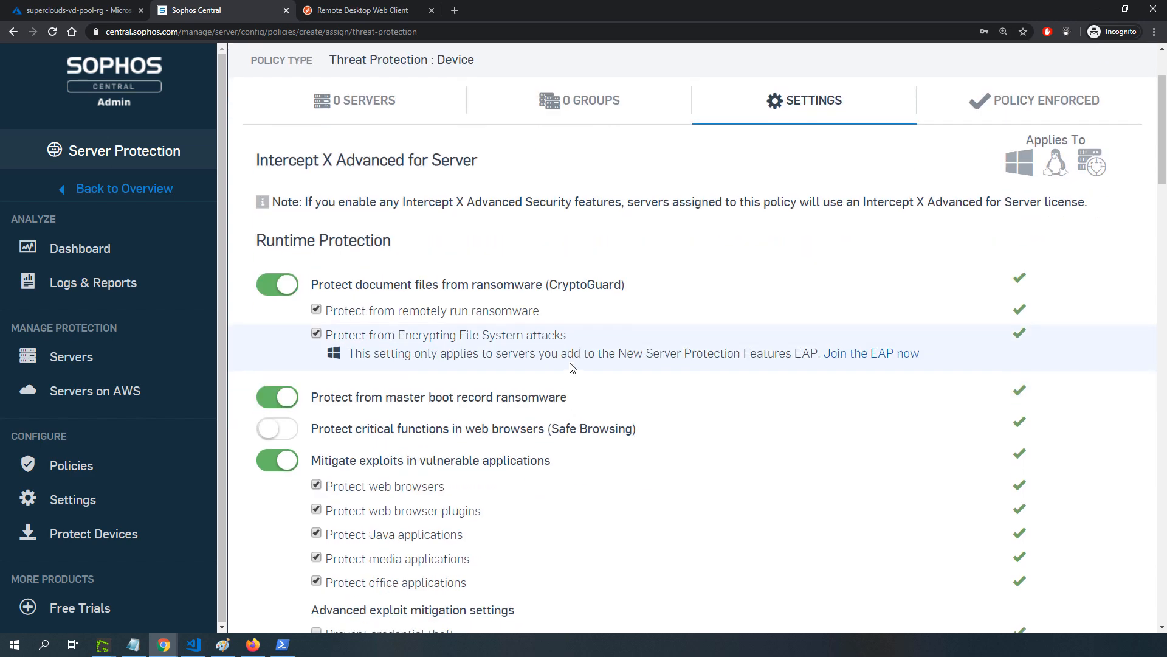
mouse_move(573, 279)
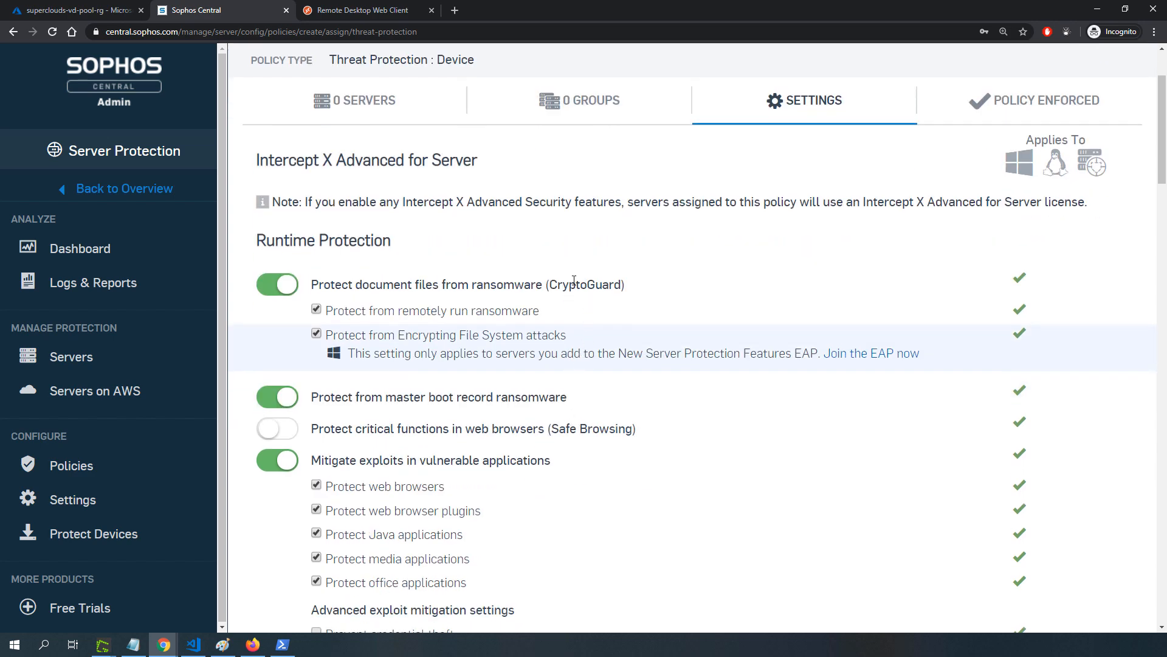
double_click(585, 285)
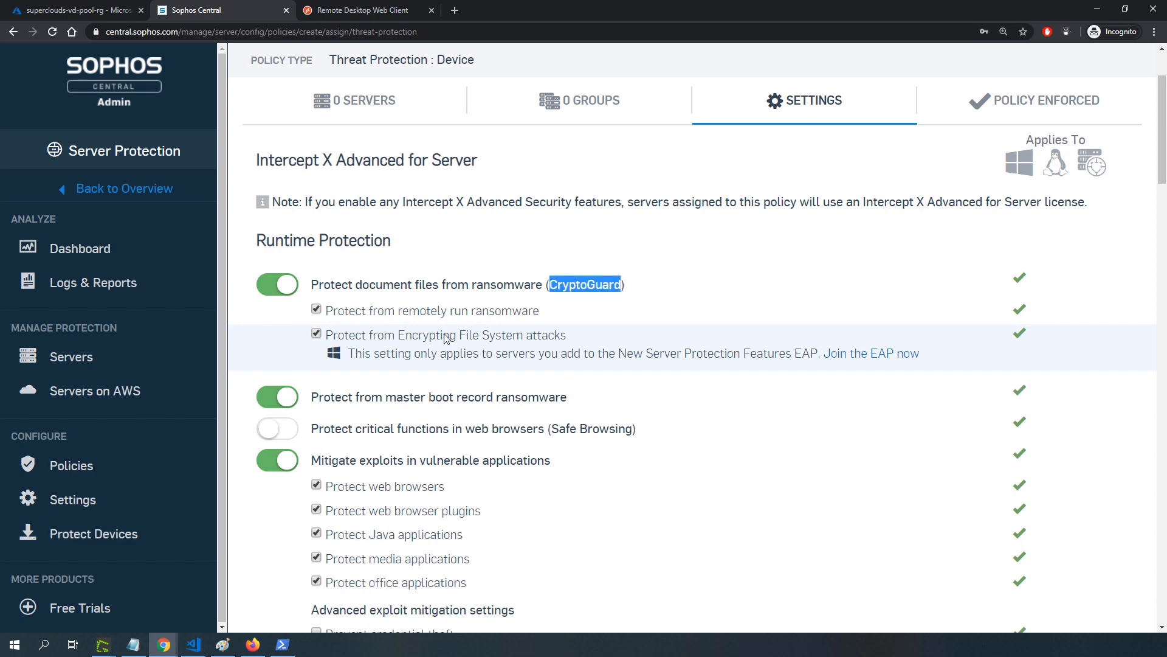
scroll("down", 3)
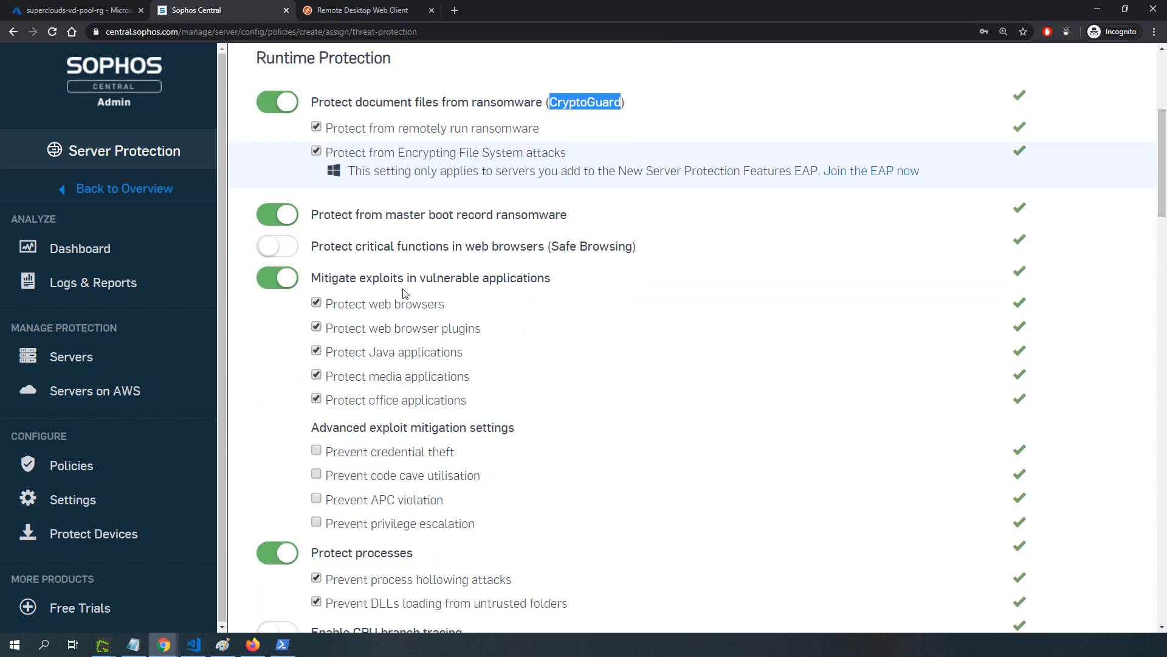
mouse_move(467, 228)
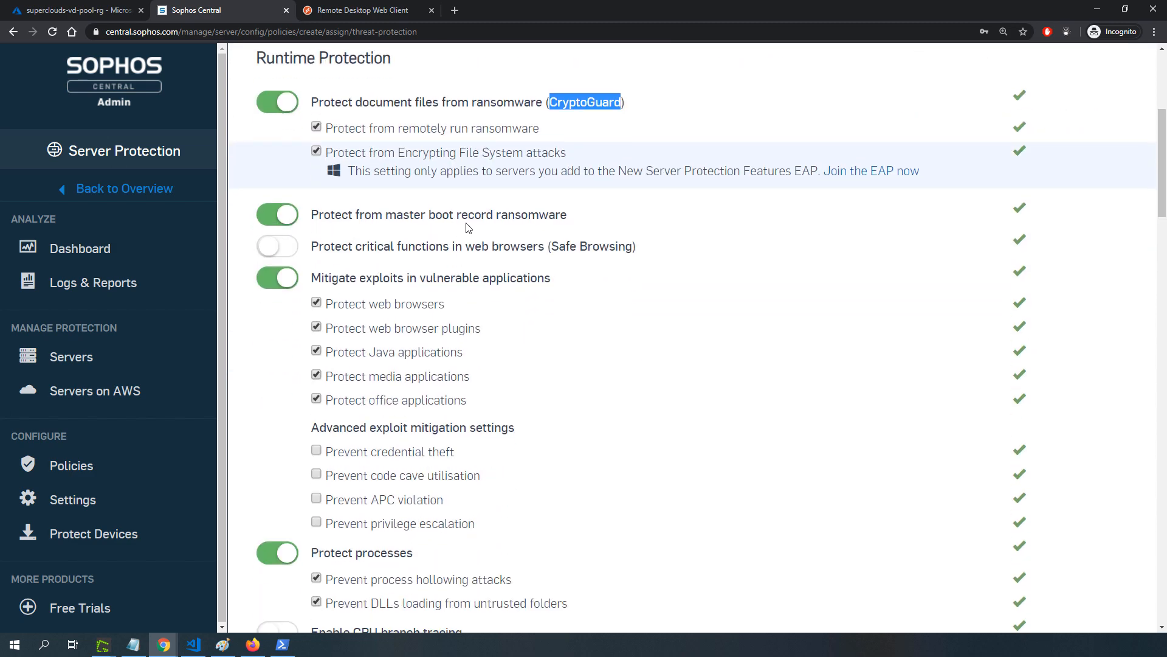
scroll("down", 3)
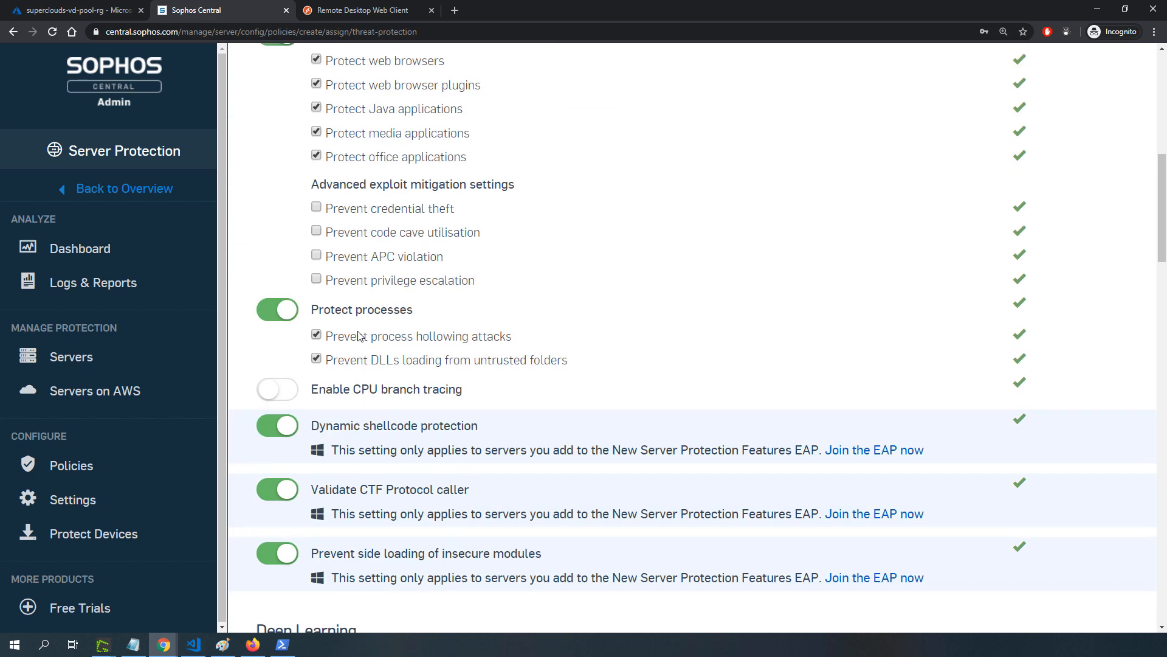
scroll("down", 3)
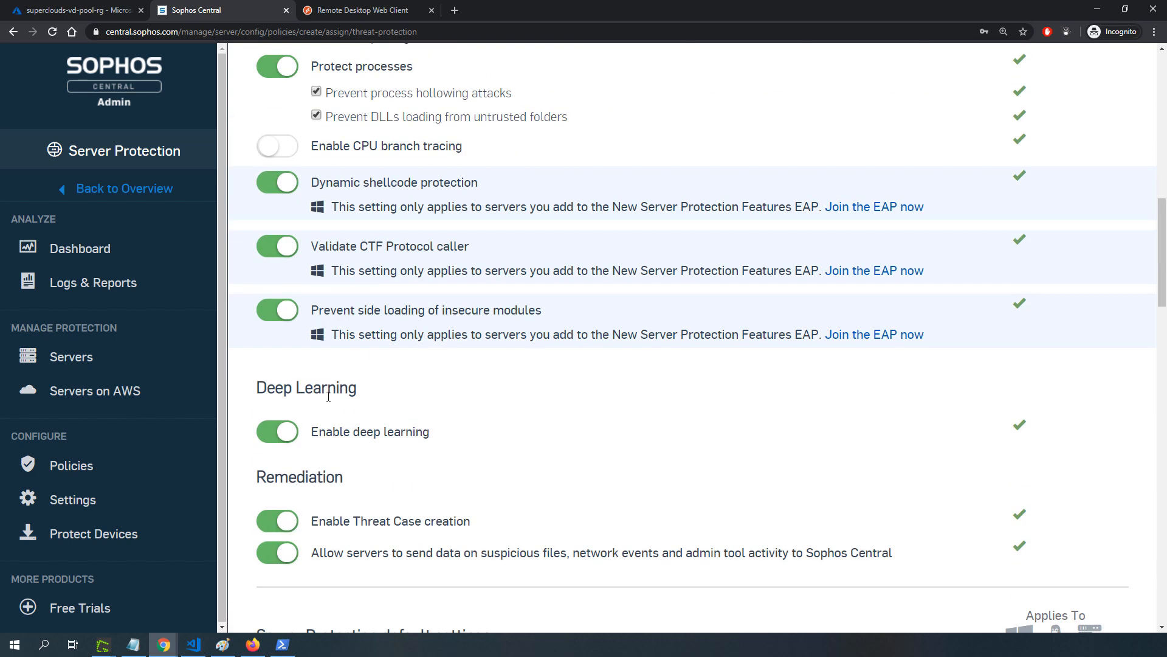
scroll("down", 3)
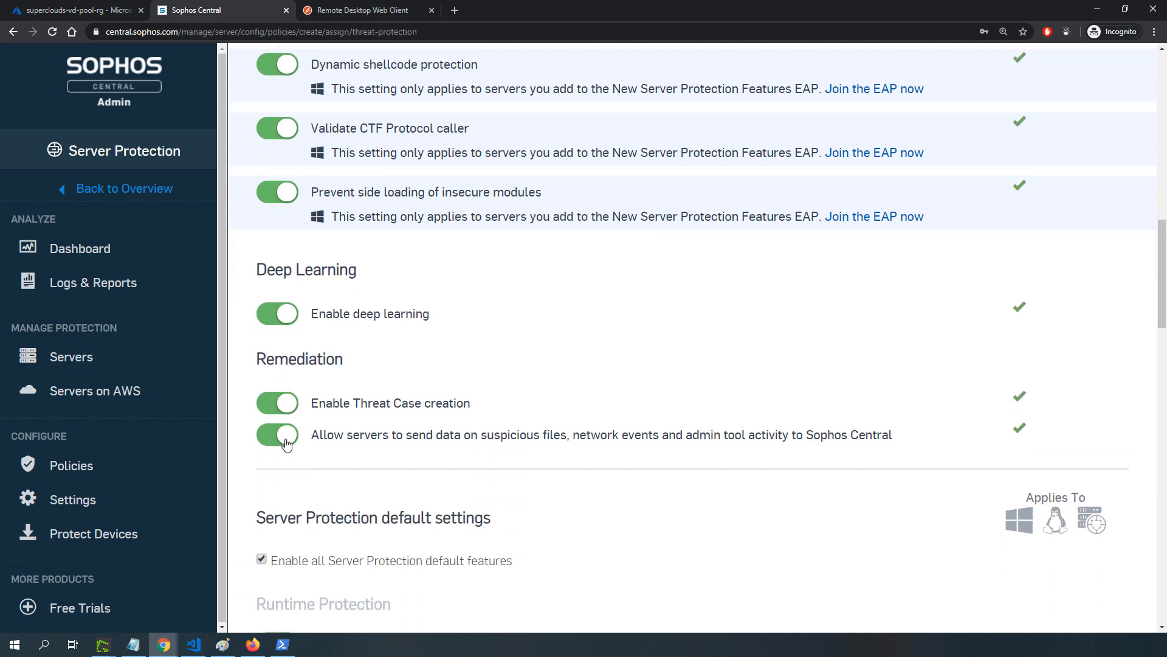
scroll("down", 3)
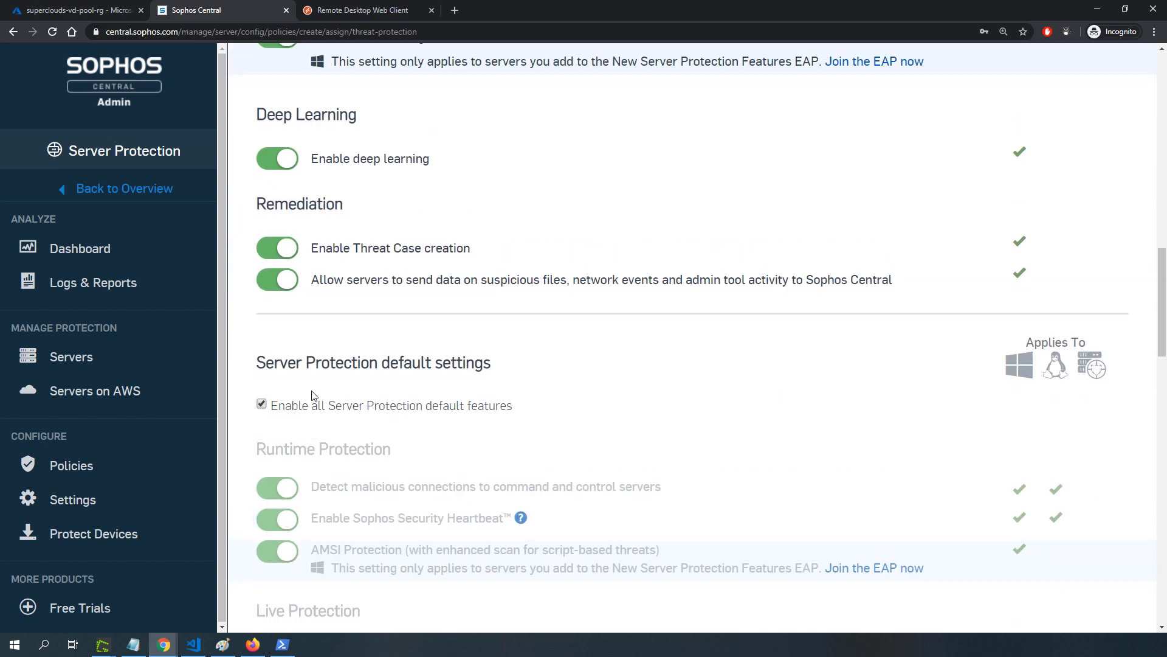
scroll("up", 3)
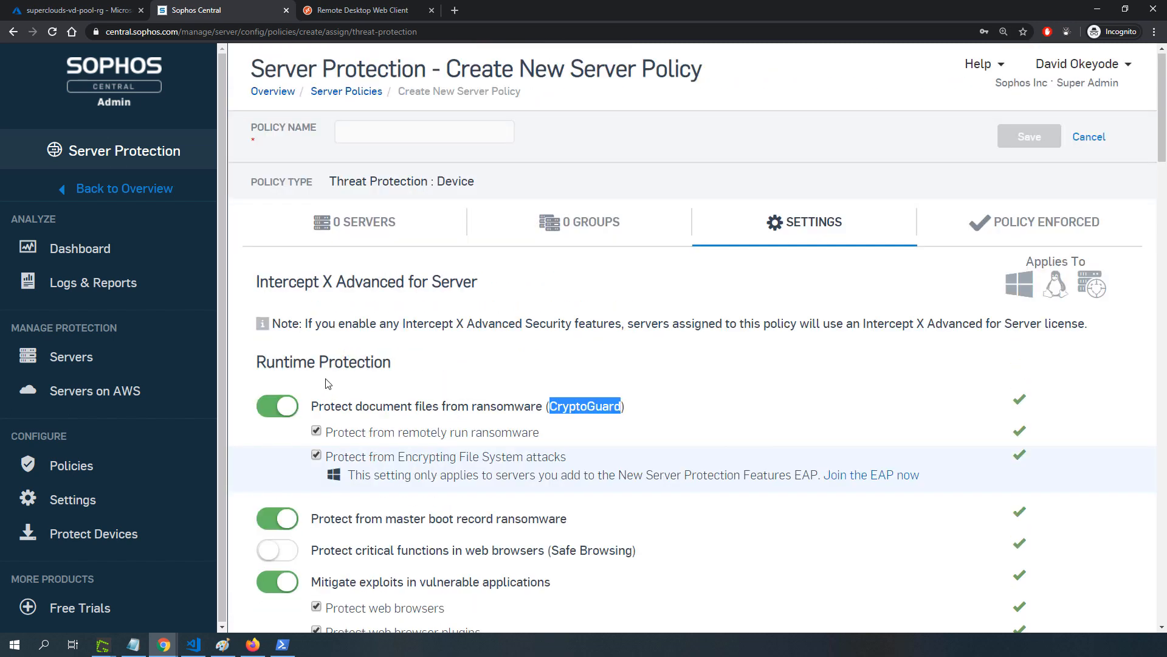
mouse_move(1090, 137)
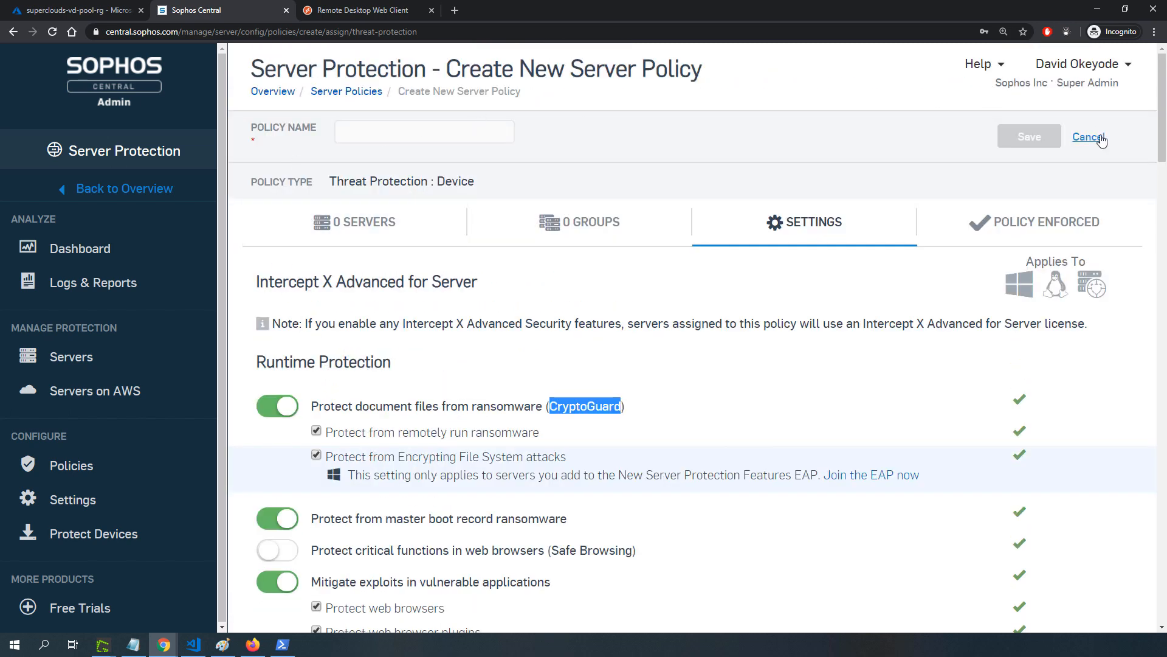
Cancel the new policy draft, returning to the Server Protection Policies list
left_click(1087, 137)
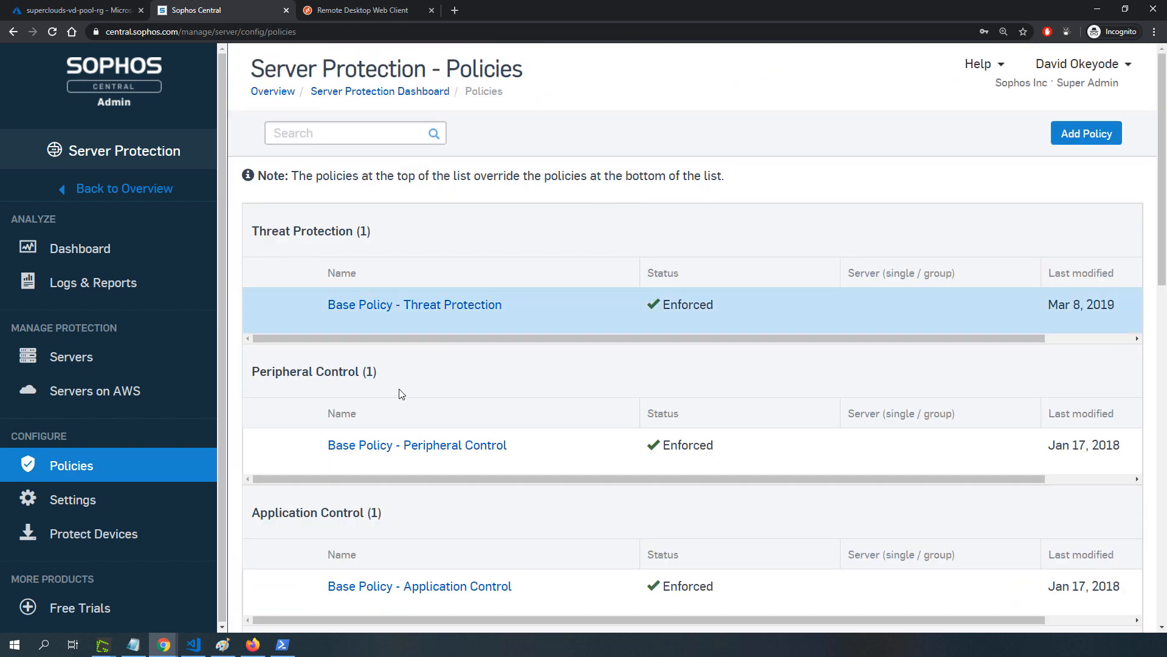
mouse_move(296, 535)
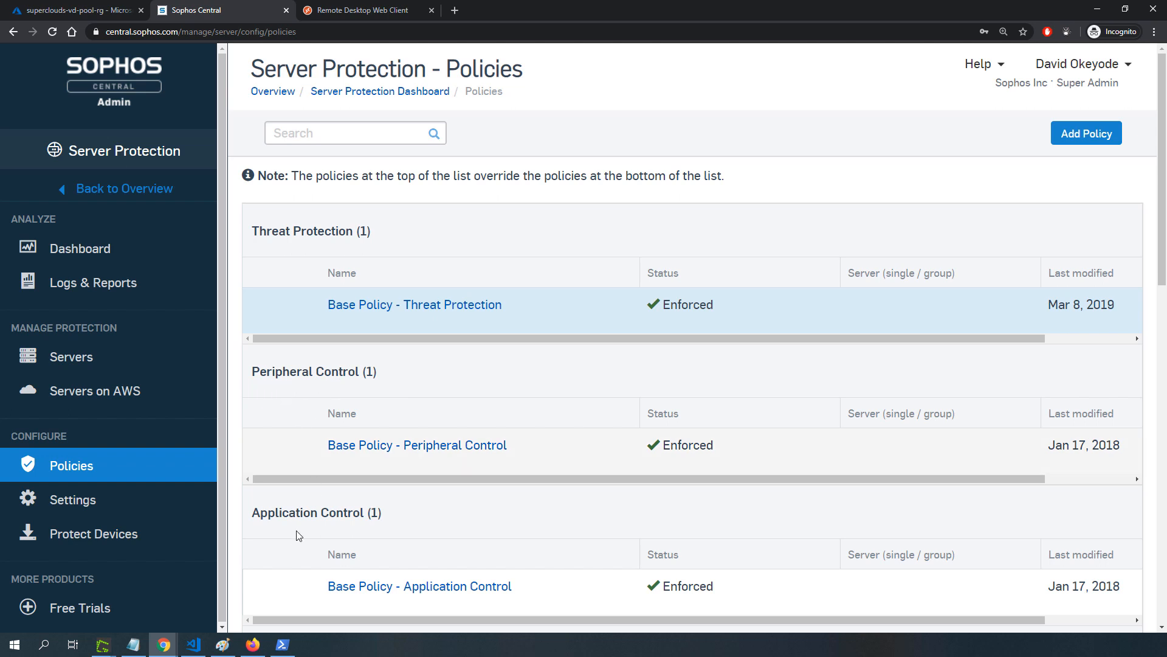
mouse_move(316, 510)
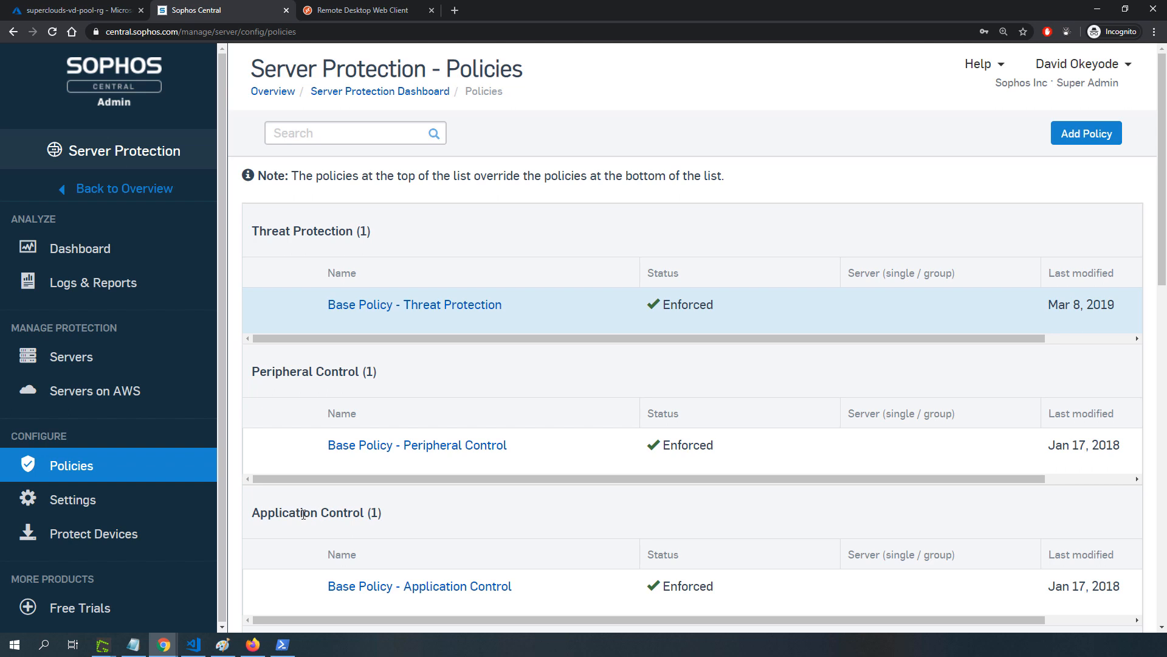
mouse_move(559, 573)
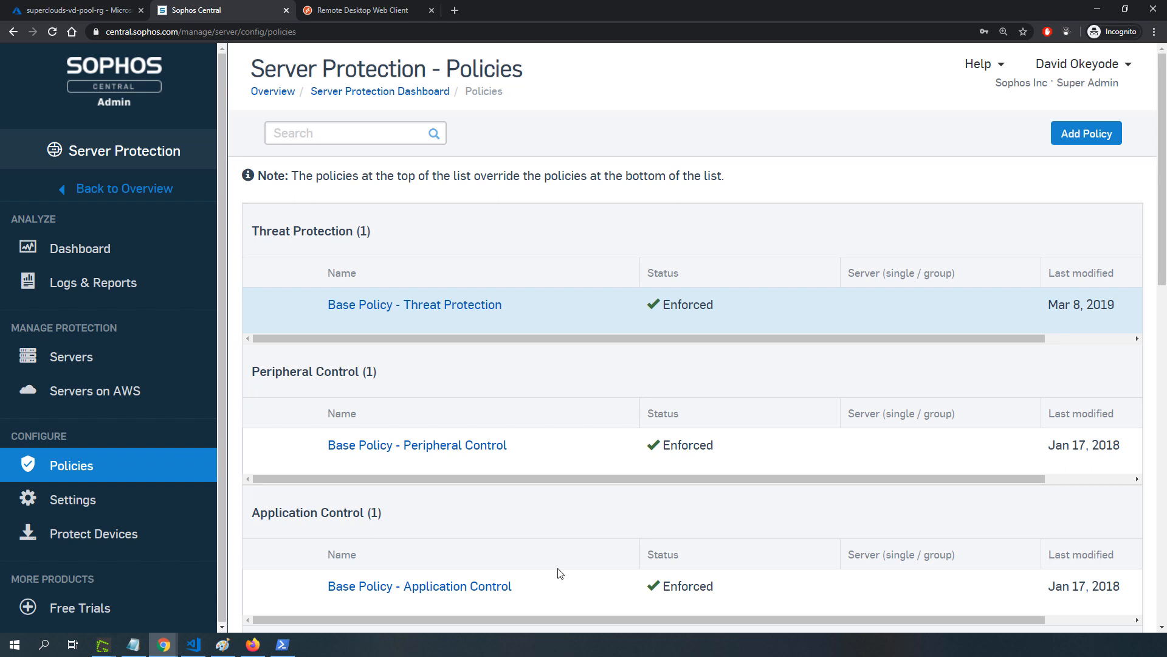
mouse_move(230, 340)
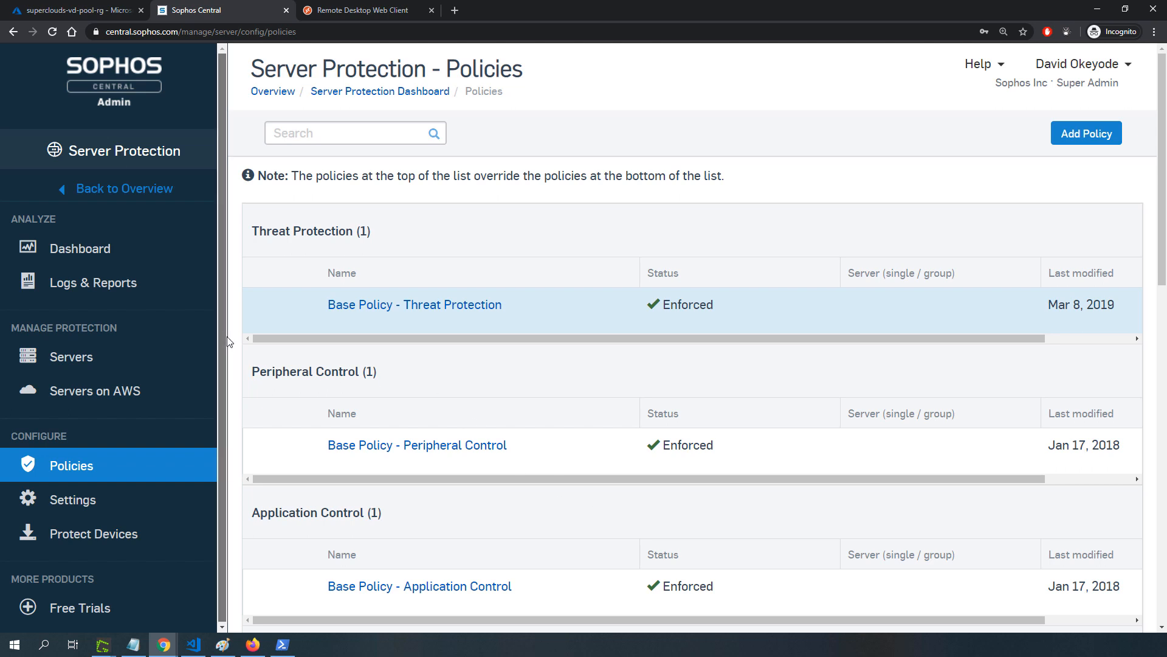